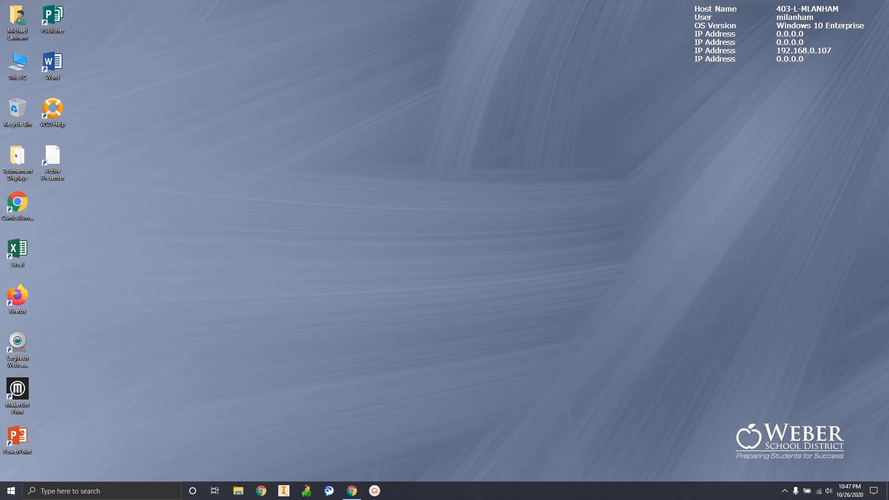
mouse_move(553, 191)
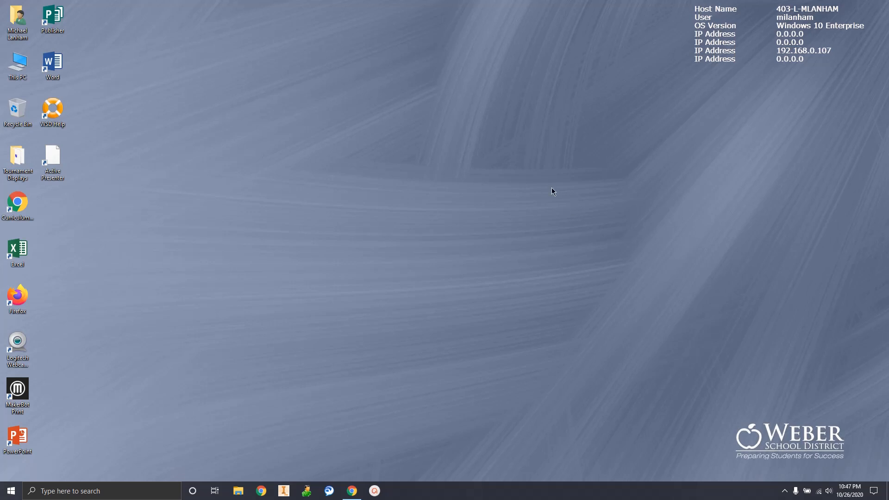
mouse_move(513, 213)
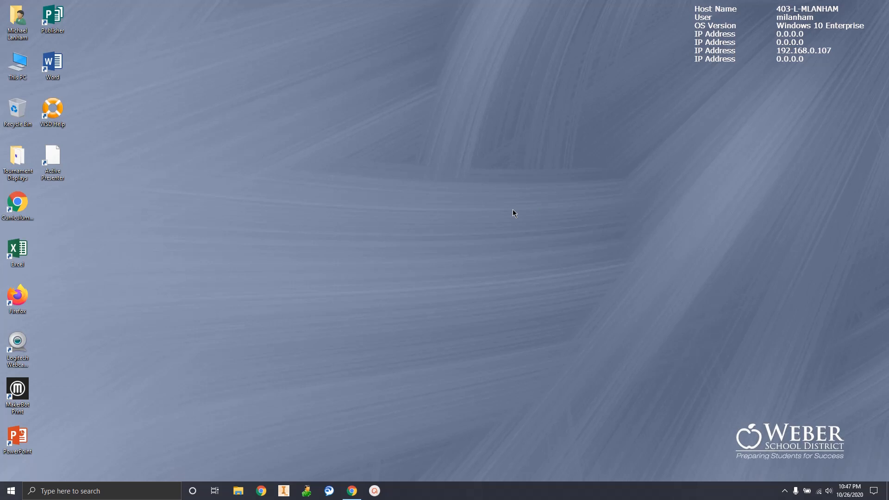
mouse_move(301, 447)
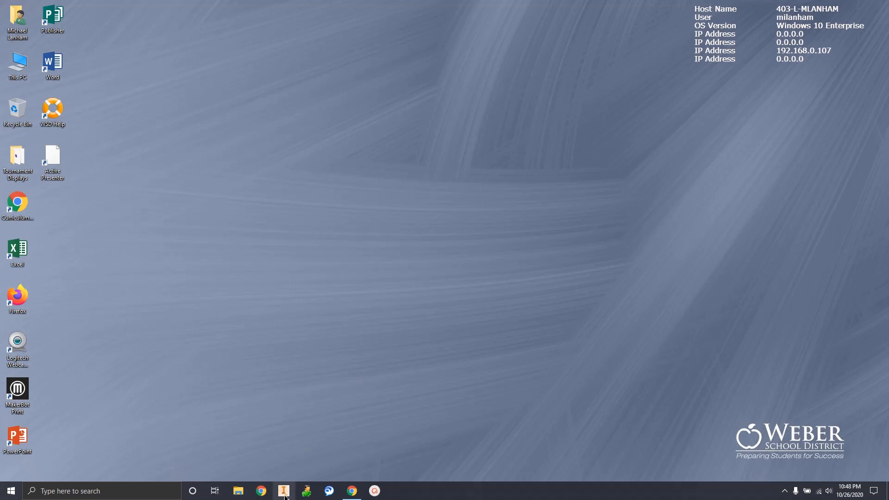
Launch Autodesk Inventor Professional 2021 from the taskbar
click(284, 490)
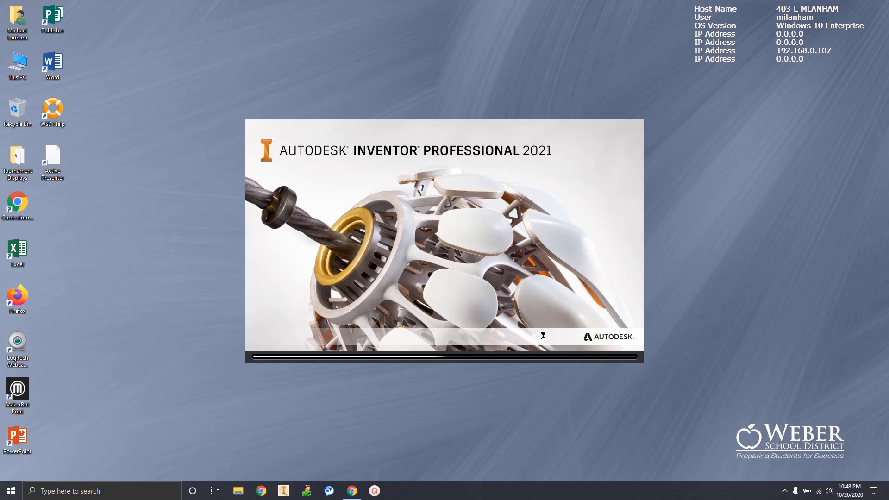
mouse_move(311, 271)
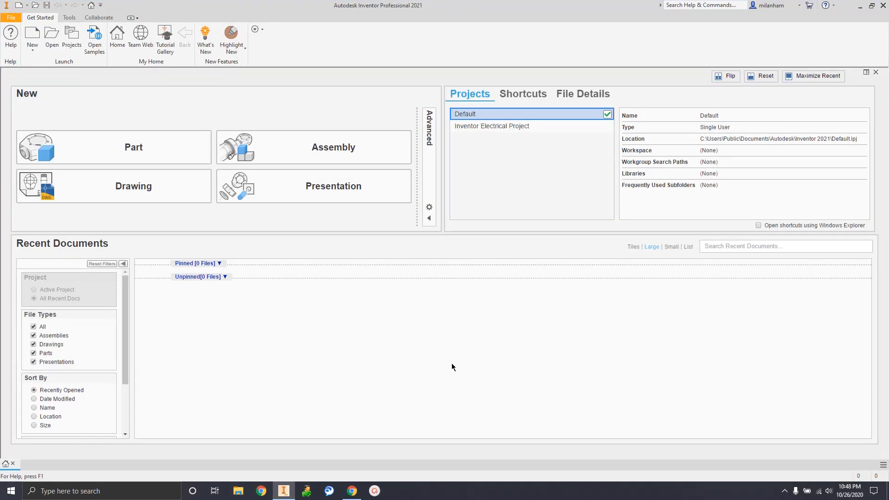
mouse_move(440, 392)
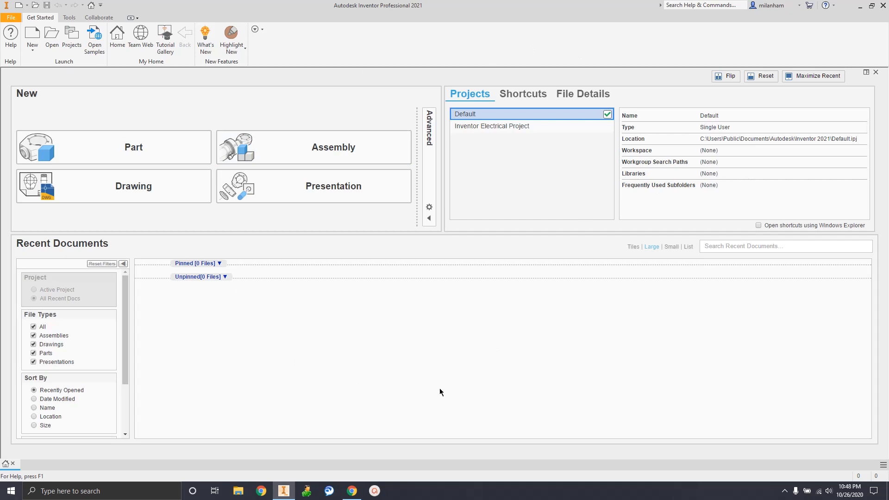
mouse_move(453, 369)
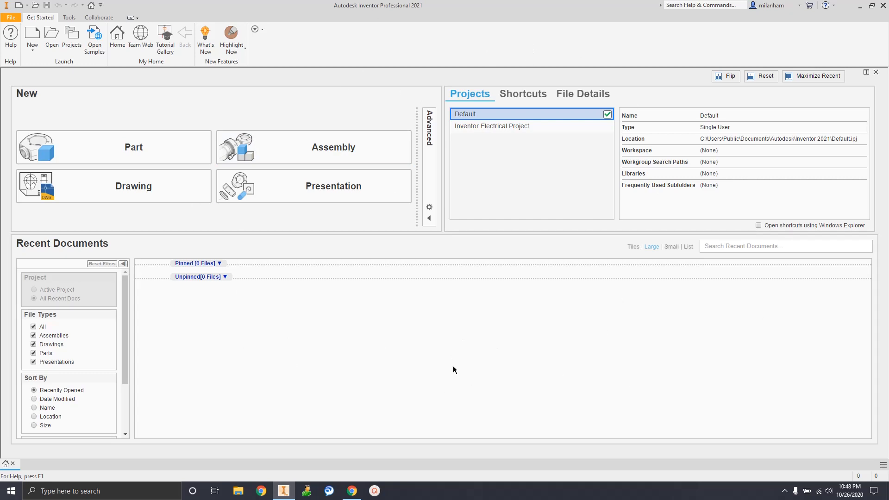
mouse_move(557, 325)
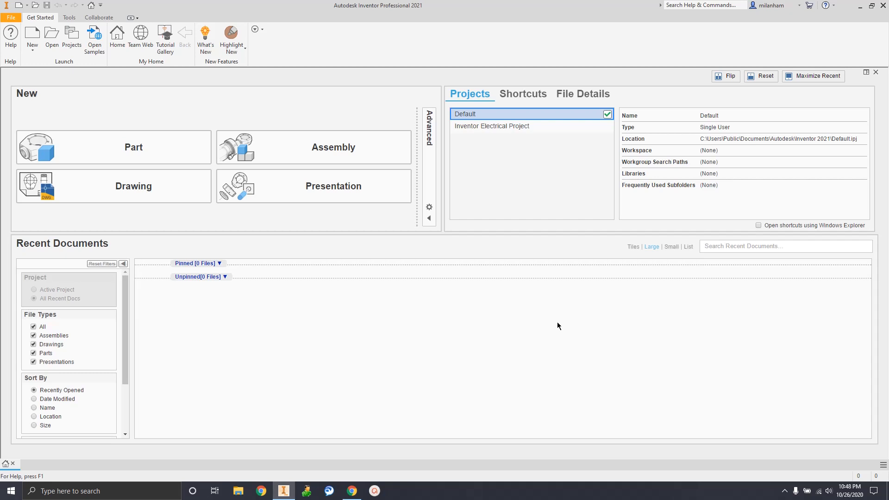
mouse_move(537, 242)
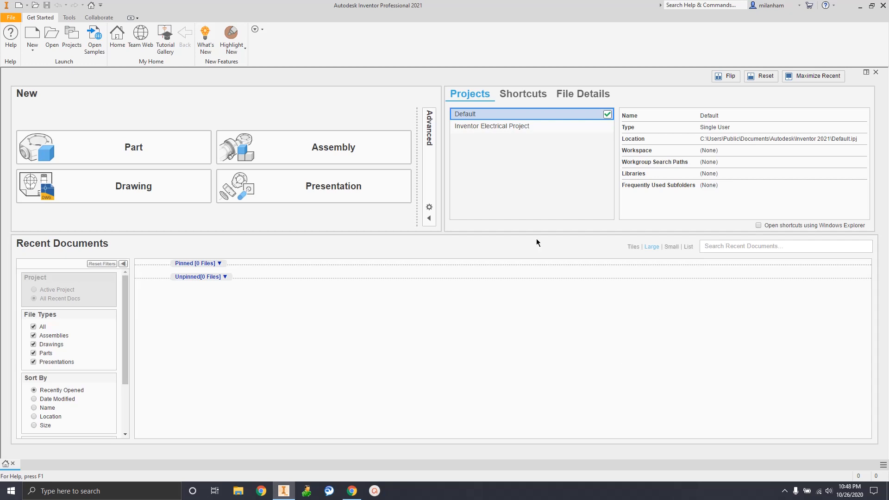
mouse_move(479, 336)
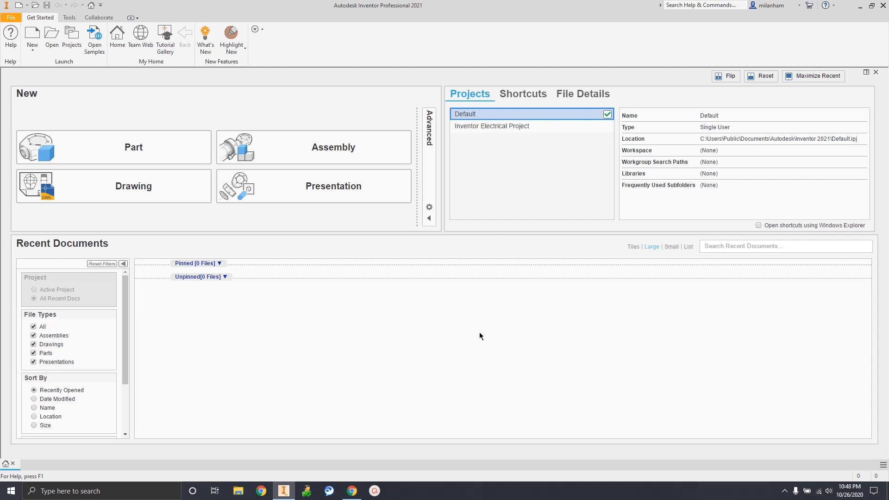
mouse_move(554, 395)
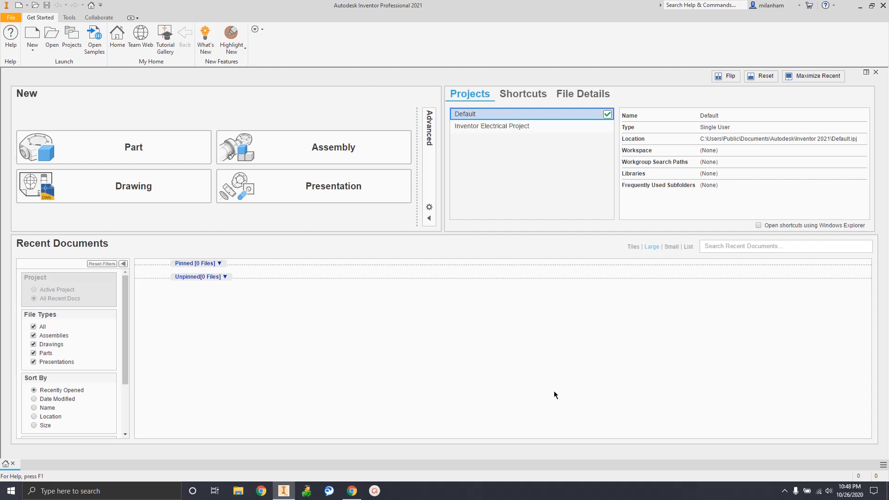
mouse_move(491, 190)
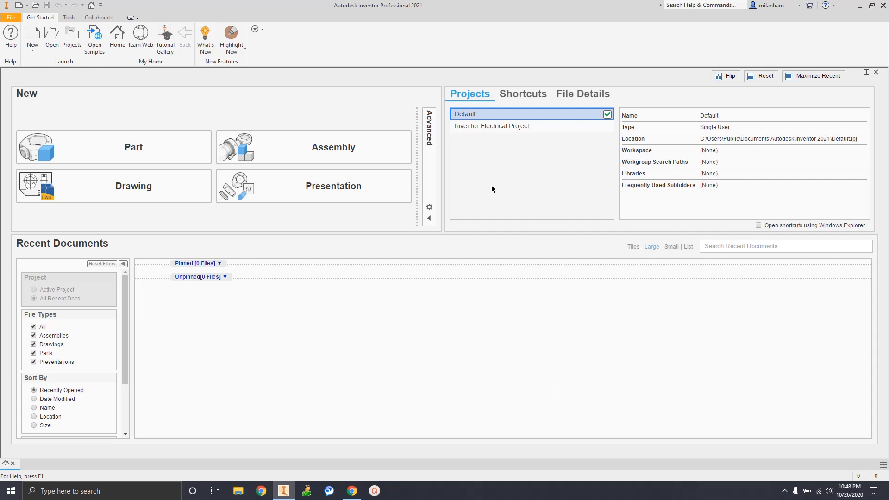
mouse_move(363, 492)
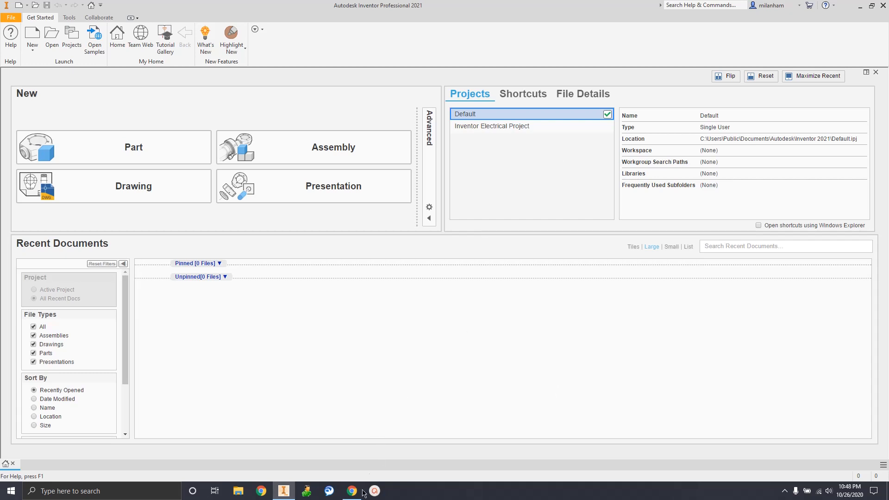
Switch to Chrome to view the PE1D.pdf stepped block drawing
click(351, 491)
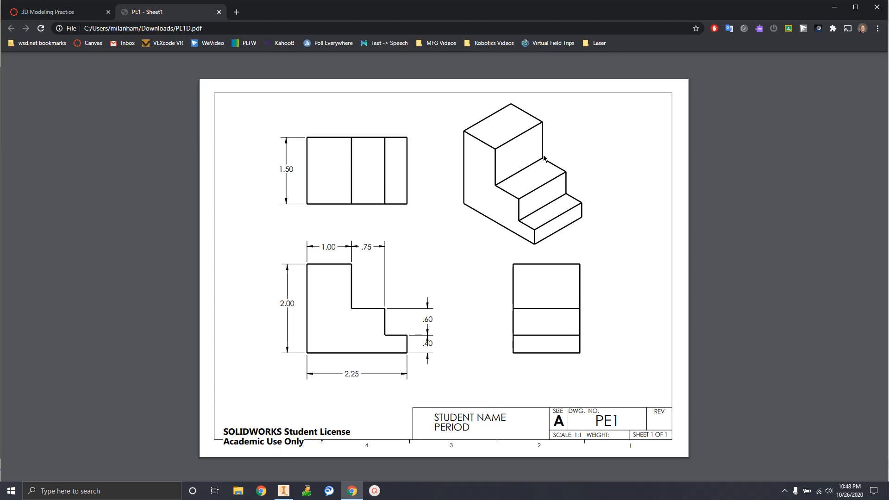
mouse_move(501, 192)
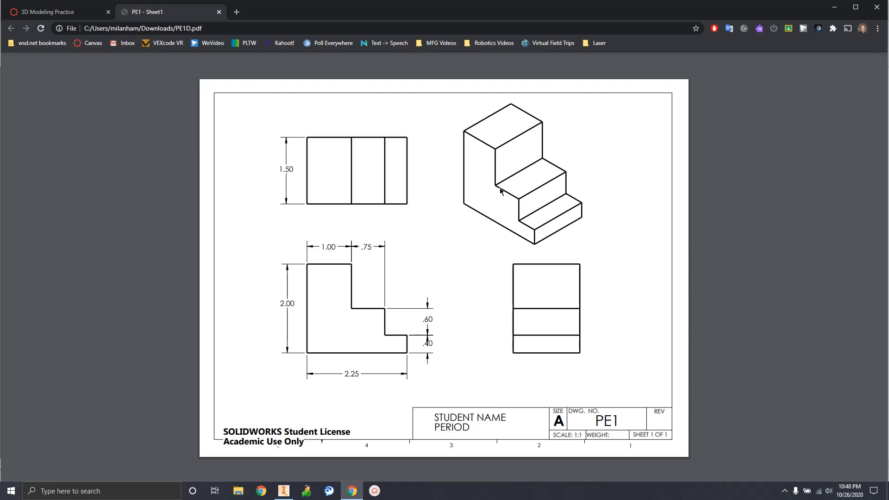
mouse_move(333, 354)
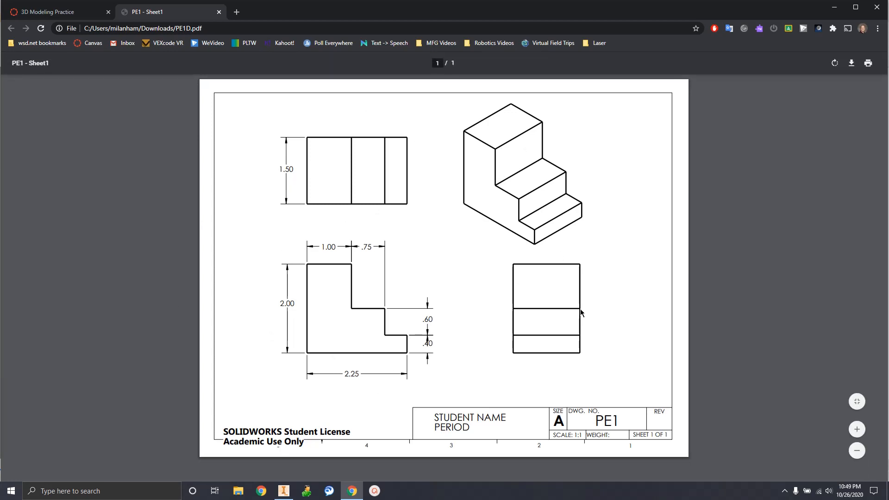
mouse_move(462, 315)
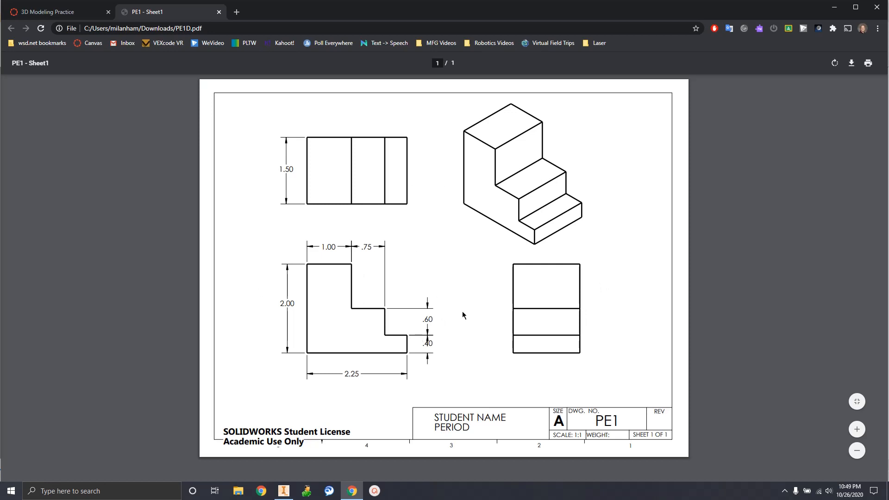
mouse_move(475, 281)
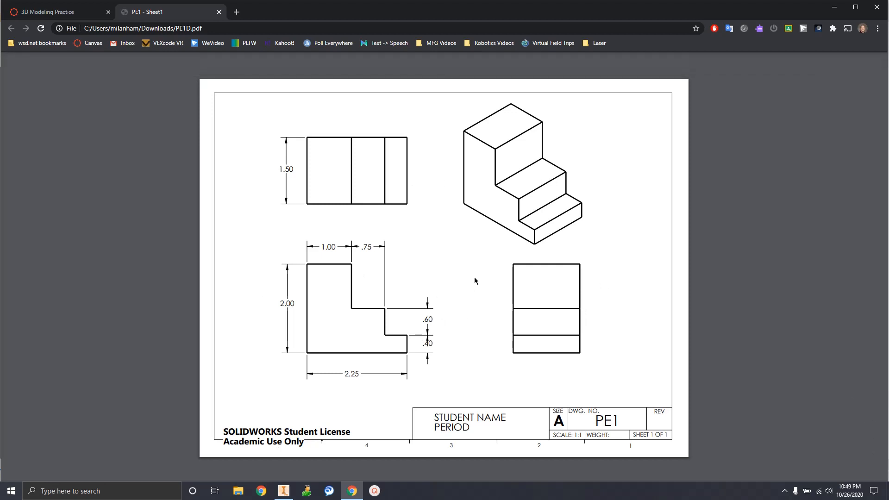
mouse_move(462, 258)
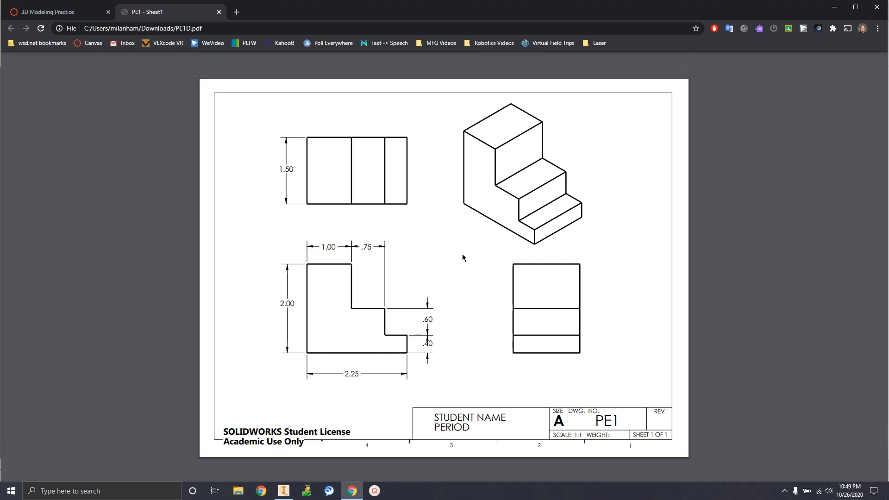
mouse_move(538, 291)
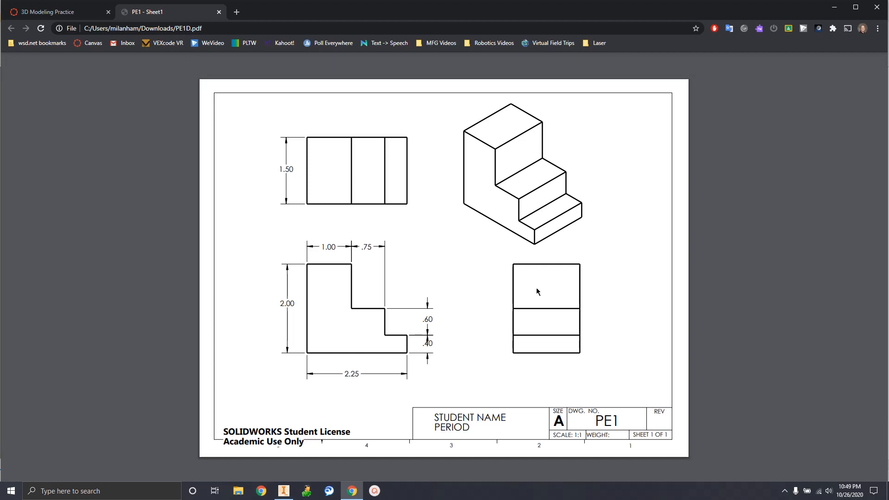
mouse_move(501, 285)
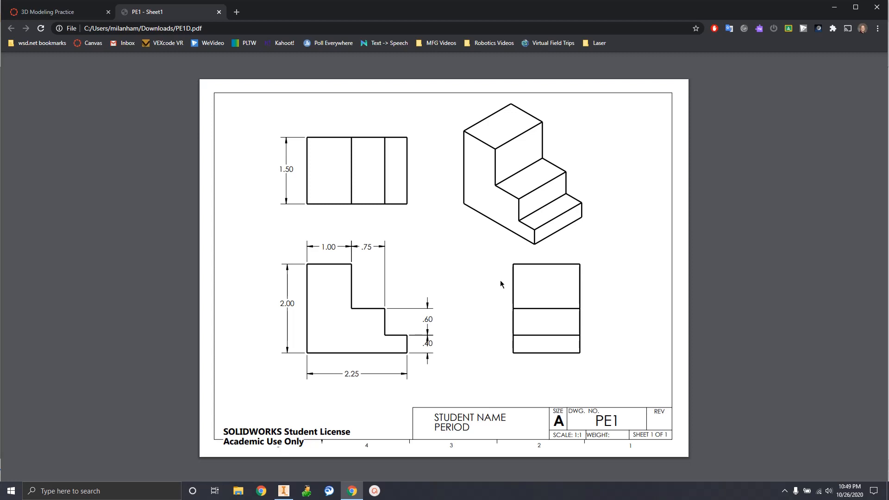
mouse_move(294, 344)
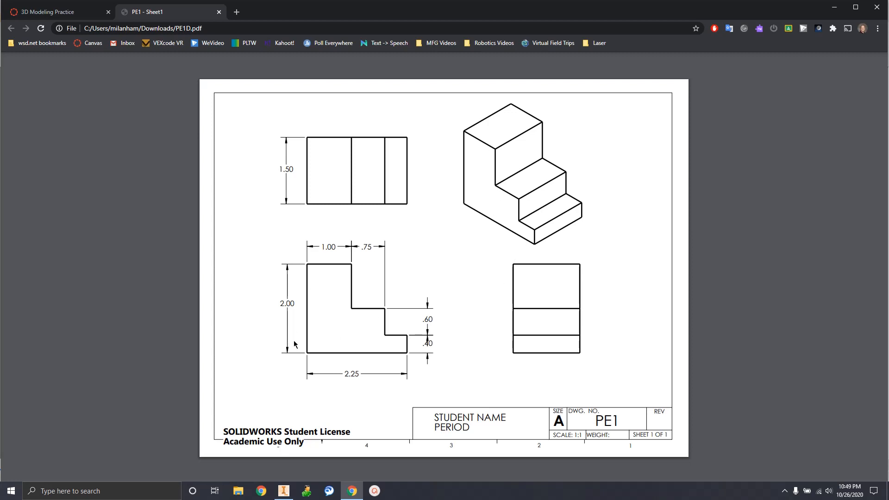
mouse_move(314, 265)
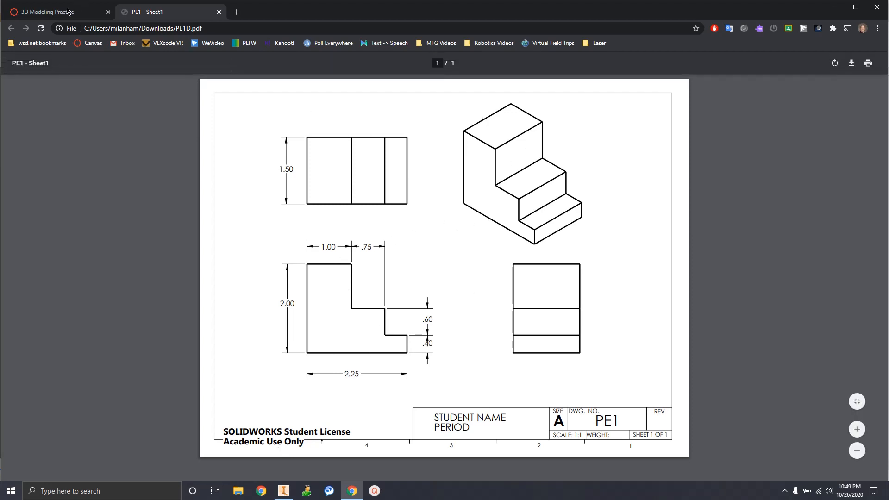
Open PE9D.pdf from the 3D Modeling Practice assignment in a new tab
click(48, 11)
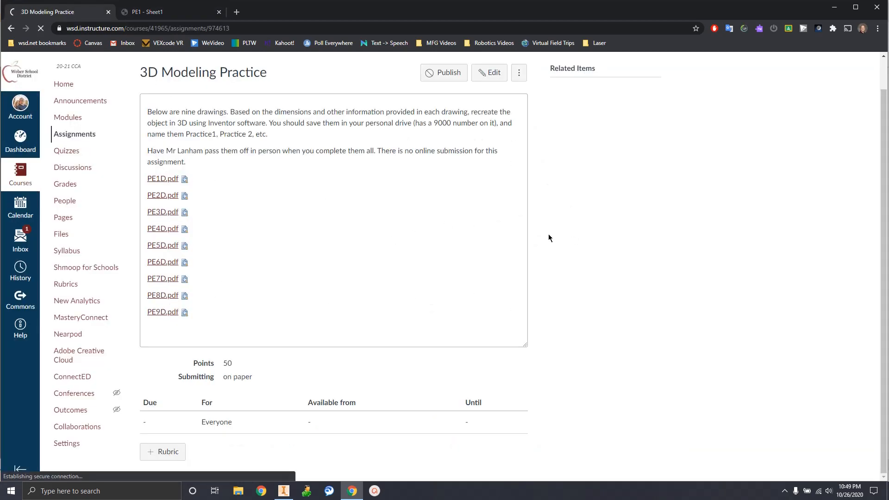
click(162, 311)
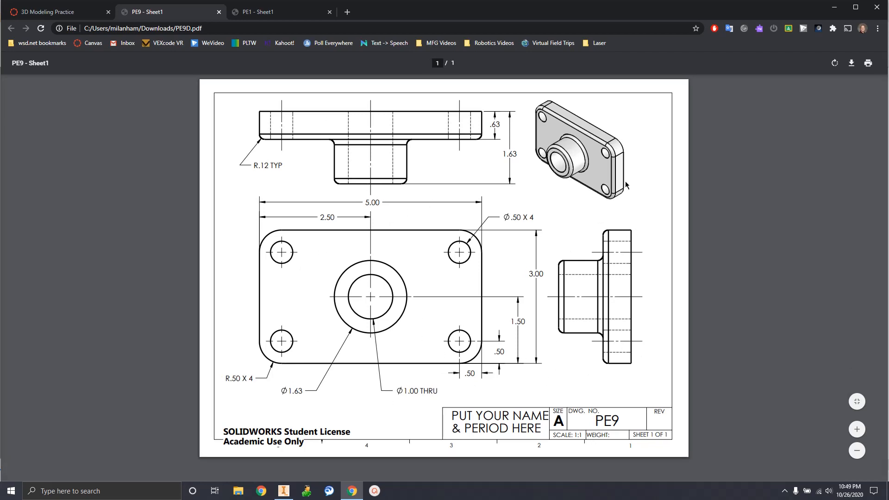
mouse_move(231, 313)
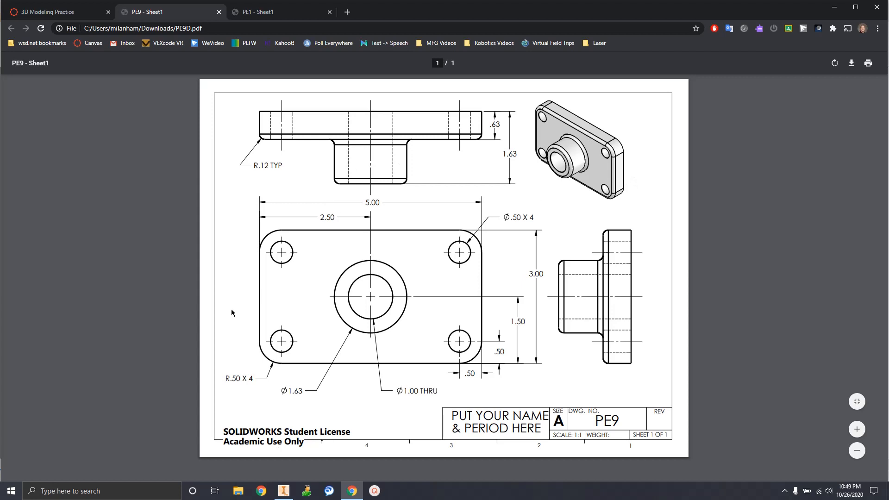
mouse_move(501, 311)
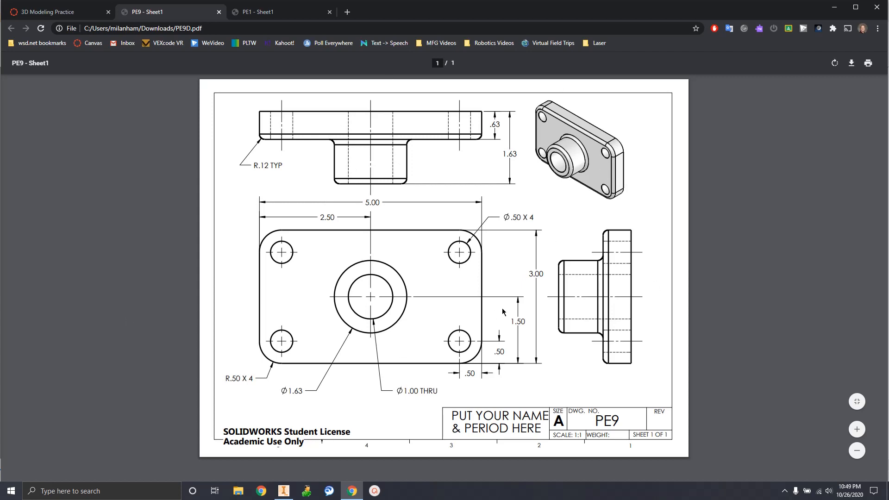
mouse_move(522, 309)
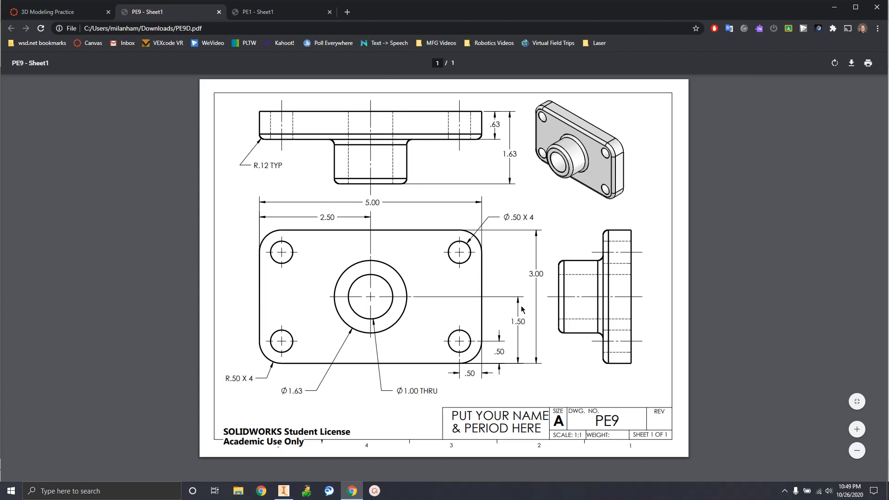
mouse_move(631, 293)
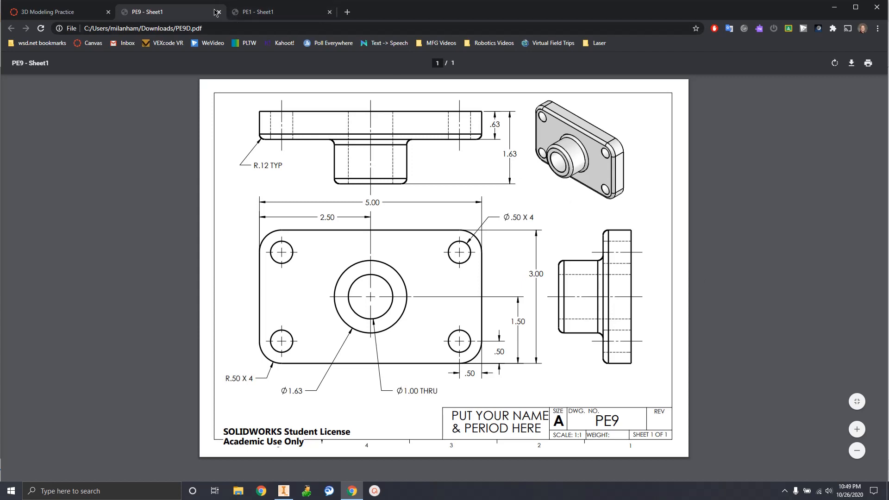
click(273, 11)
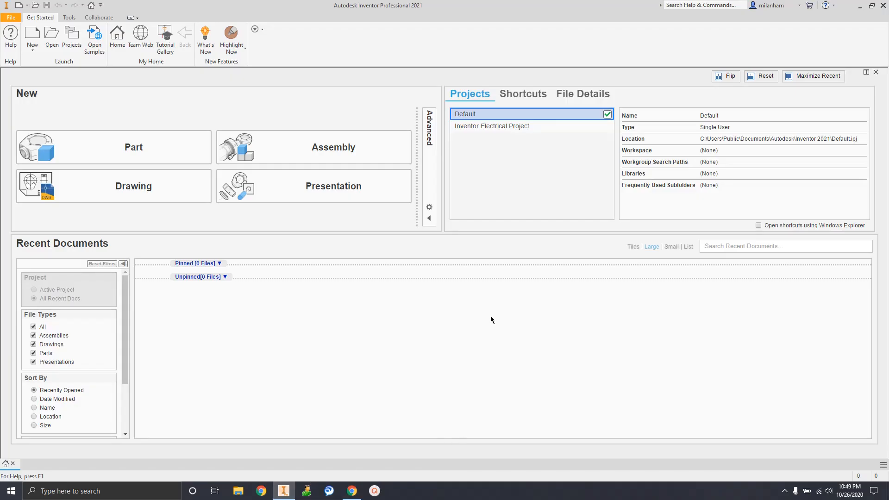
mouse_move(784, 215)
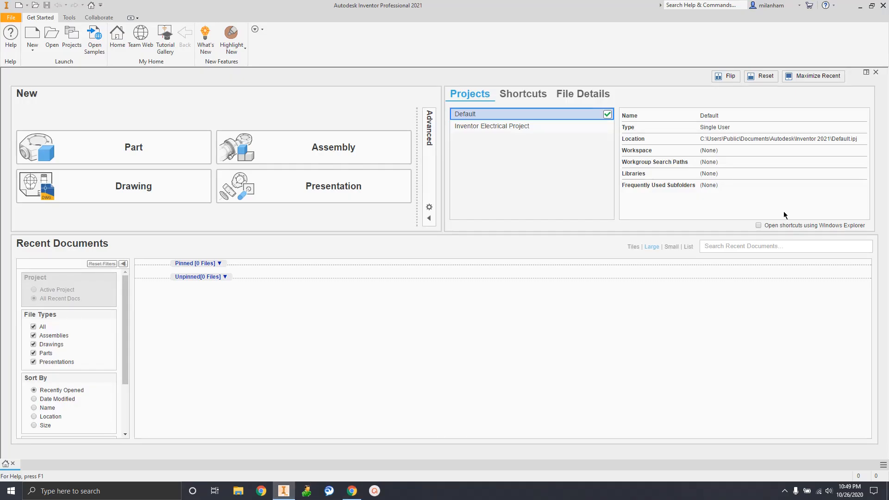
mouse_move(165, 323)
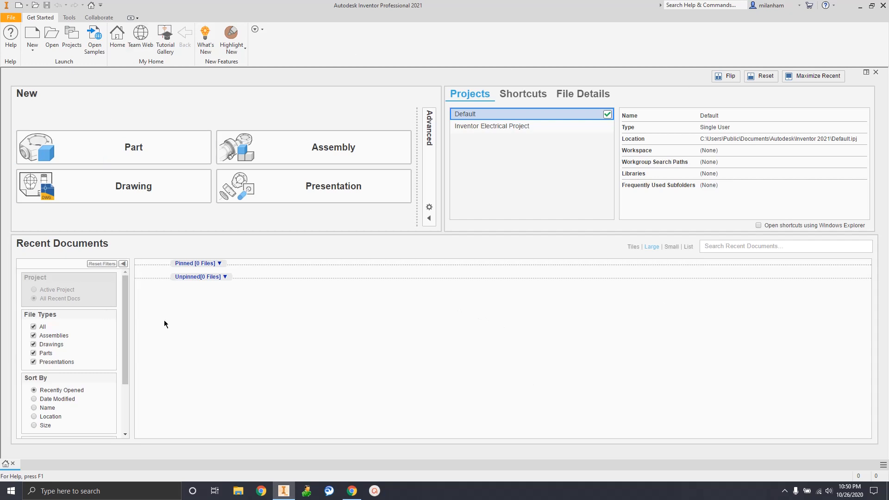
mouse_move(264, 231)
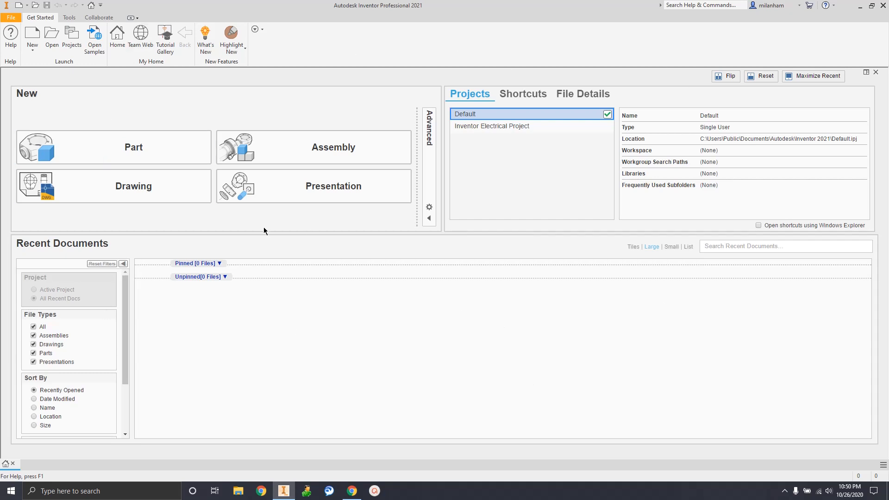
mouse_move(561, 259)
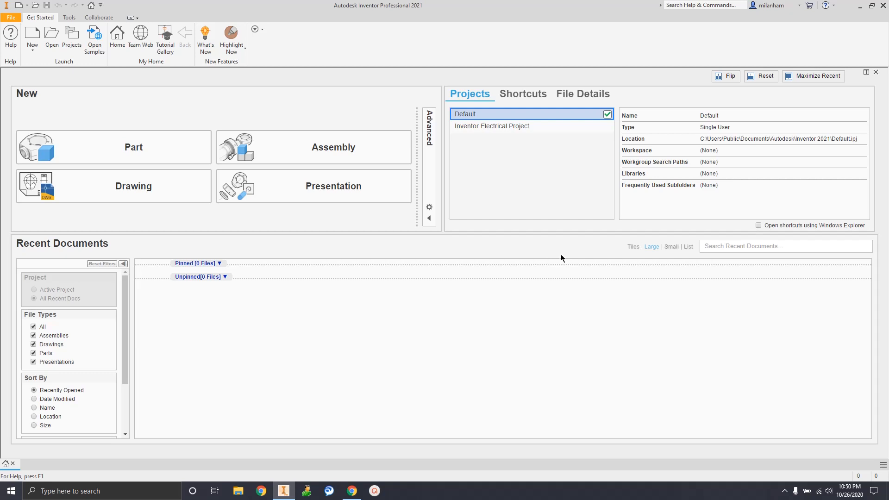
mouse_move(281, 283)
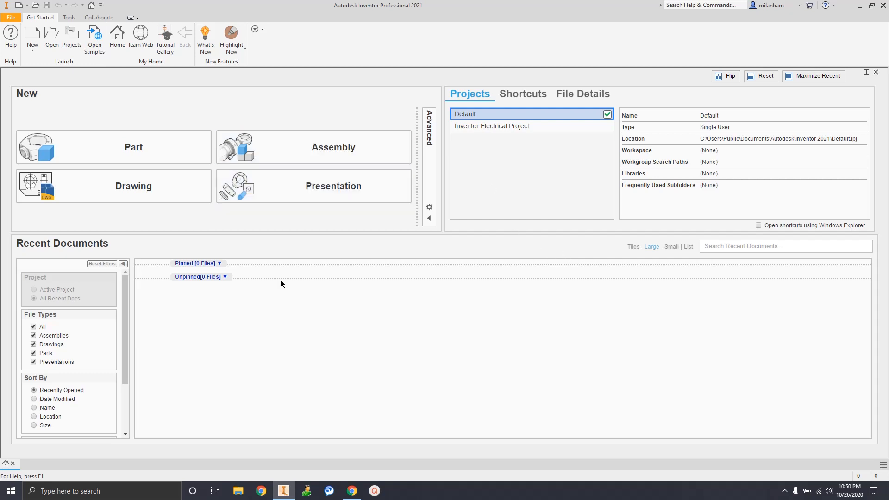
mouse_move(420, 300)
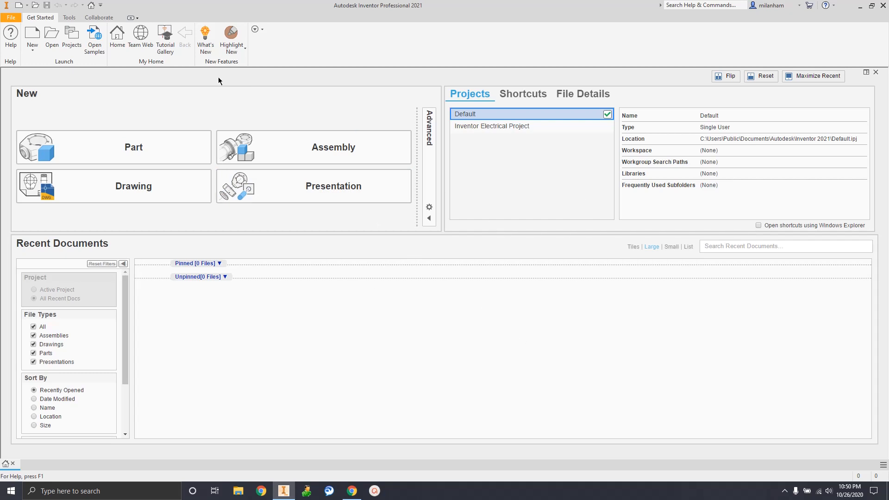
mouse_move(32, 35)
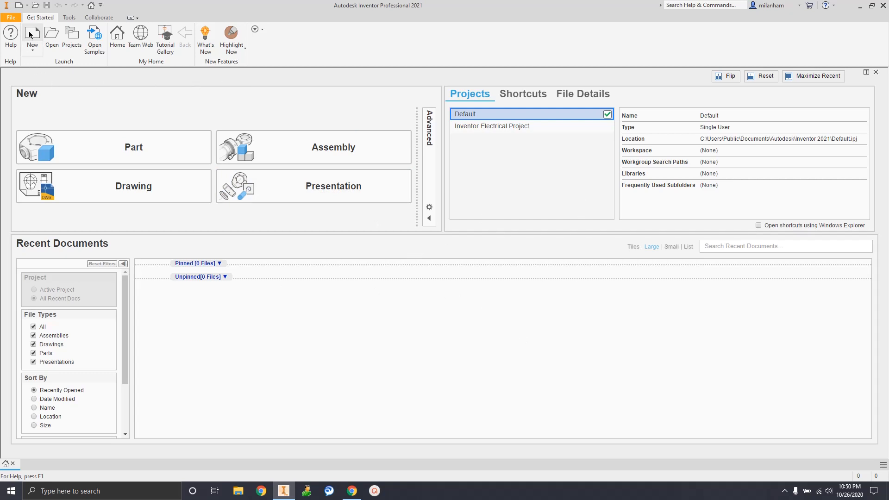
mouse_move(32, 35)
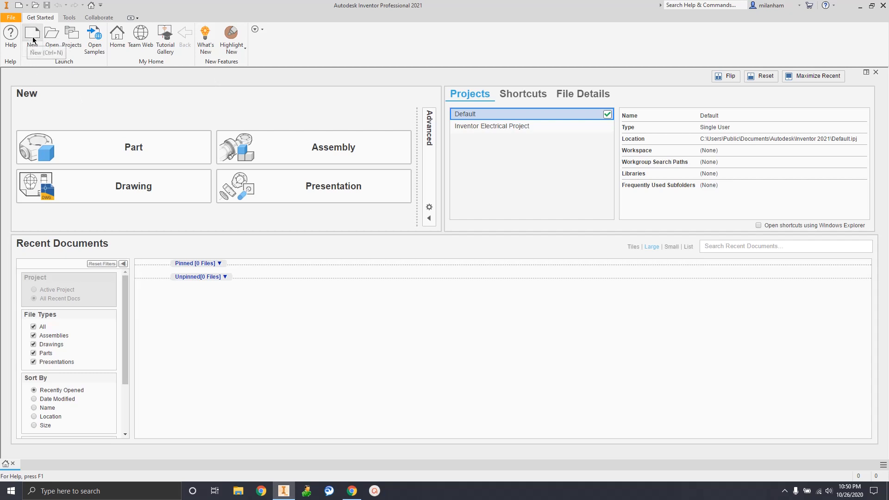
Create a new part from the Standard.ipt template
click(32, 34)
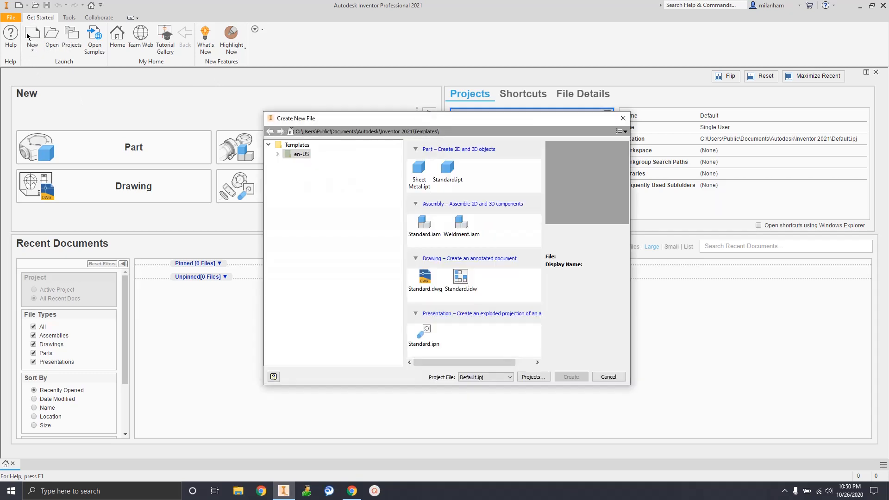
click(447, 169)
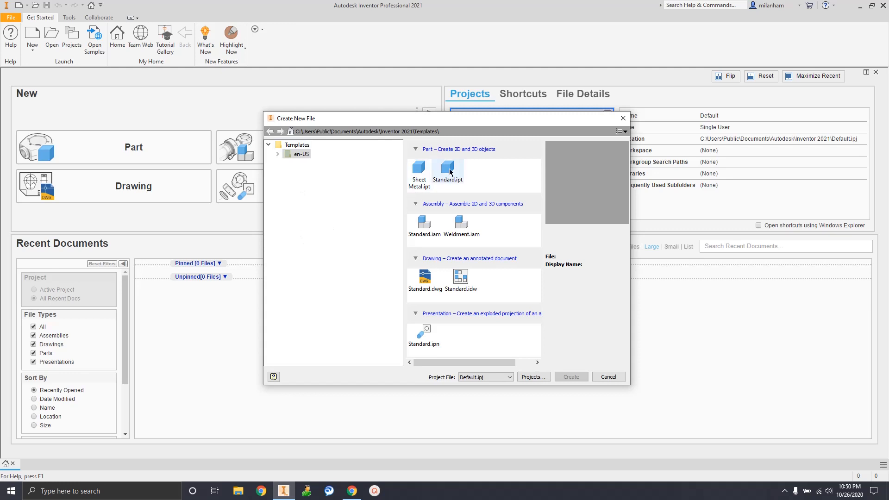
click(446, 172)
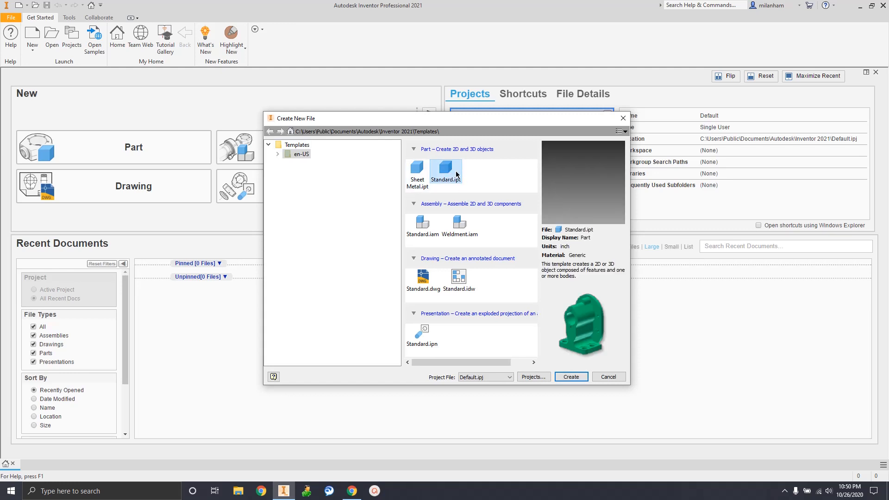
mouse_move(570, 376)
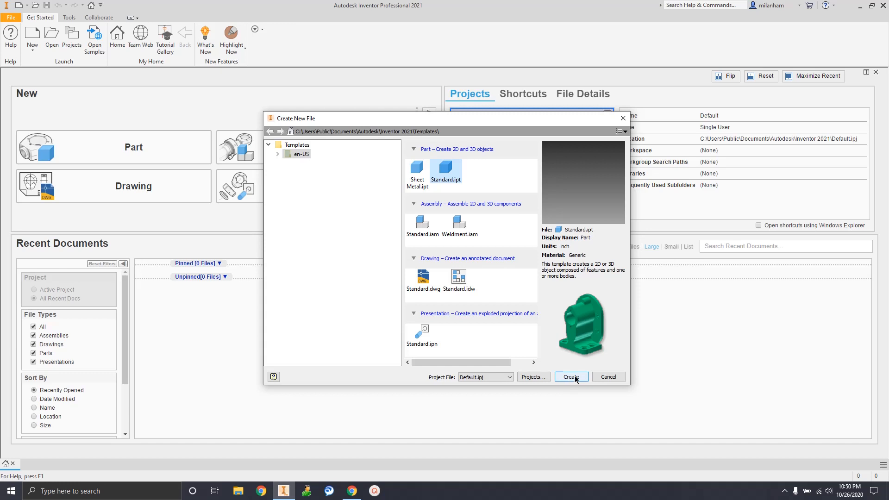
click(571, 376)
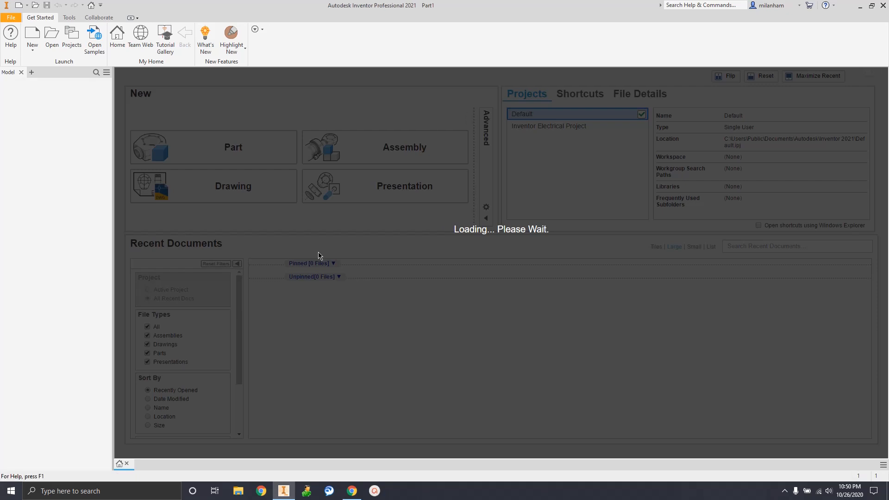
click(232, 147)
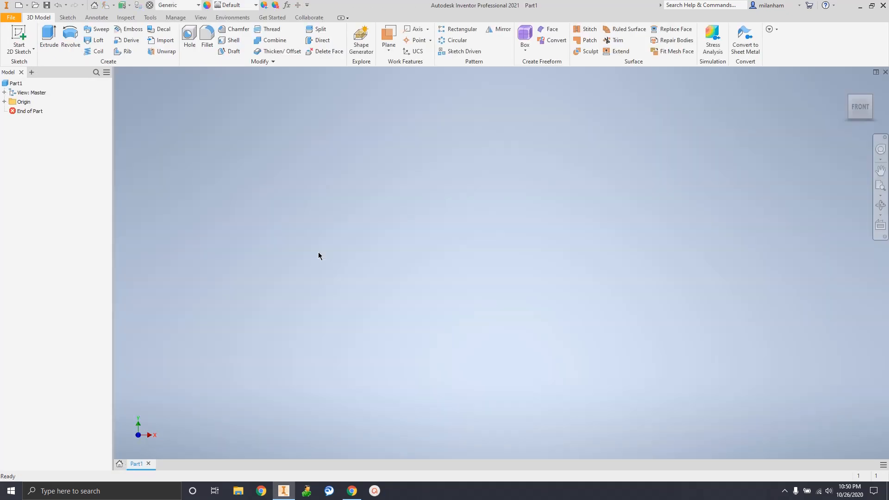
mouse_move(691, 243)
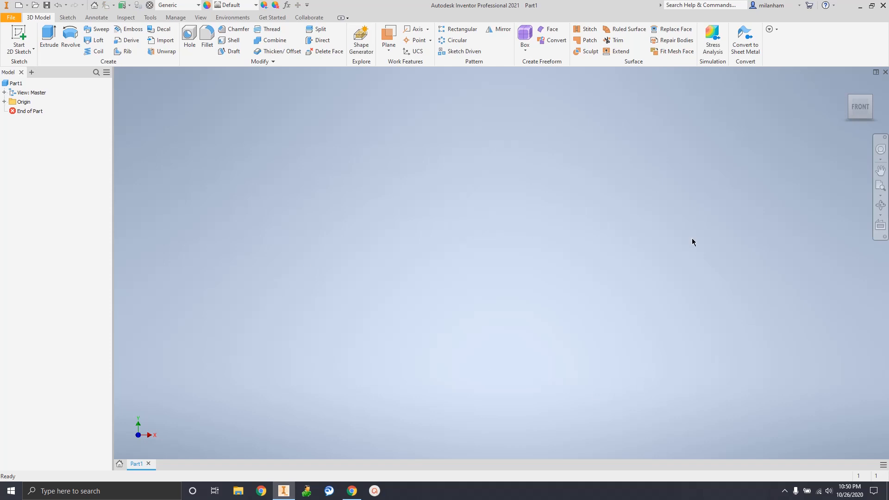
mouse_move(267, 304)
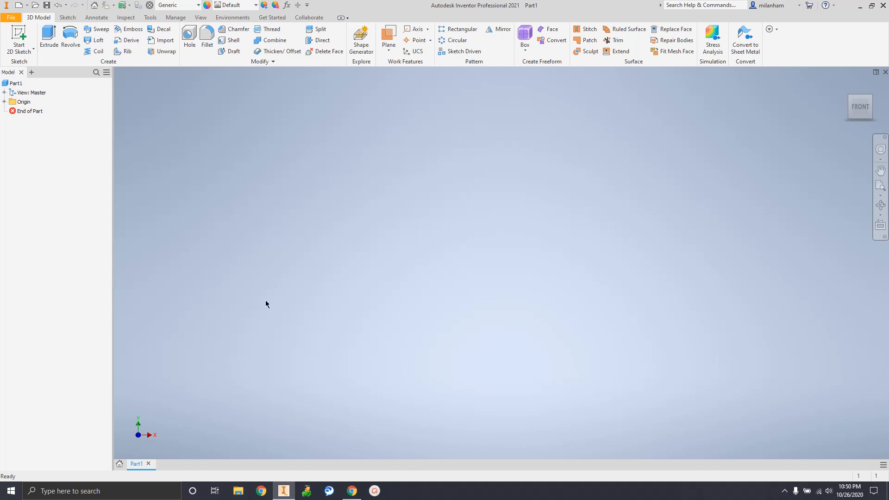
mouse_move(288, 260)
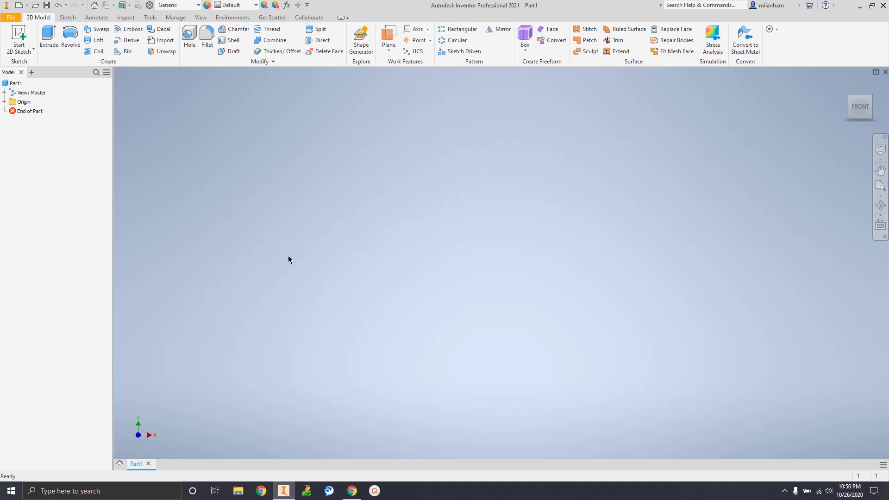
mouse_move(298, 259)
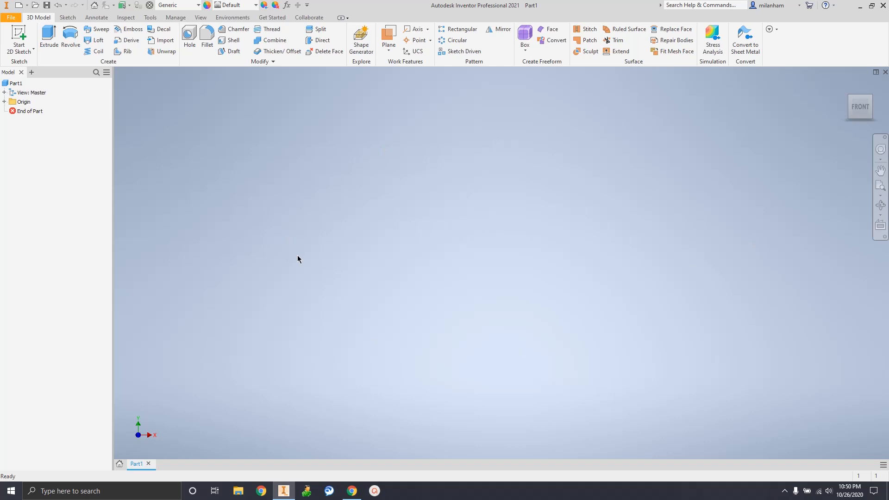
mouse_move(259, 114)
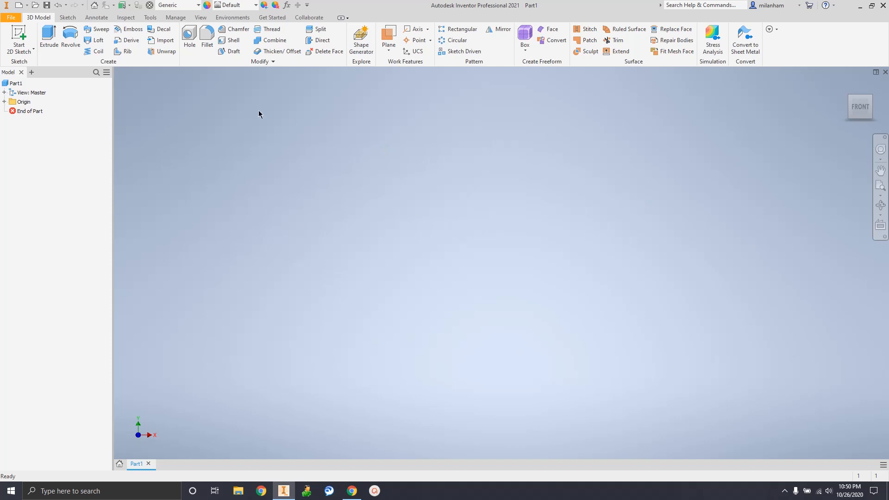
mouse_move(235, 278)
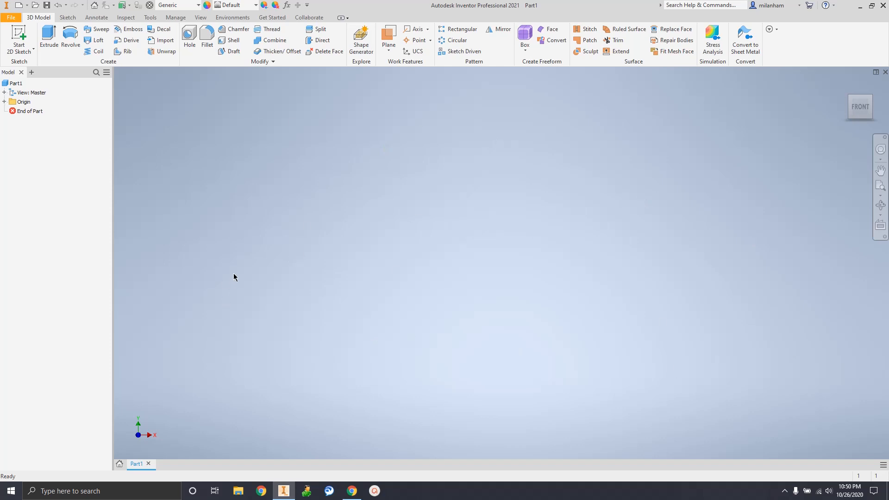
mouse_move(235, 277)
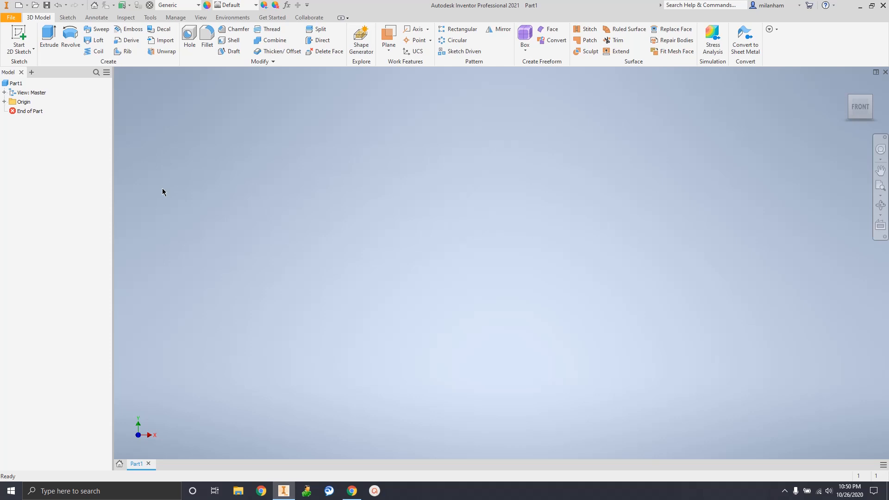
mouse_move(189, 182)
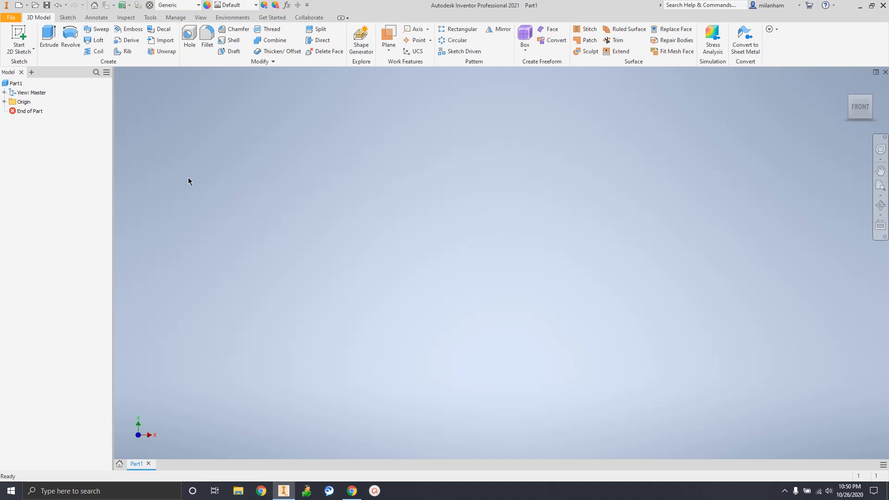
mouse_move(310, 125)
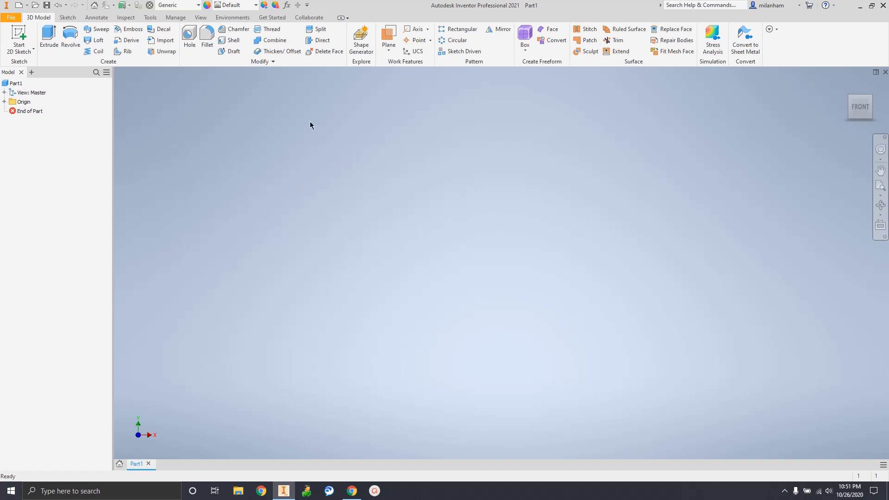
mouse_move(513, 250)
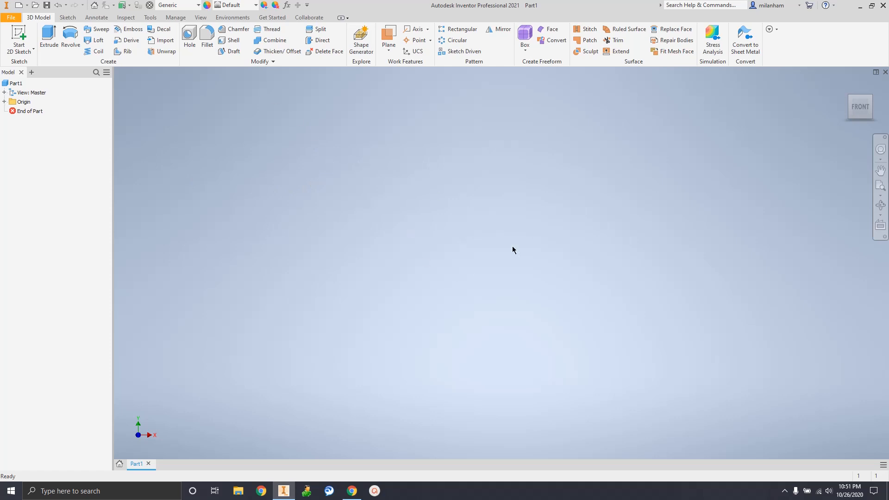
mouse_move(560, 236)
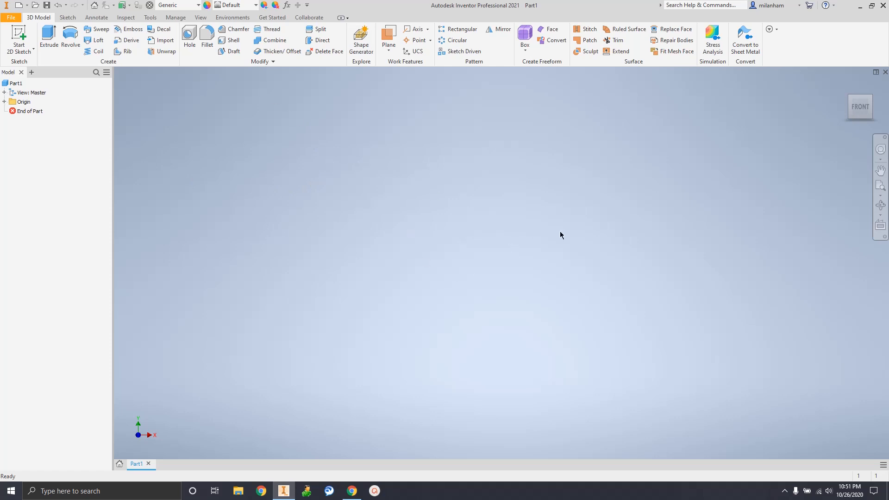
mouse_move(565, 239)
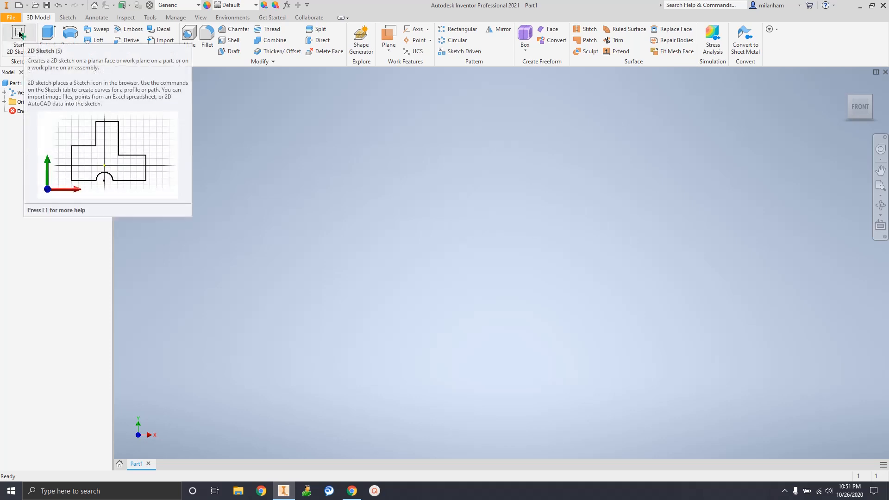
Start a 2D sketch so the origin planes appear for selection
click(19, 36)
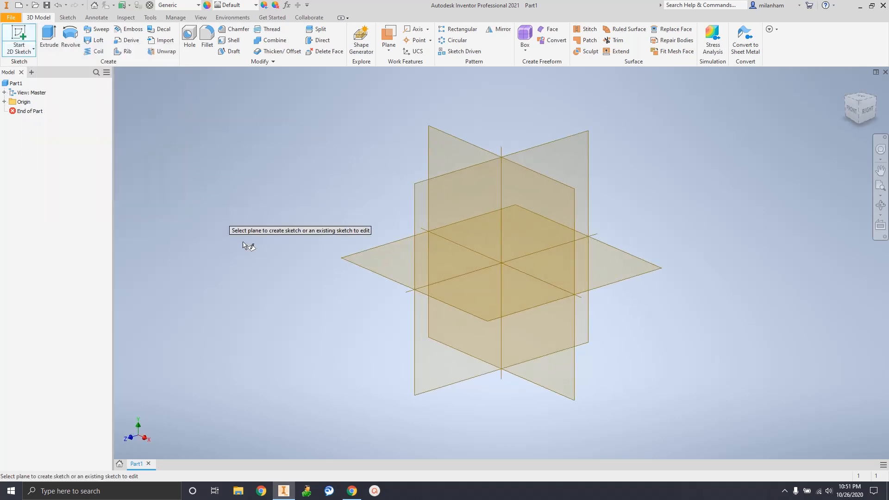
mouse_move(439, 153)
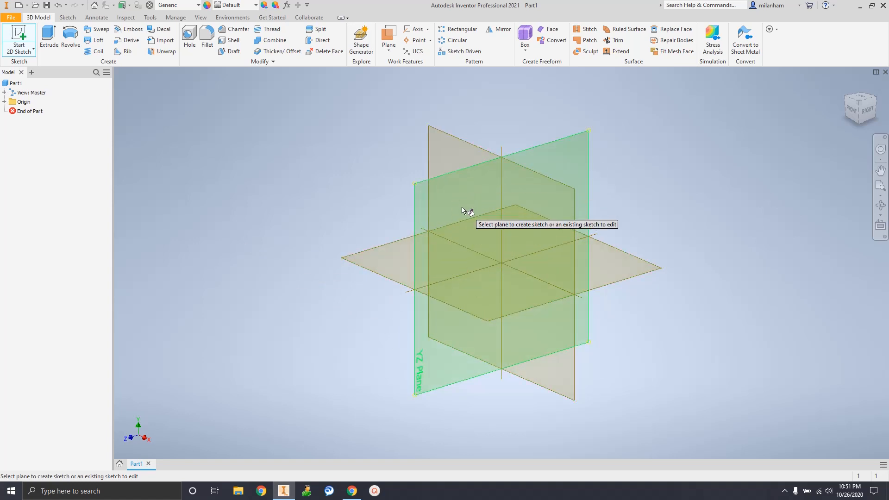
mouse_move(426, 286)
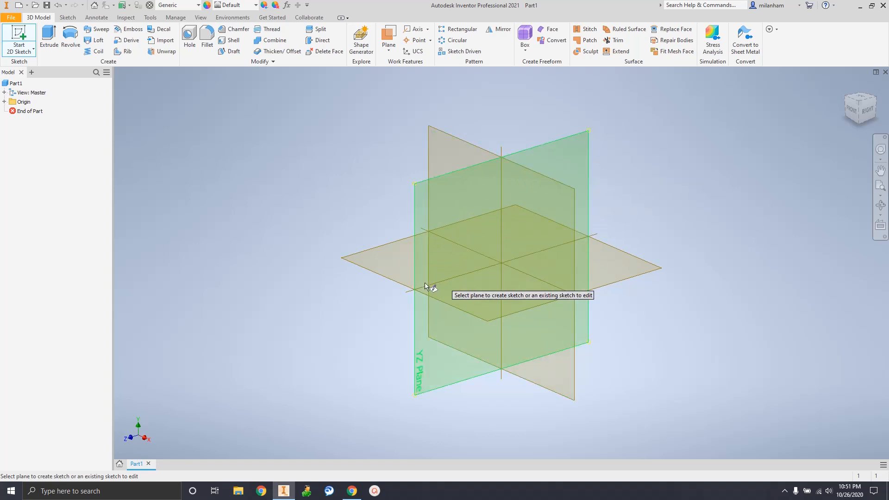
mouse_move(468, 329)
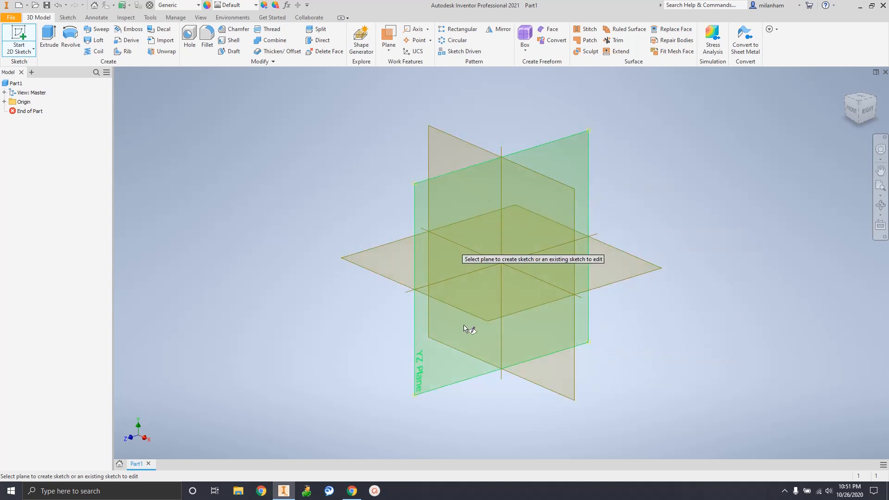
mouse_move(816, 254)
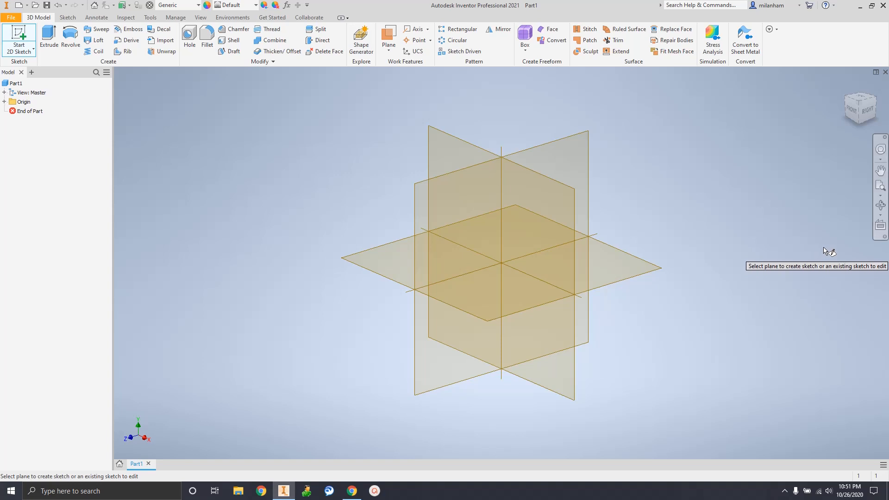
mouse_move(704, 131)
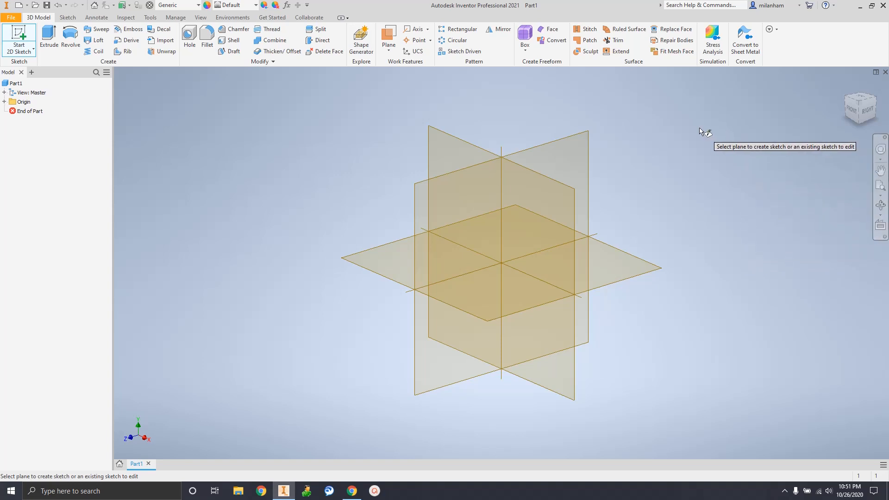
mouse_move(584, 117)
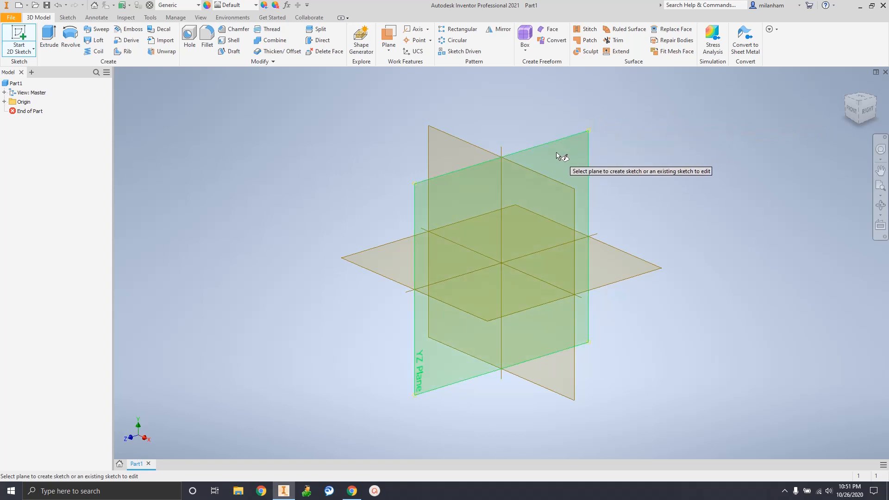
mouse_move(575, 148)
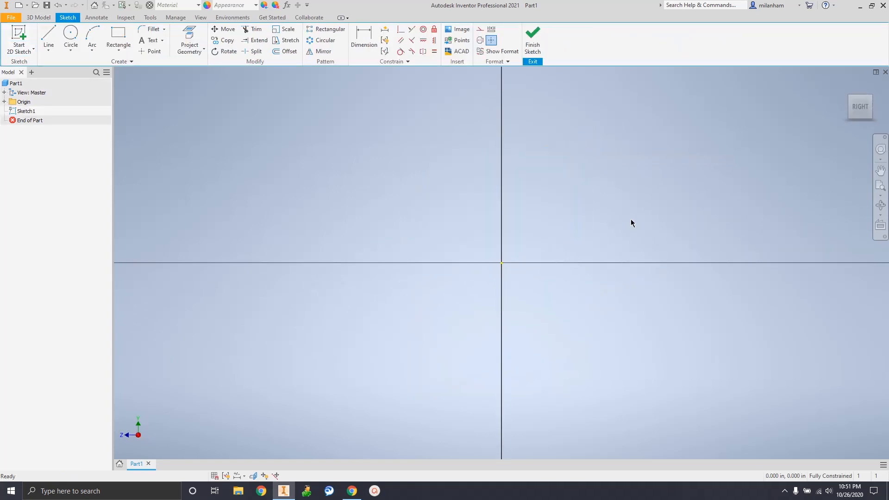
mouse_move(628, 214)
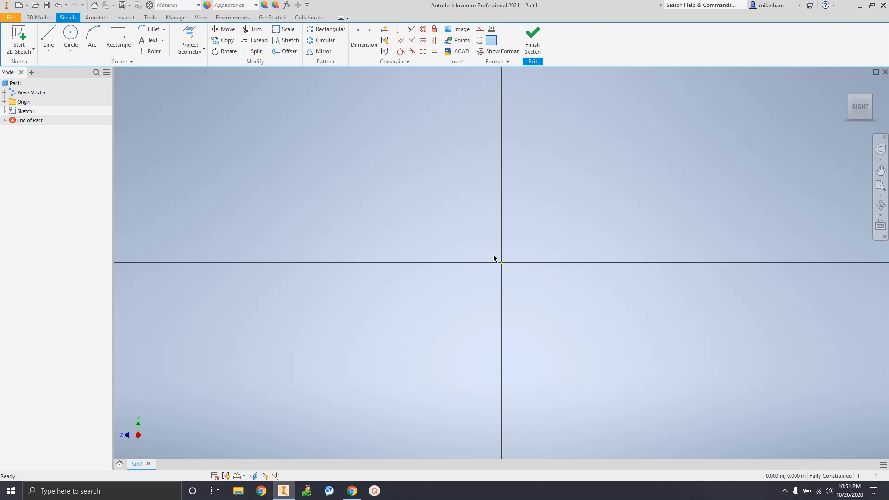
mouse_move(637, 219)
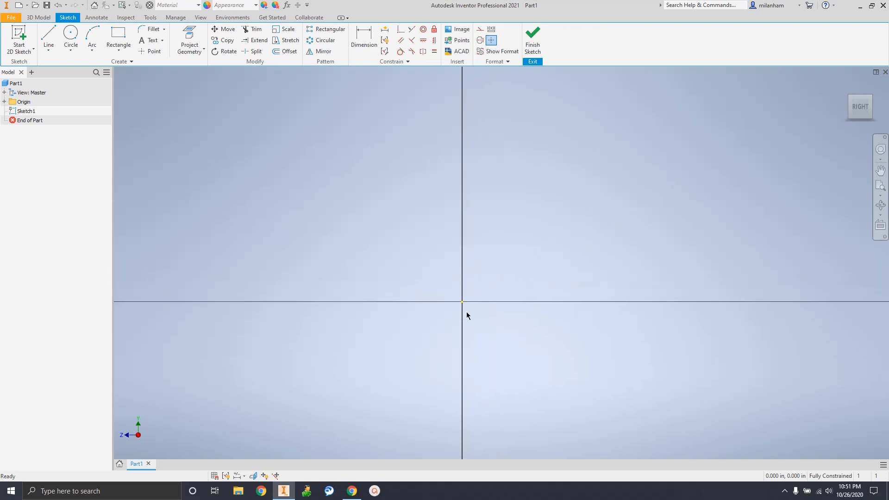
mouse_move(467, 320)
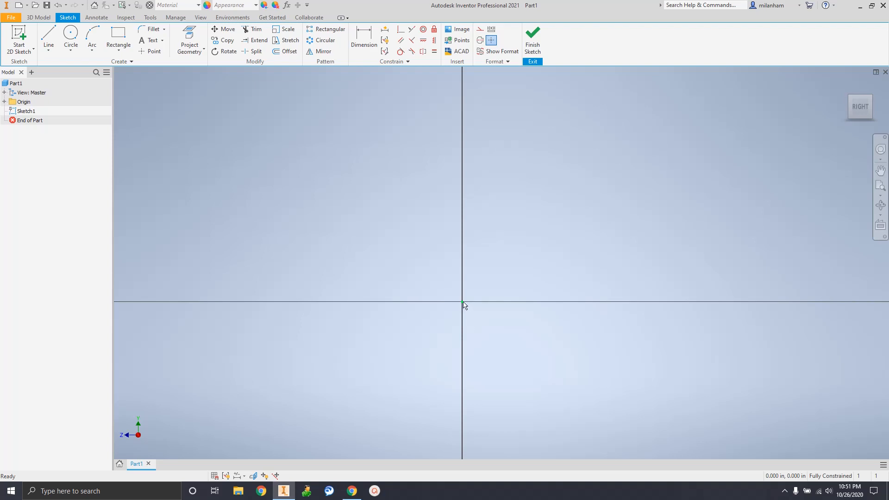
mouse_move(462, 319)
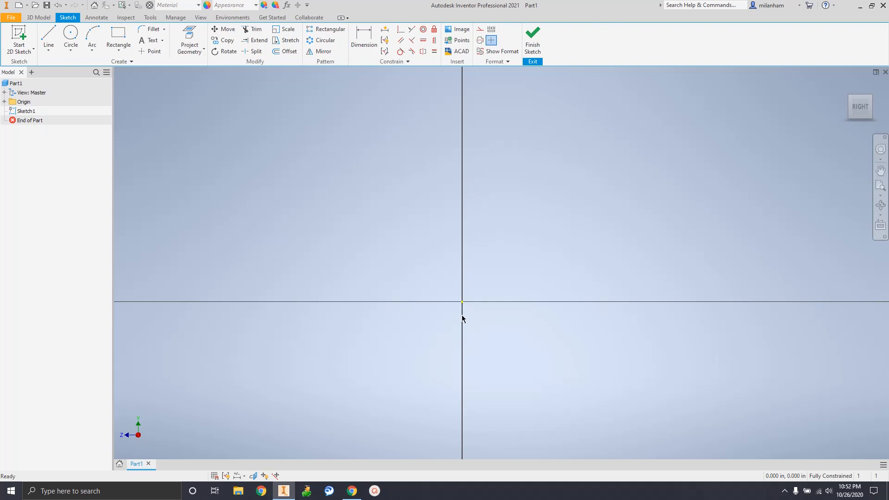
mouse_move(463, 307)
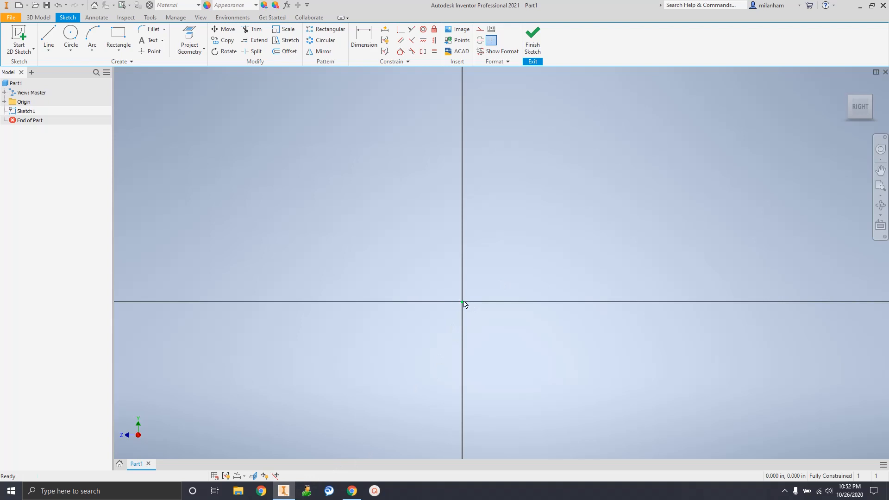
mouse_move(407, 311)
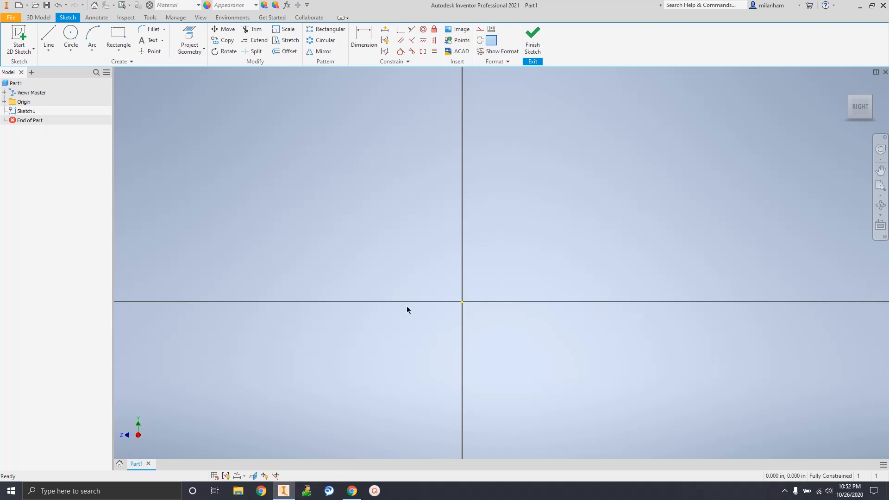
mouse_move(300, 458)
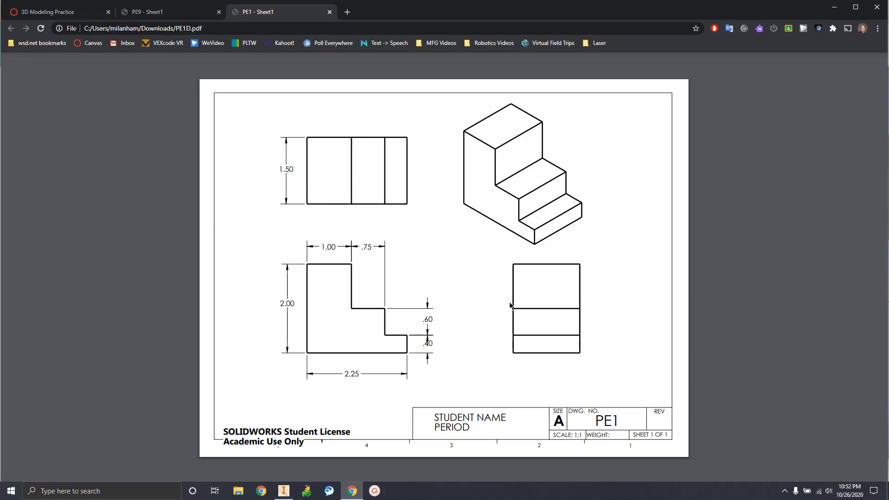
mouse_move(546, 147)
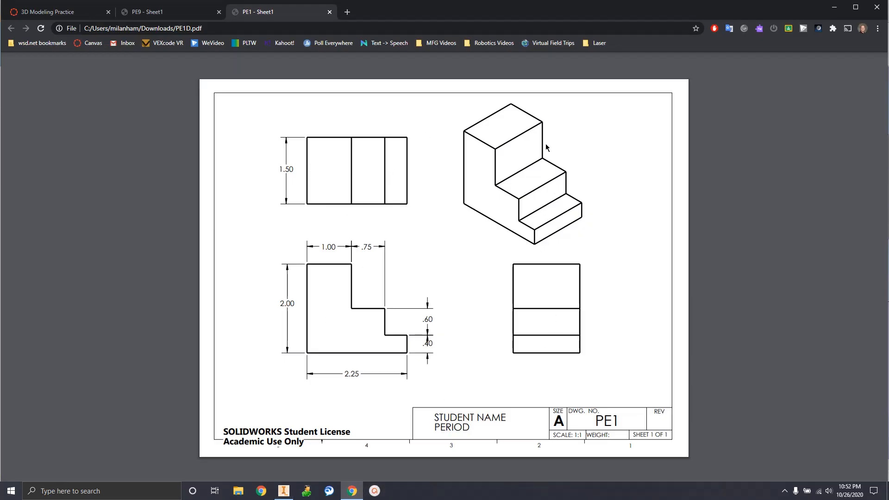
mouse_move(501, 213)
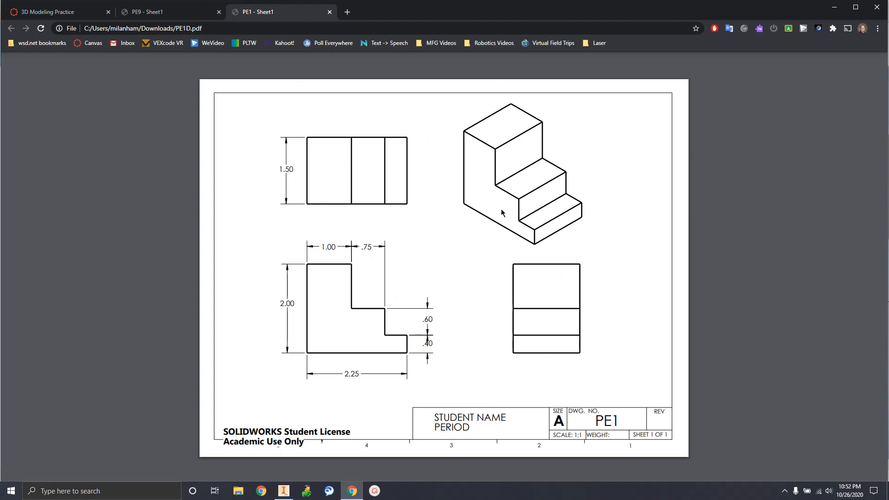
mouse_move(524, 236)
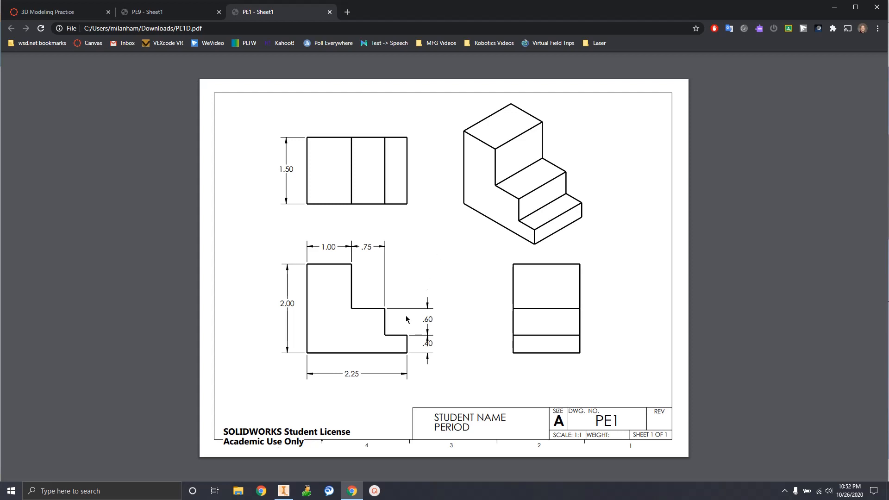
mouse_move(369, 396)
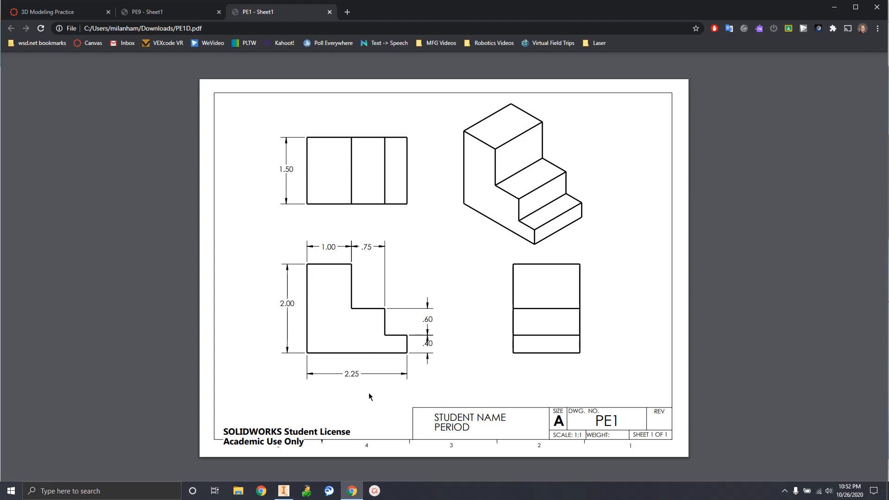
mouse_move(319, 359)
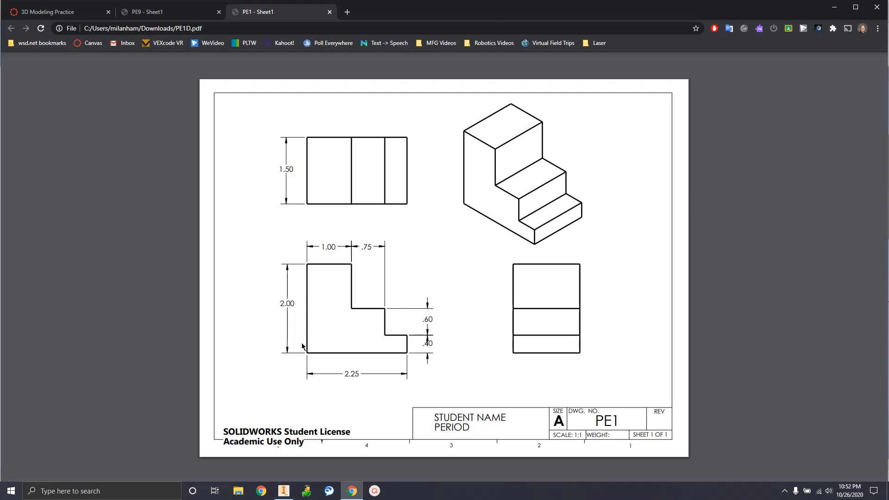
mouse_move(310, 383)
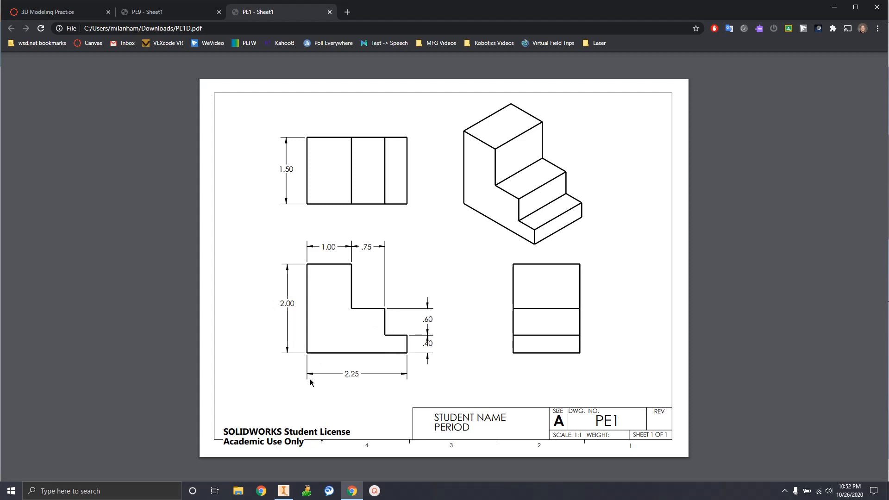
mouse_move(371, 281)
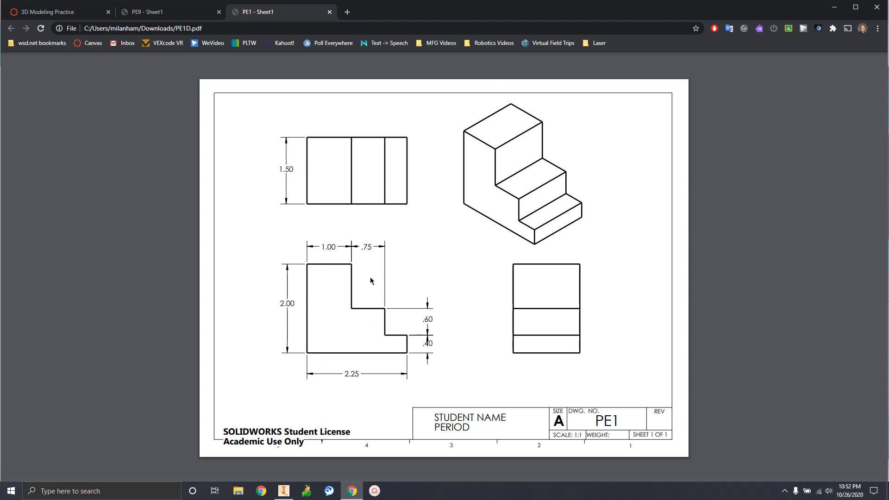
mouse_move(379, 331)
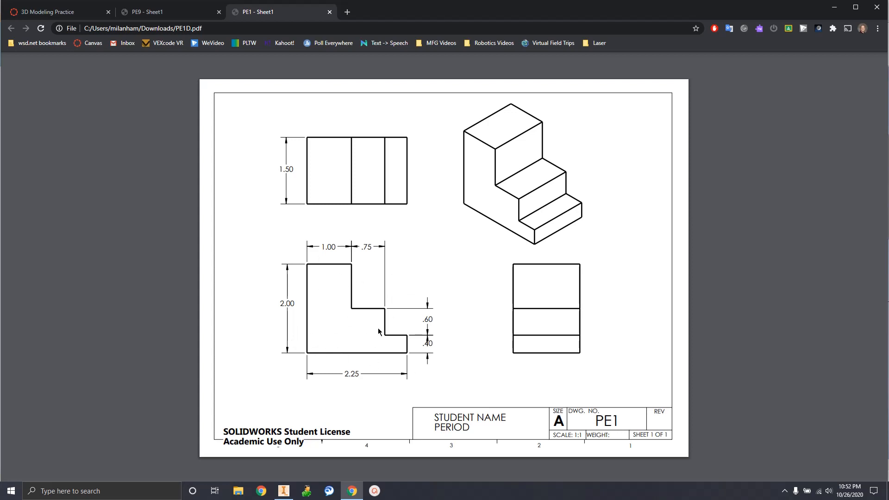
mouse_move(315, 358)
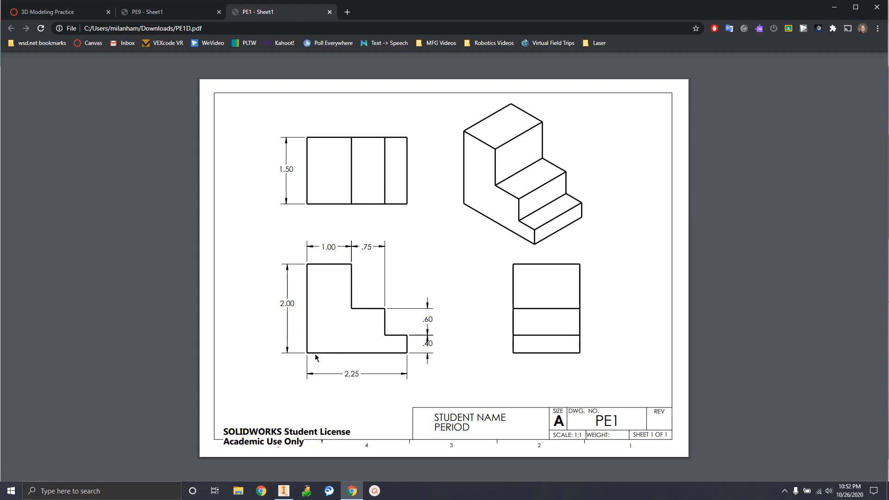
mouse_move(367, 309)
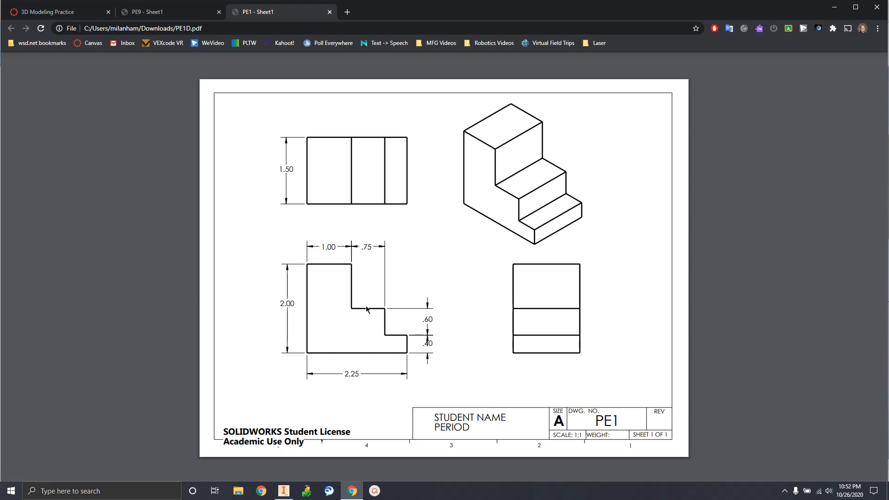
mouse_move(384, 358)
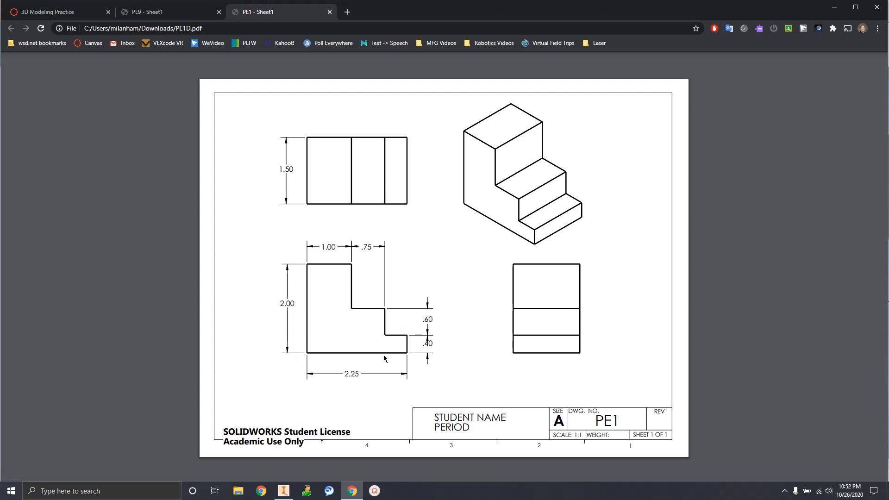
mouse_move(343, 338)
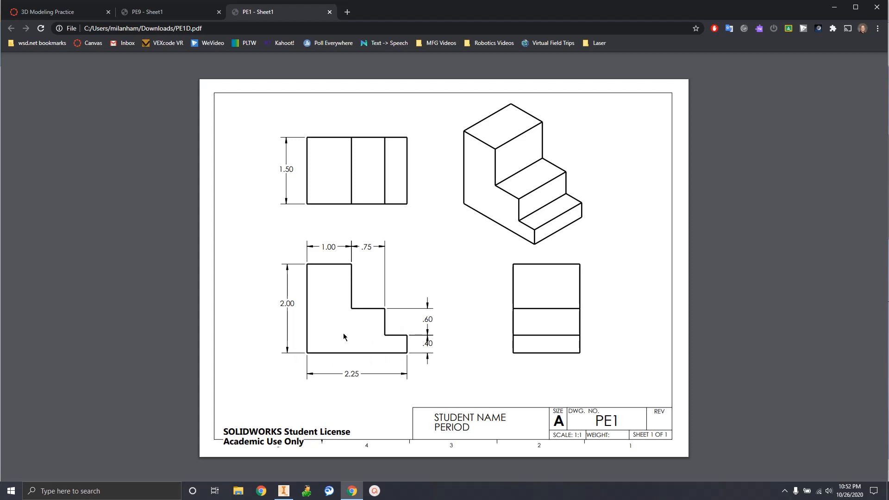
mouse_move(352, 316)
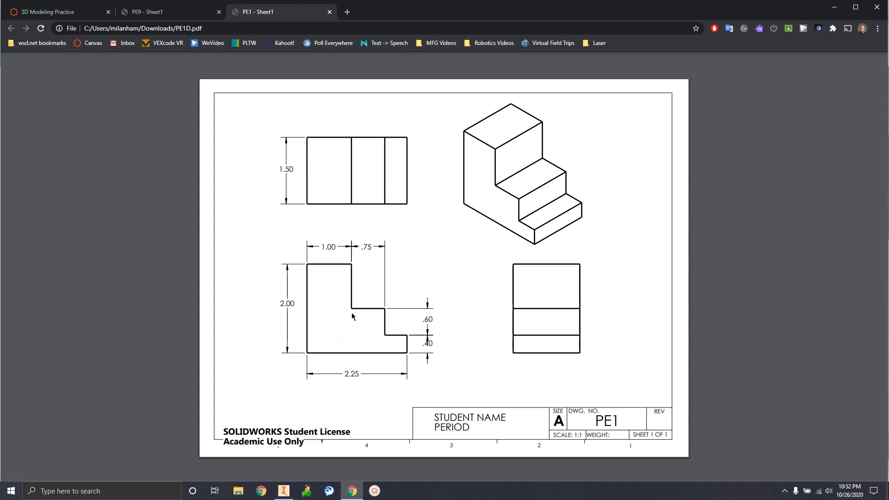
mouse_move(306, 366)
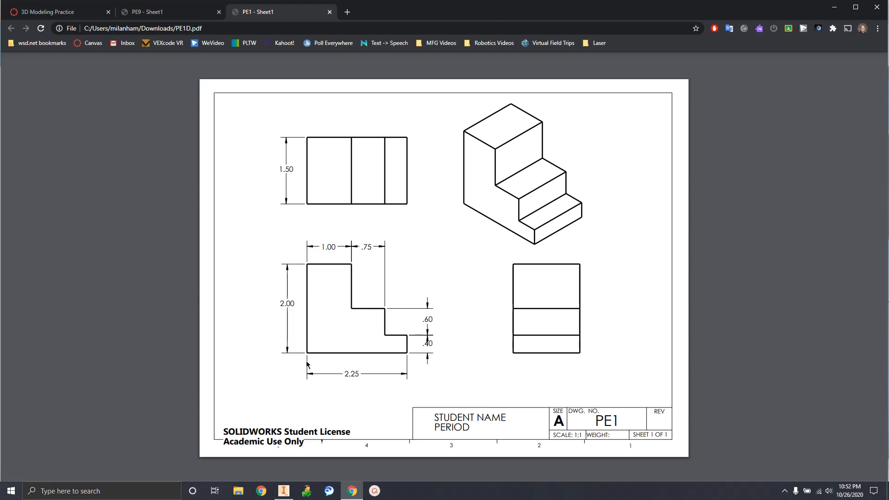
mouse_move(309, 267)
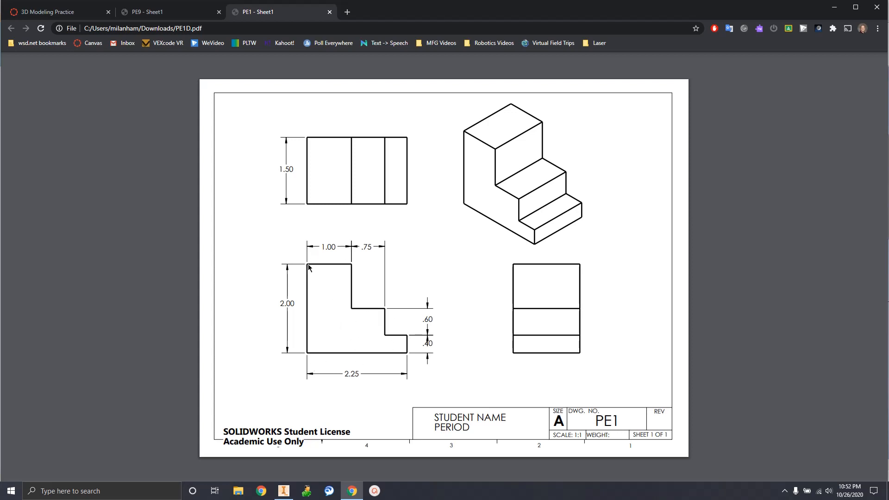
mouse_move(347, 318)
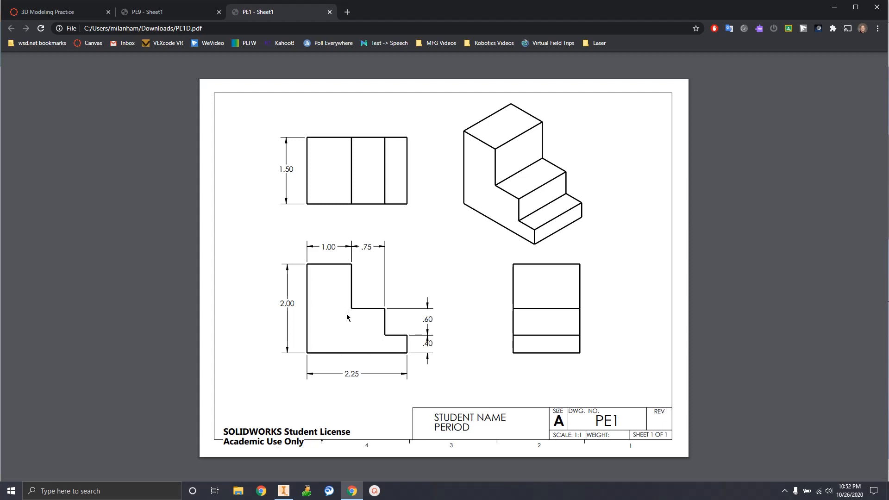
mouse_move(350, 319)
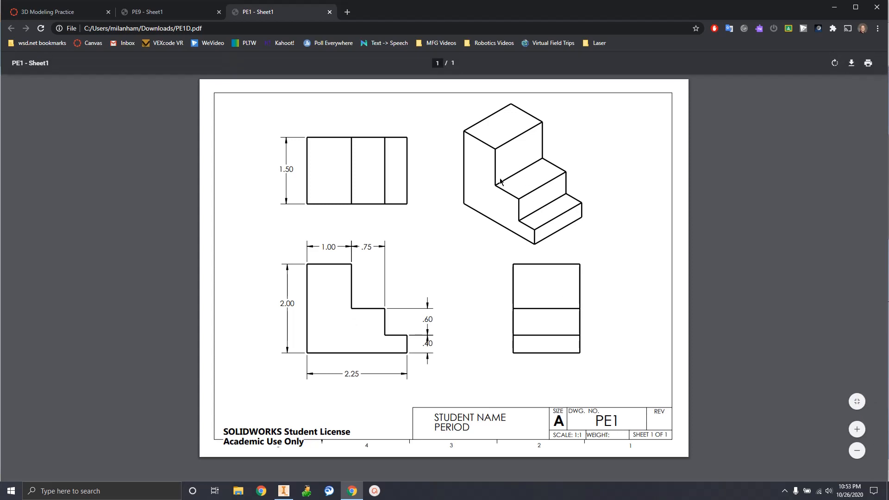
mouse_move(536, 173)
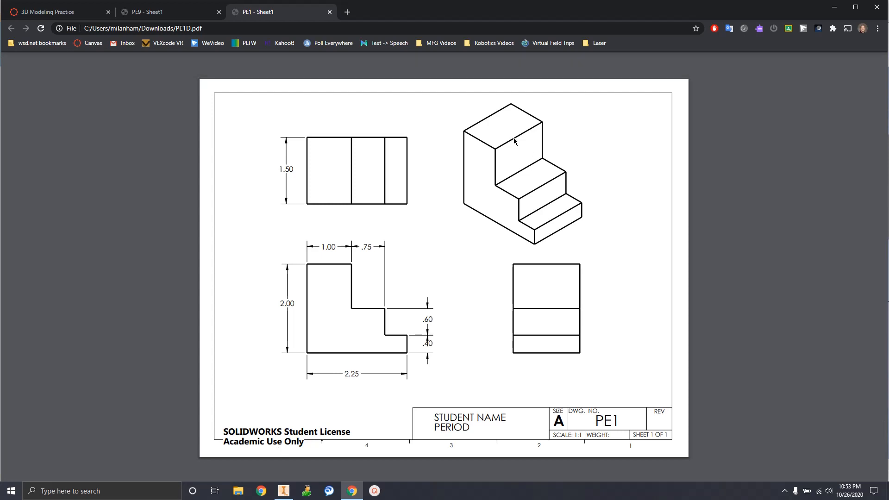
mouse_move(520, 147)
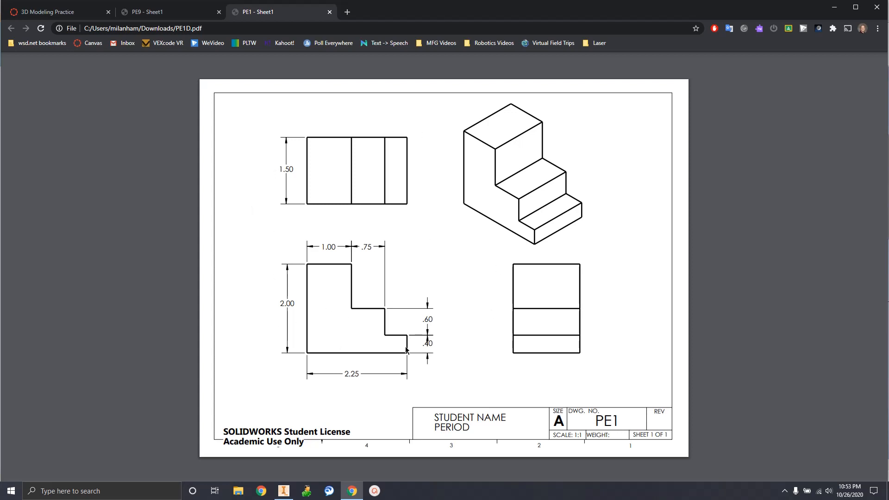
mouse_move(349, 237)
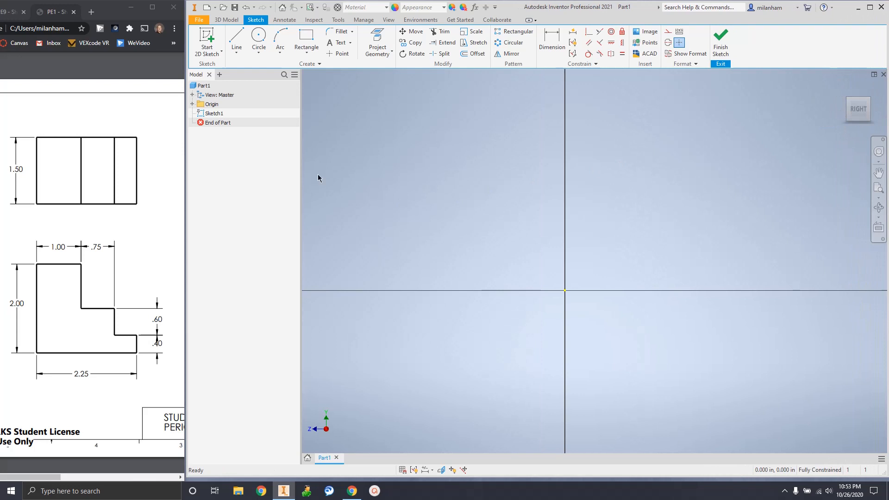
mouse_move(174, 327)
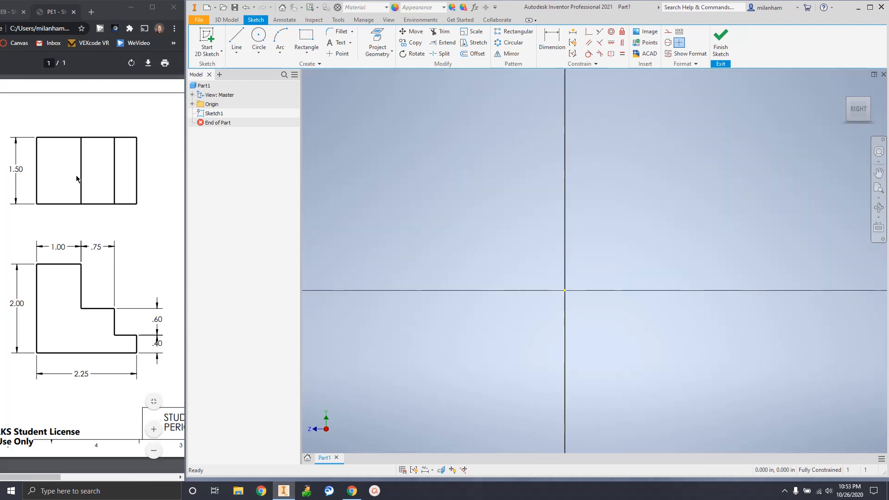
mouse_move(74, 367)
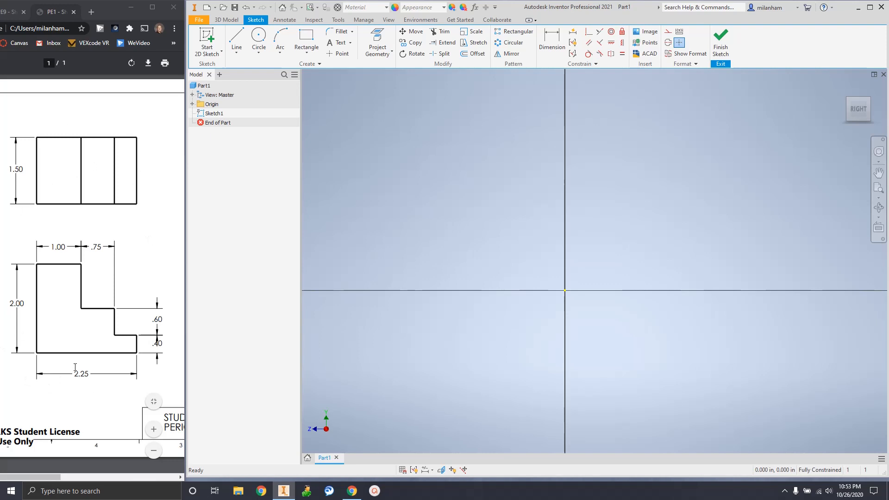
mouse_move(33, 420)
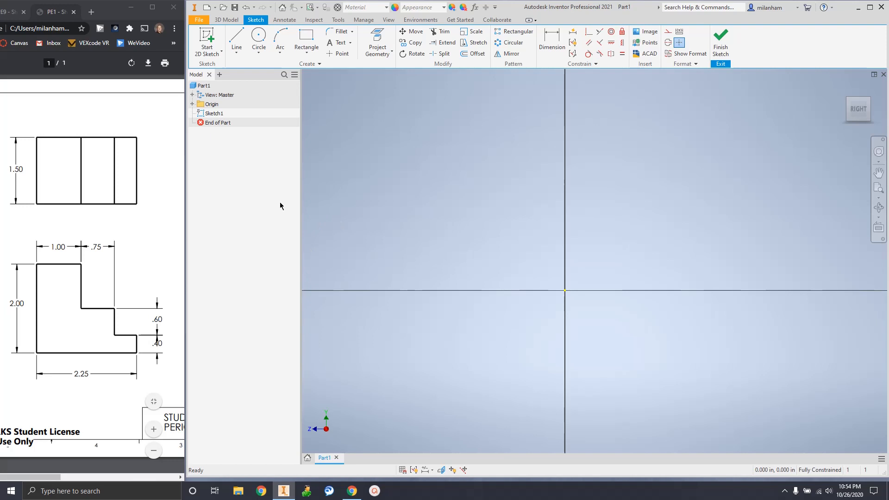
mouse_move(491, 383)
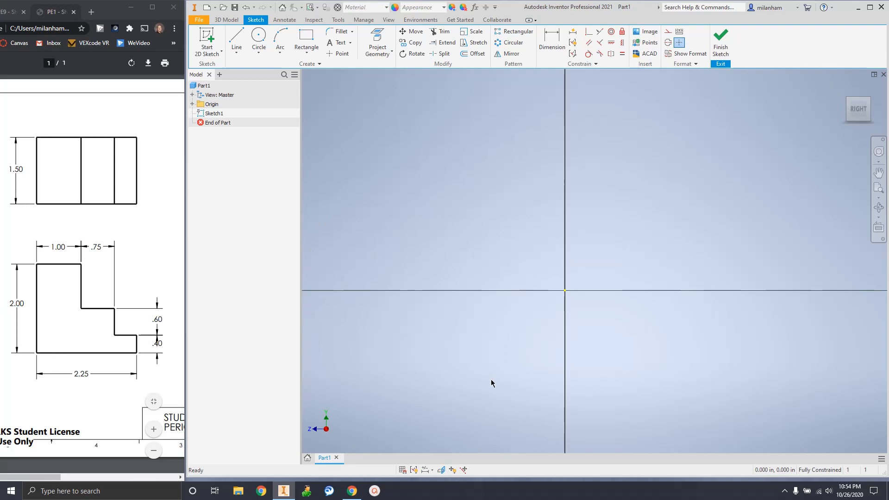
mouse_move(701, 242)
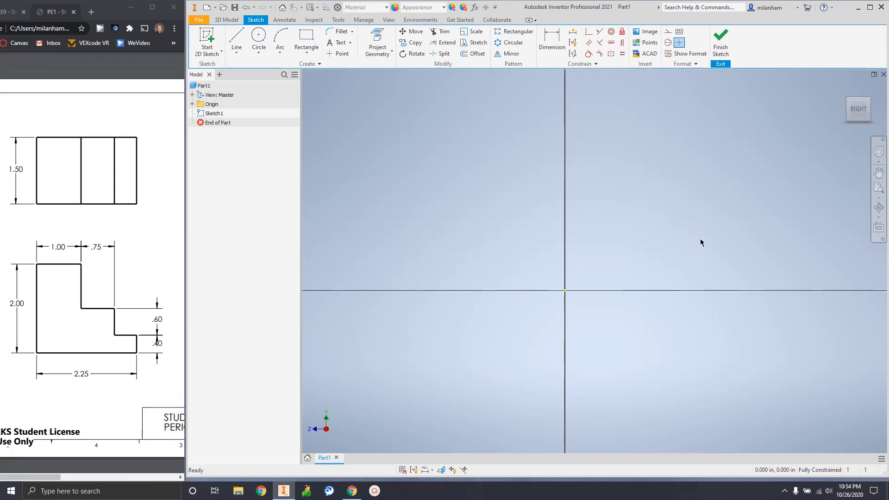
mouse_move(454, 251)
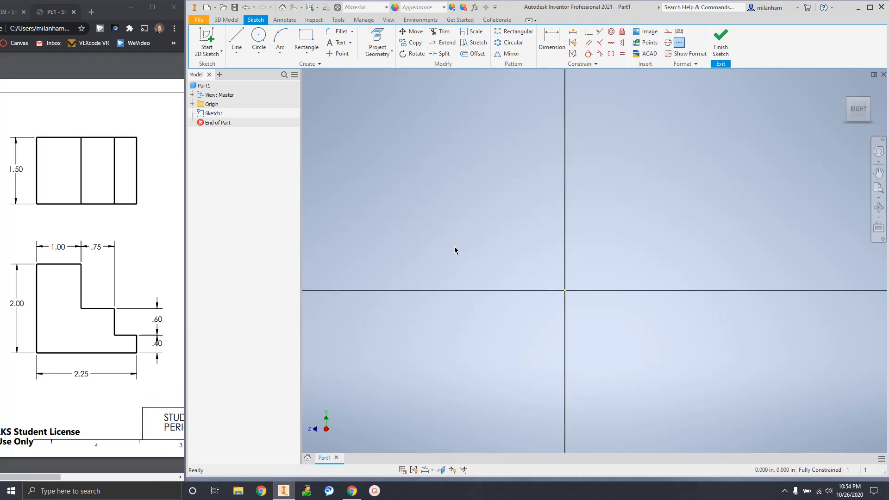
mouse_move(604, 241)
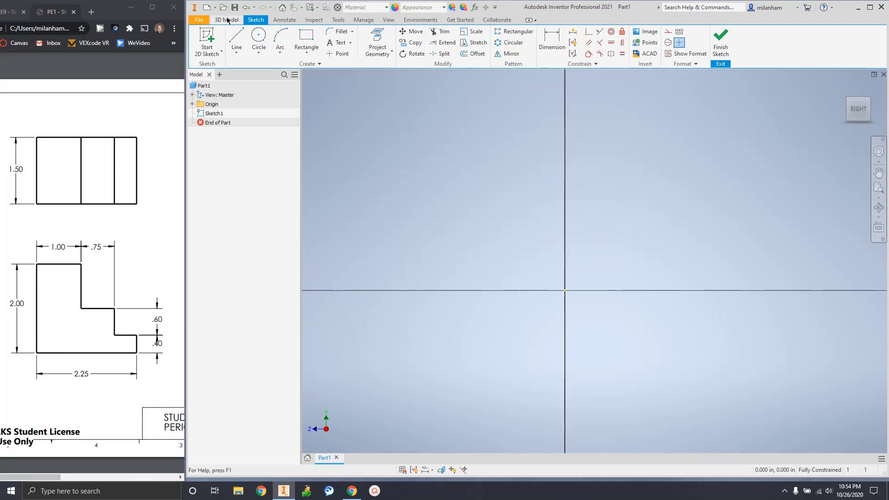
mouse_move(235, 35)
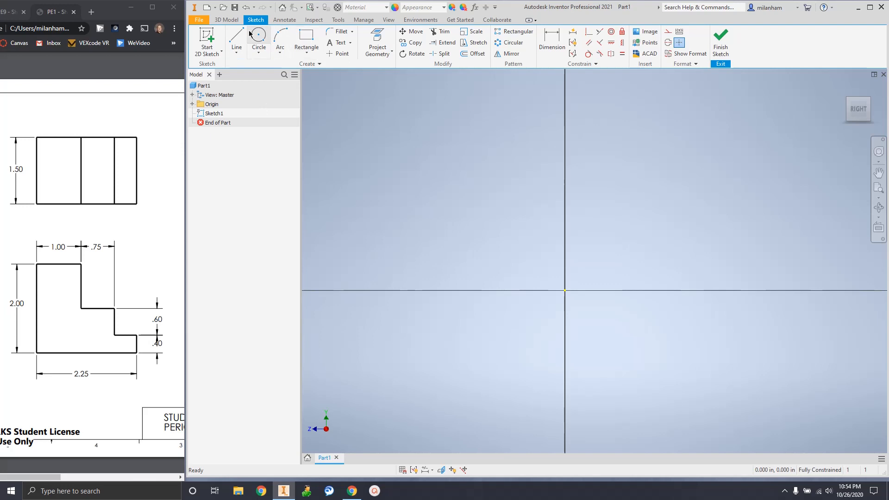
Draw a 2.25 in horizontal line from the origin, then a .4 in vertical edge
click(237, 40)
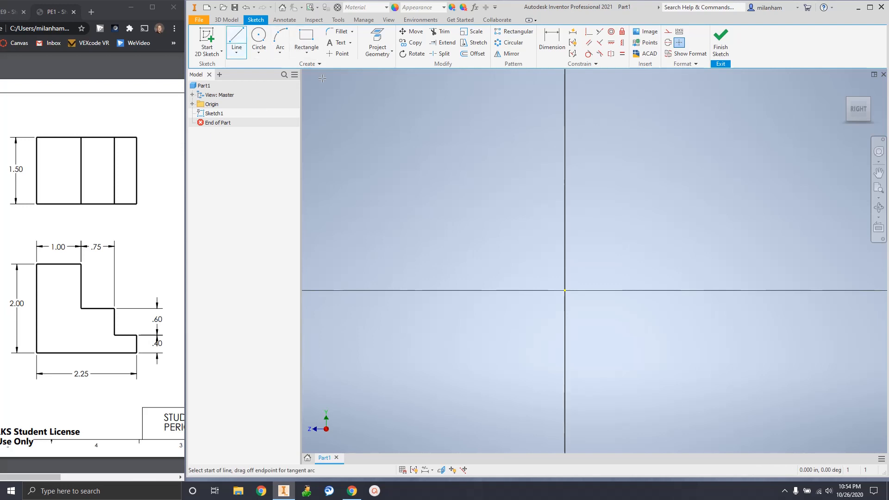
mouse_move(570, 279)
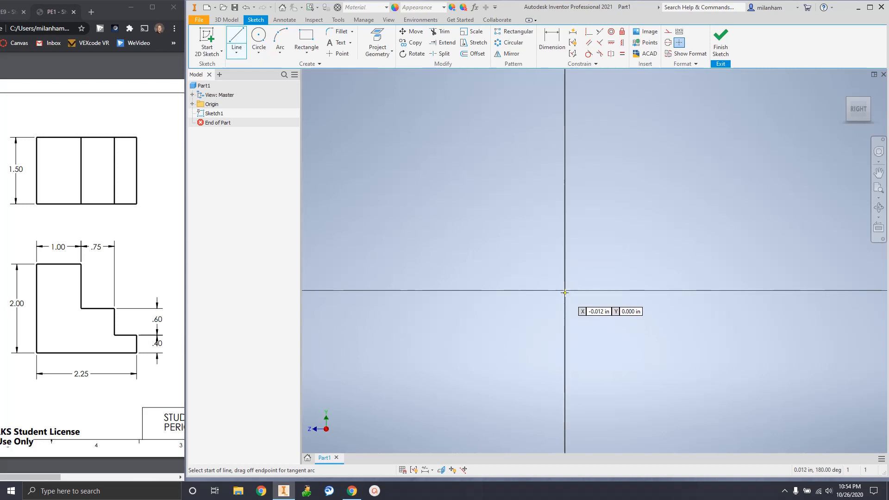
mouse_move(527, 283)
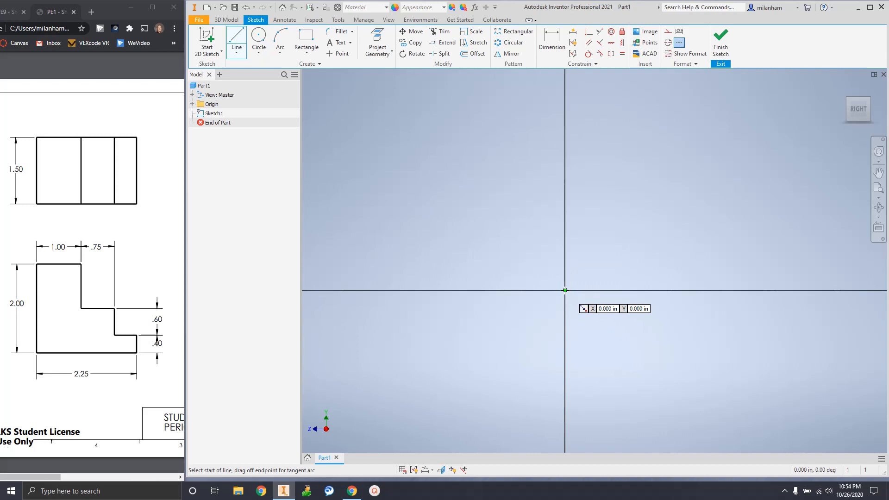
click(564, 289)
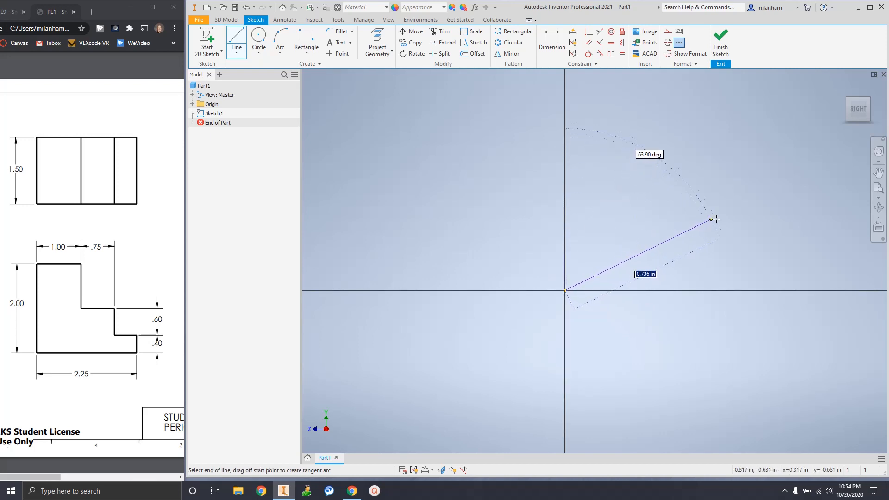
mouse_move(748, 283)
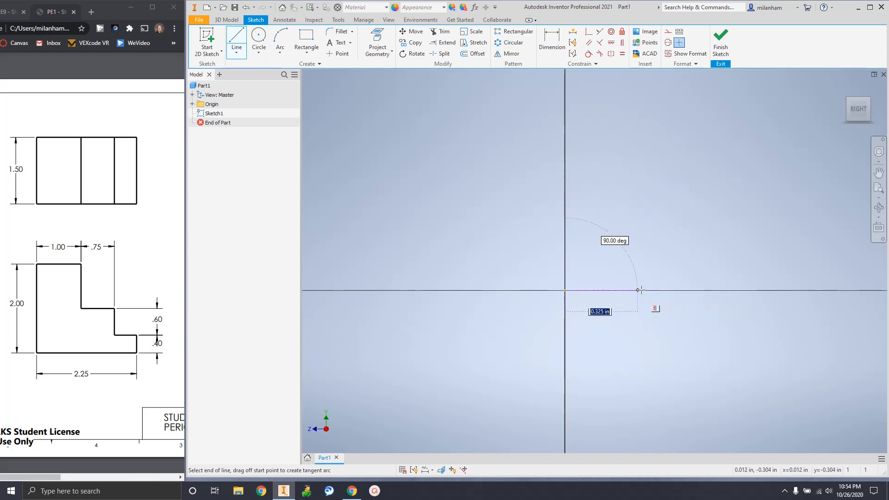
drag(638, 290, 747, 290)
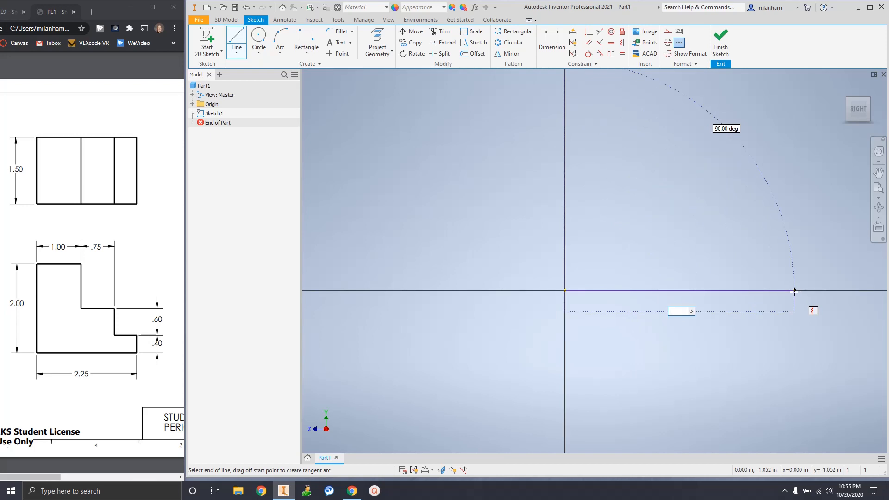
text(2.250)
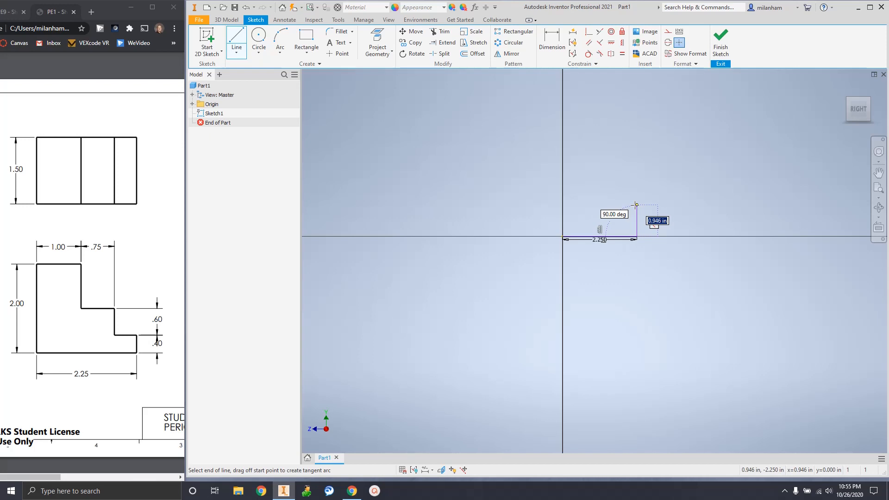
text(.400)
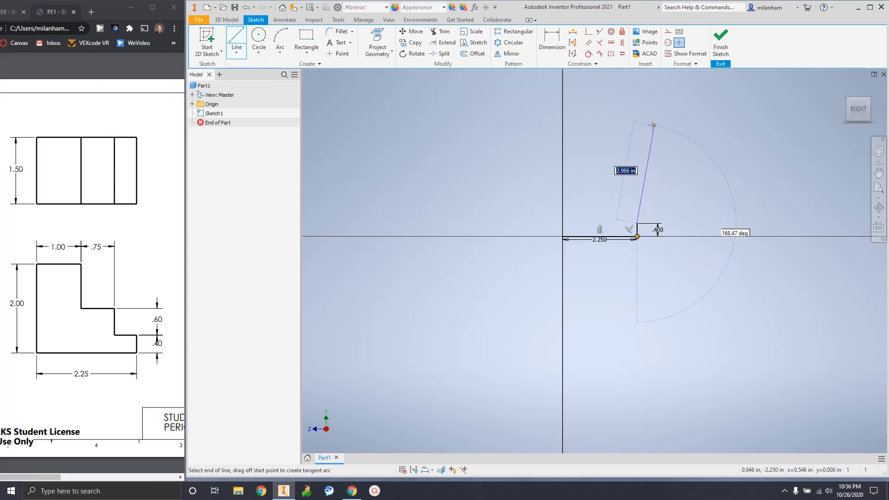
mouse_move(679, 161)
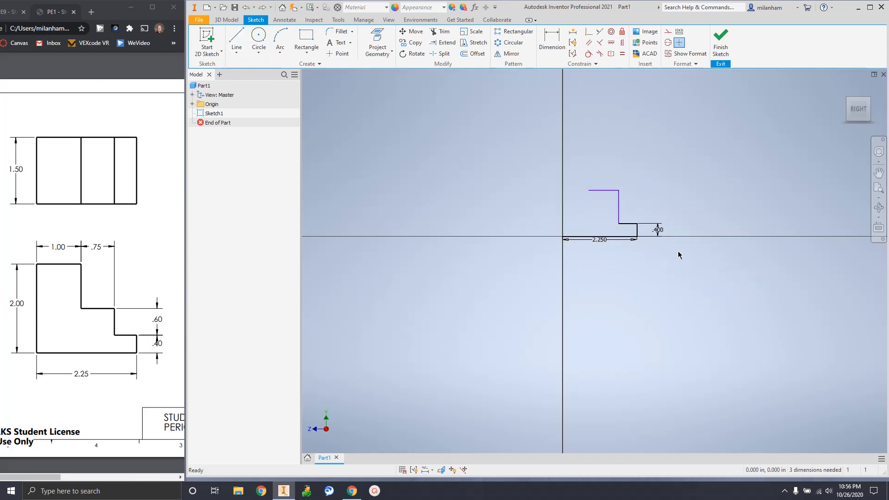
Undo the mis-drawn line segment and resume the Line tool
click(236, 39)
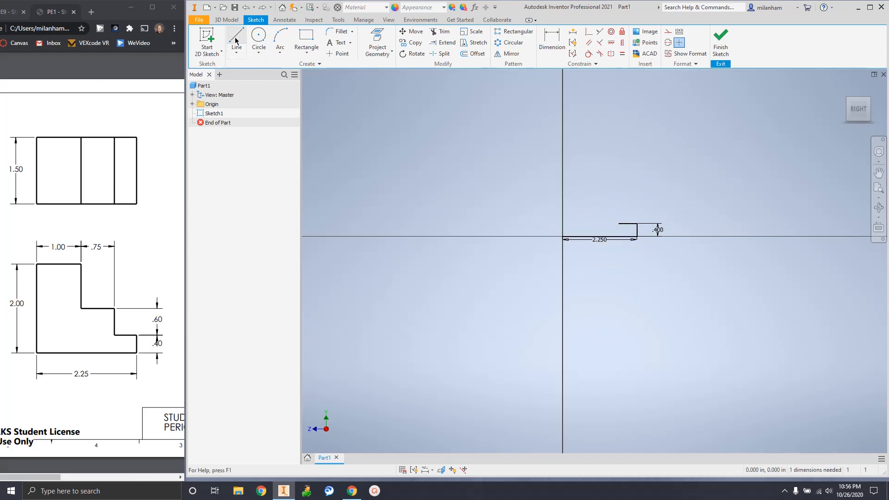
click(235, 37)
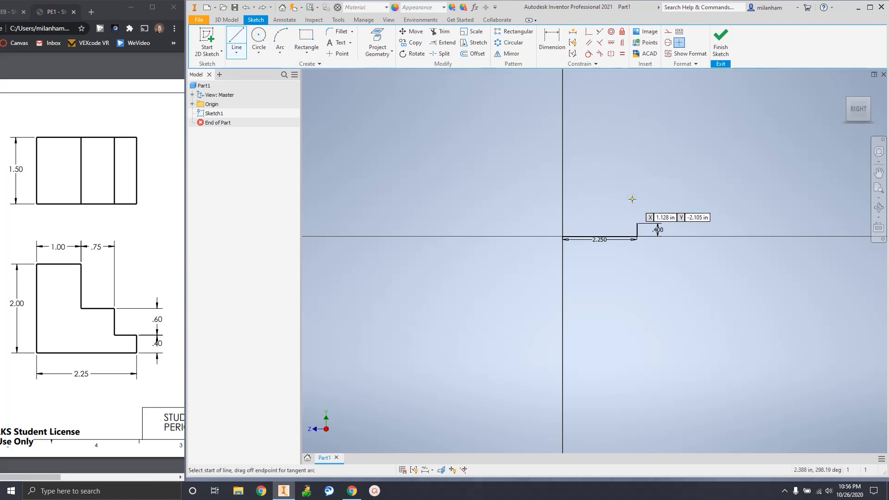
Start a new line at the top endpoint of the .4 in edge
click(635, 224)
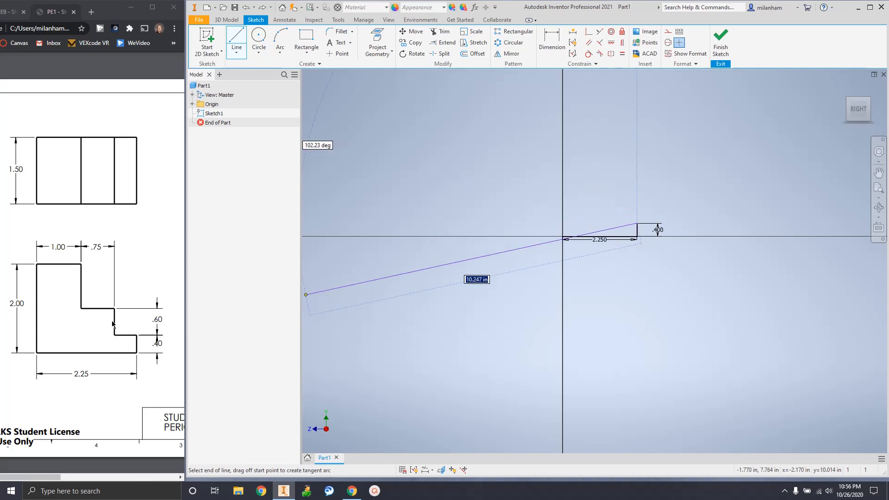
mouse_move(121, 349)
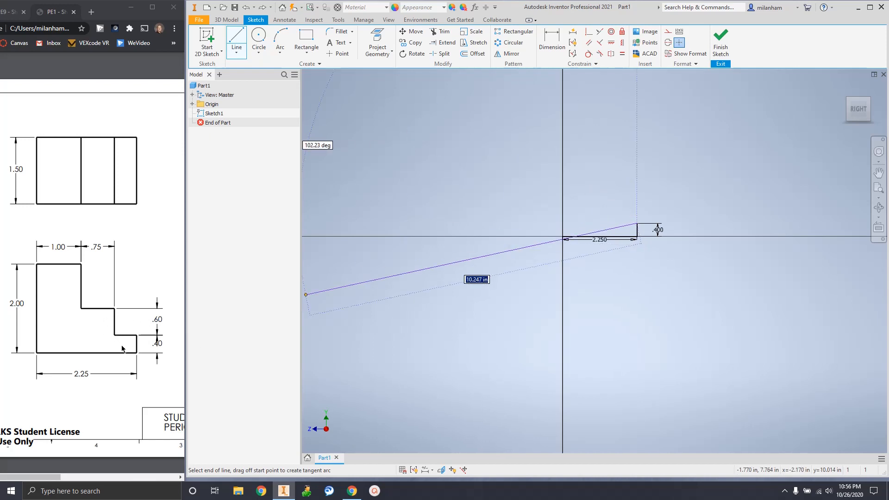
mouse_move(137, 335)
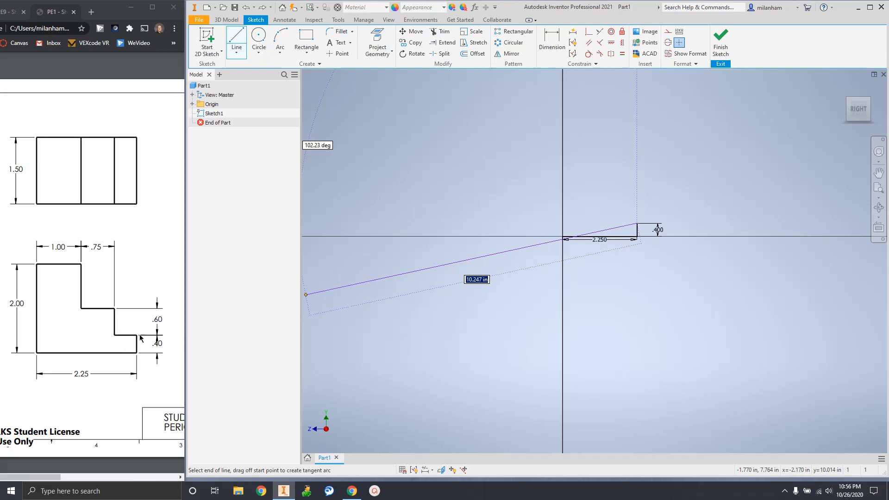
mouse_move(113, 340)
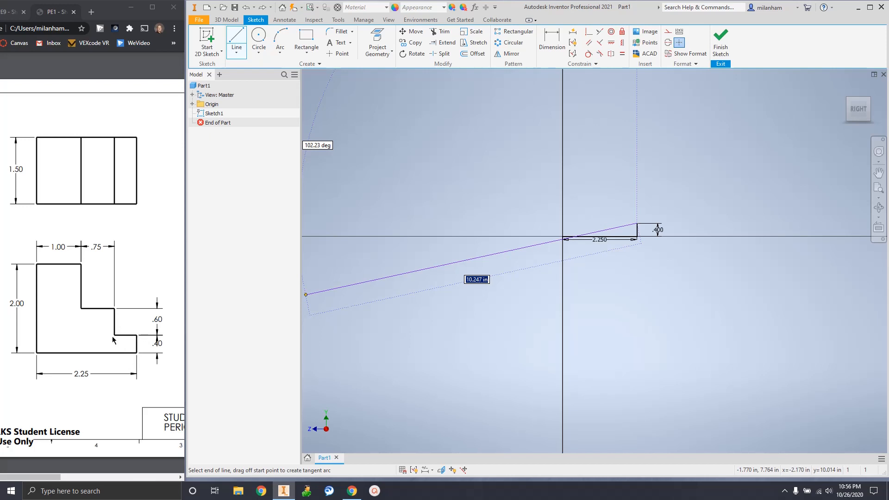
mouse_move(130, 339)
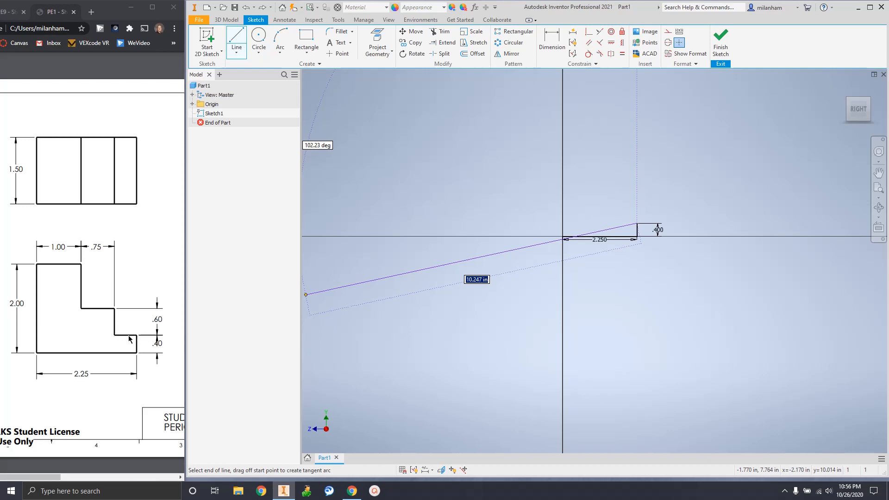
mouse_move(33, 352)
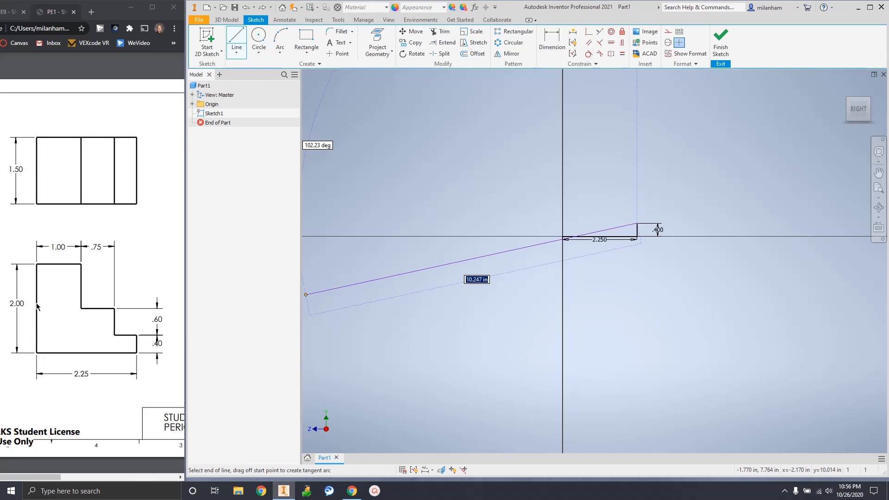
mouse_move(119, 364)
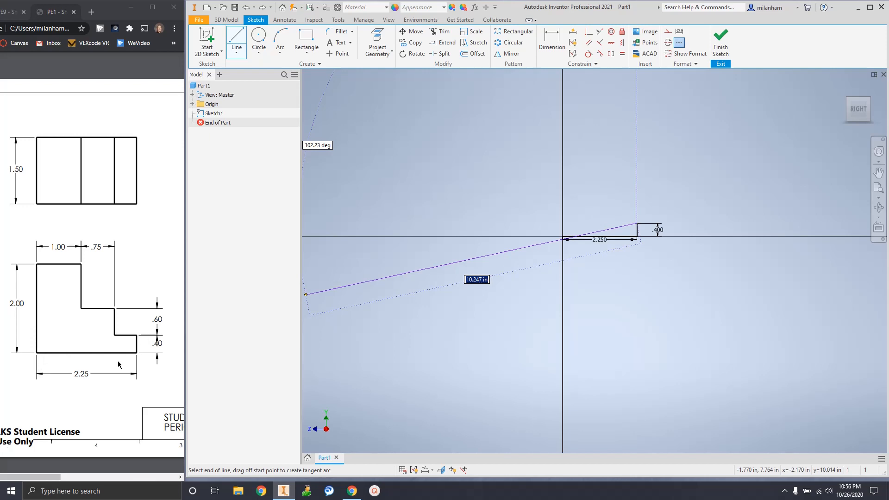
mouse_move(34, 260)
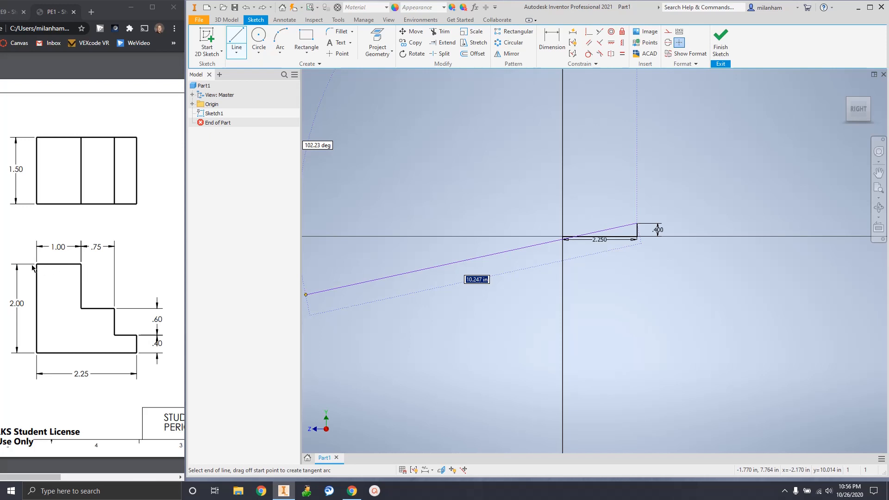
mouse_move(119, 274)
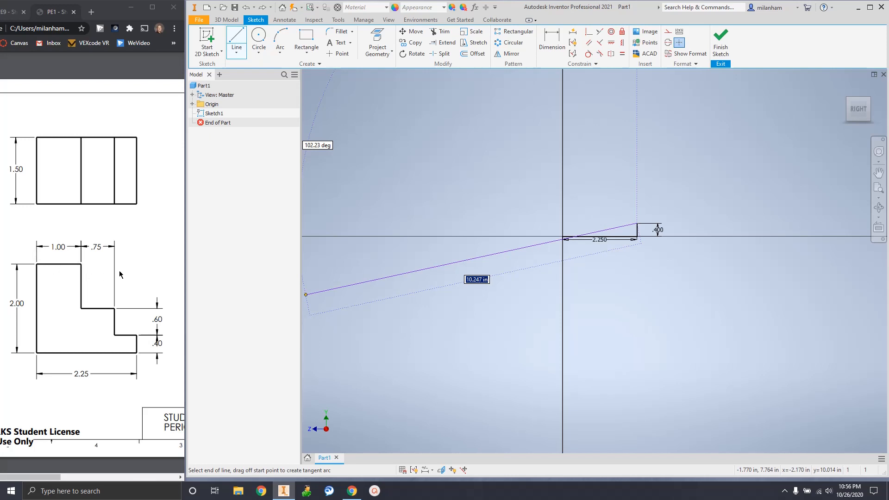
mouse_move(34, 235)
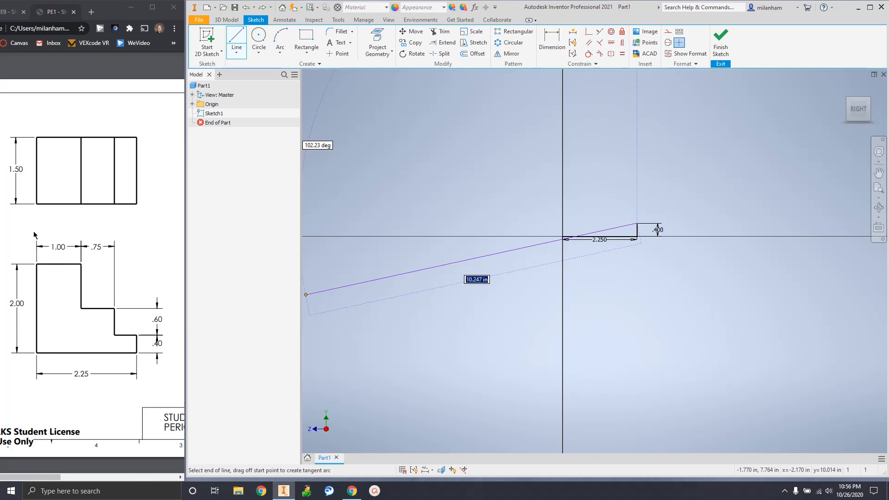
mouse_move(114, 321)
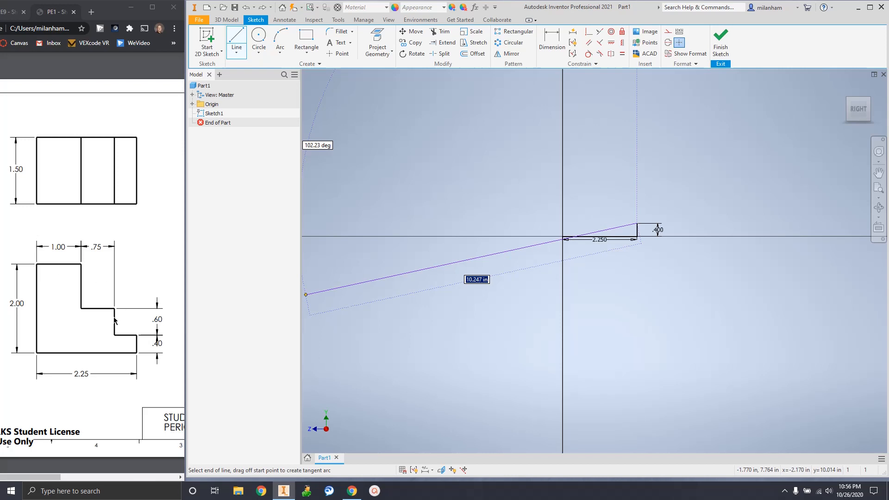
mouse_move(137, 346)
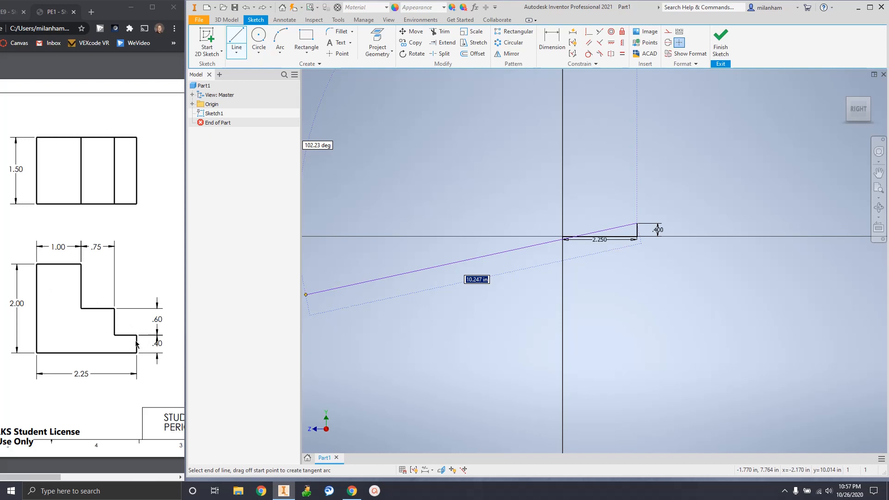
mouse_move(132, 336)
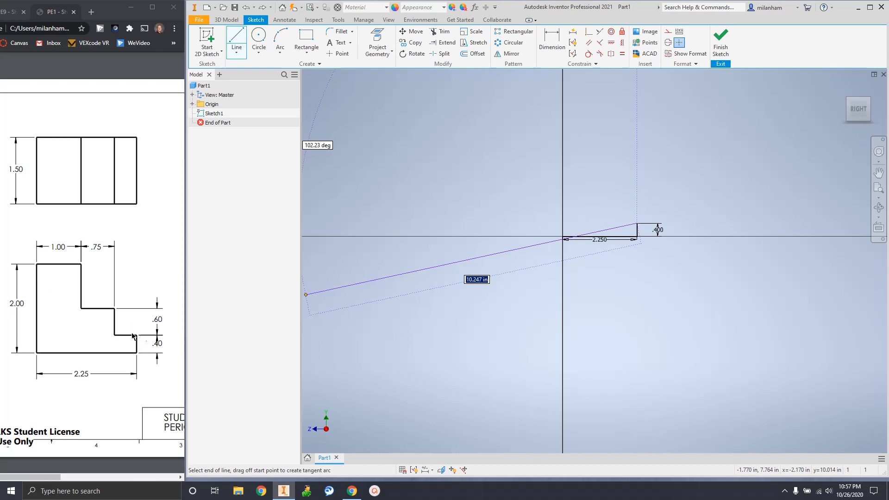
mouse_move(128, 338)
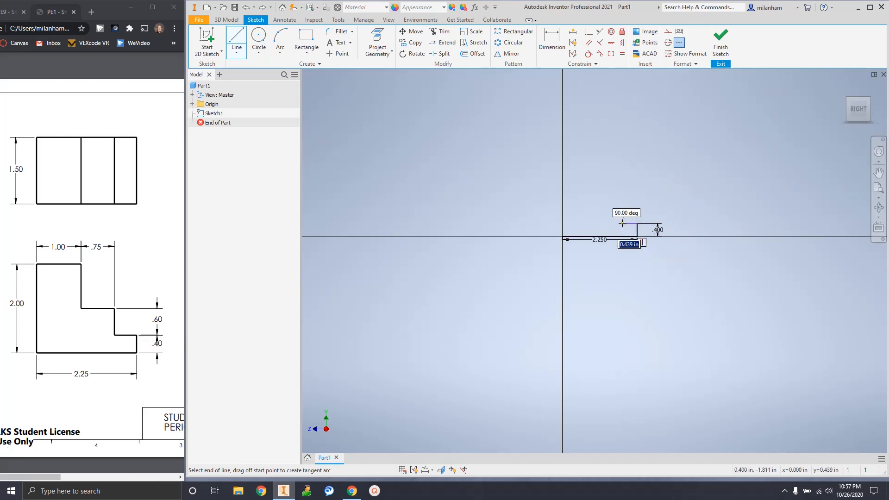
Enter .5 in for the step's horizontal edge
text(.5)
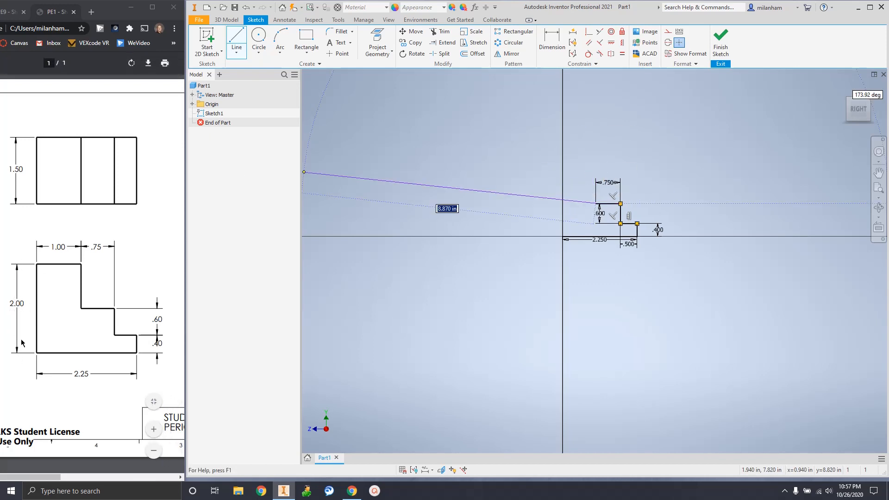
mouse_move(112, 316)
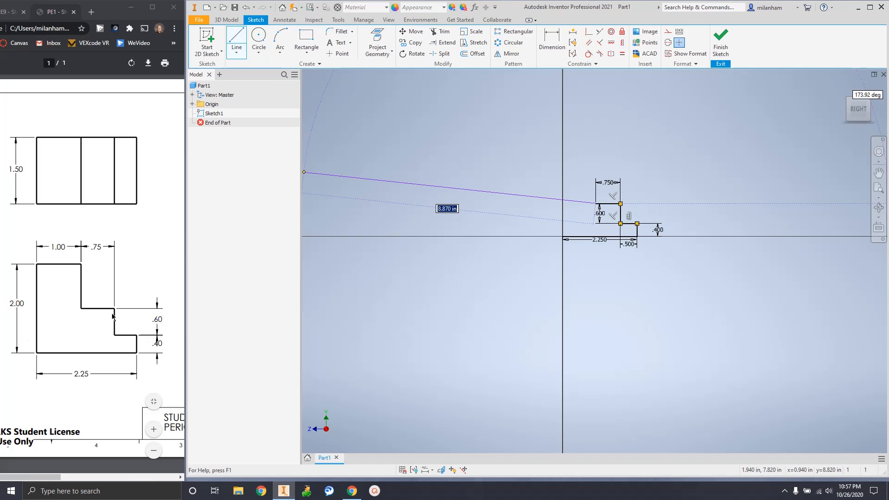
mouse_move(140, 340)
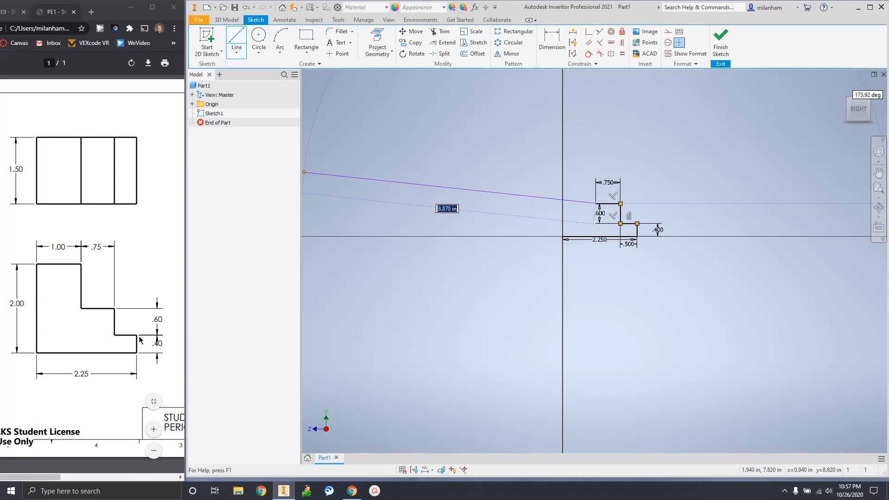
mouse_move(162, 311)
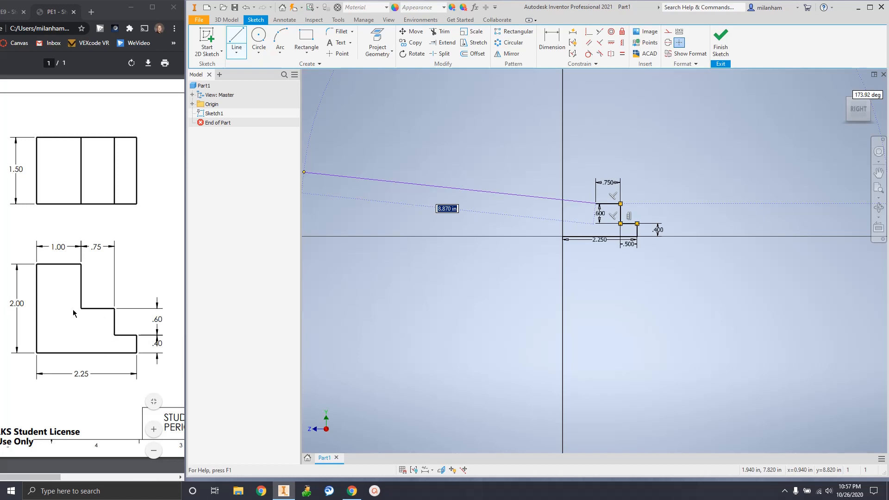
mouse_move(83, 289)
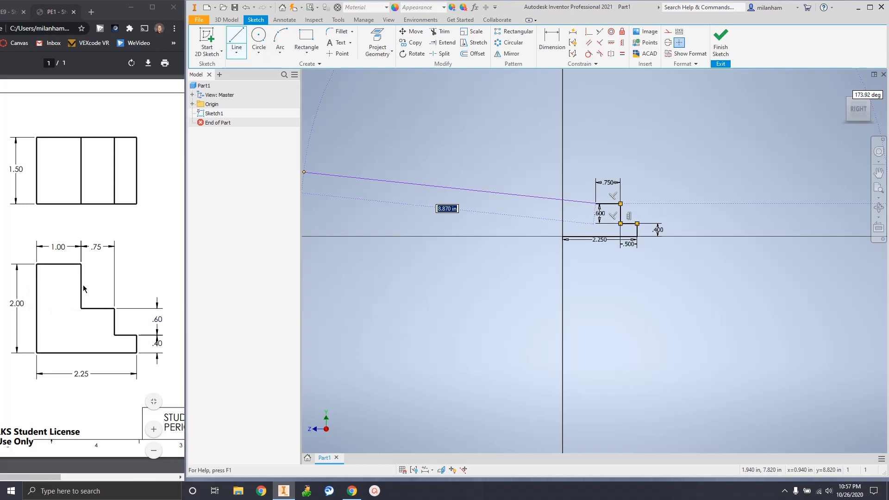
mouse_move(81, 265)
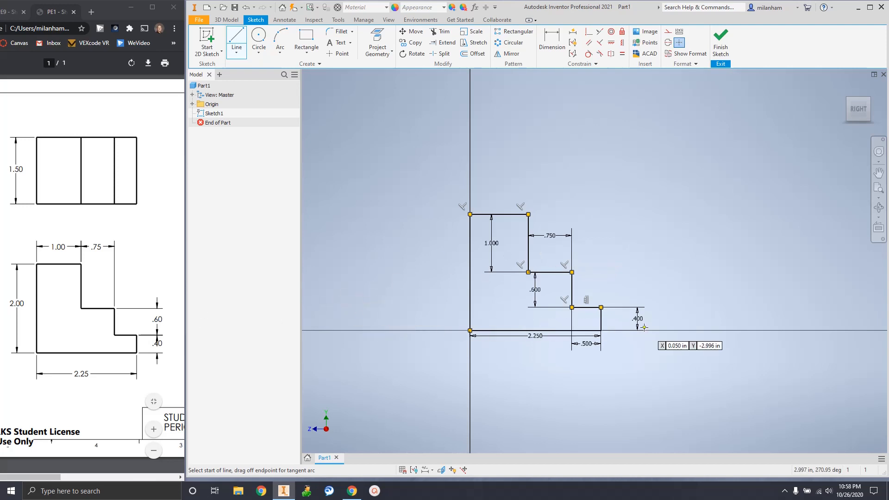
mouse_move(587, 317)
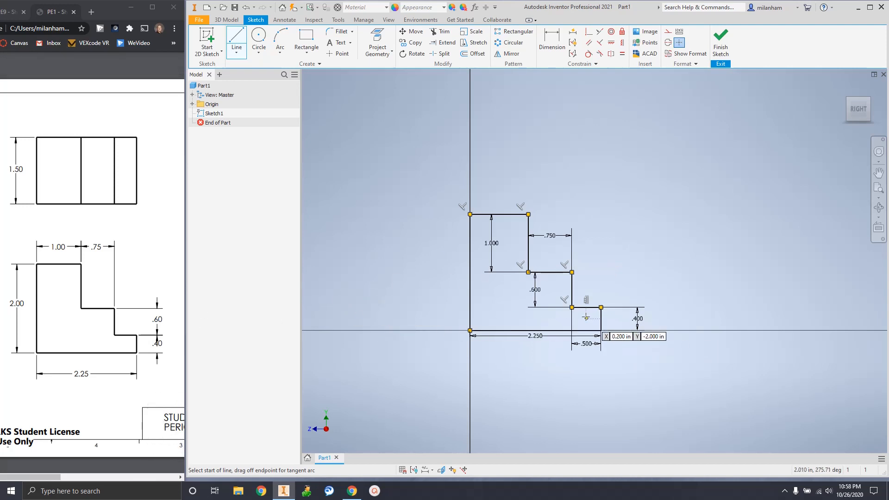
mouse_move(596, 316)
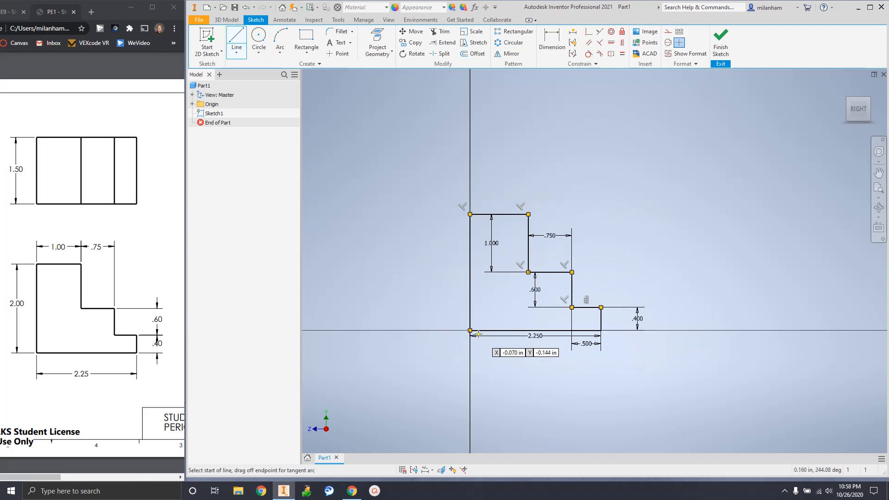
mouse_move(671, 352)
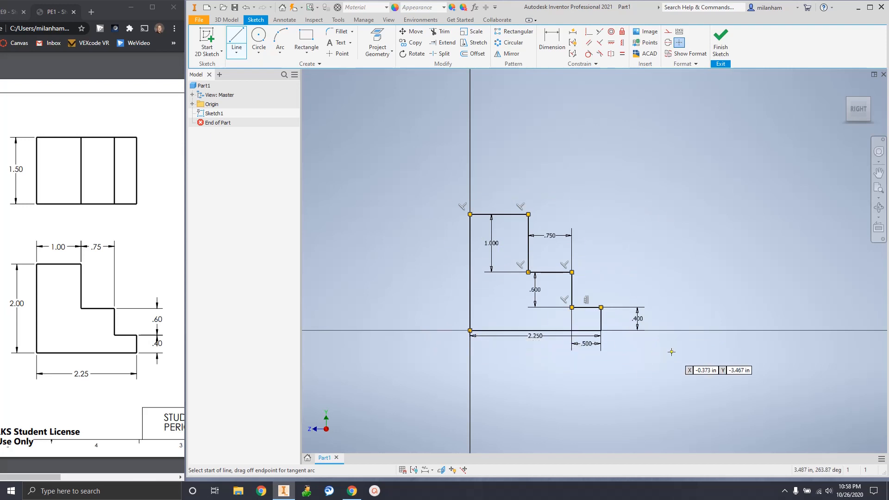
mouse_move(336, 275)
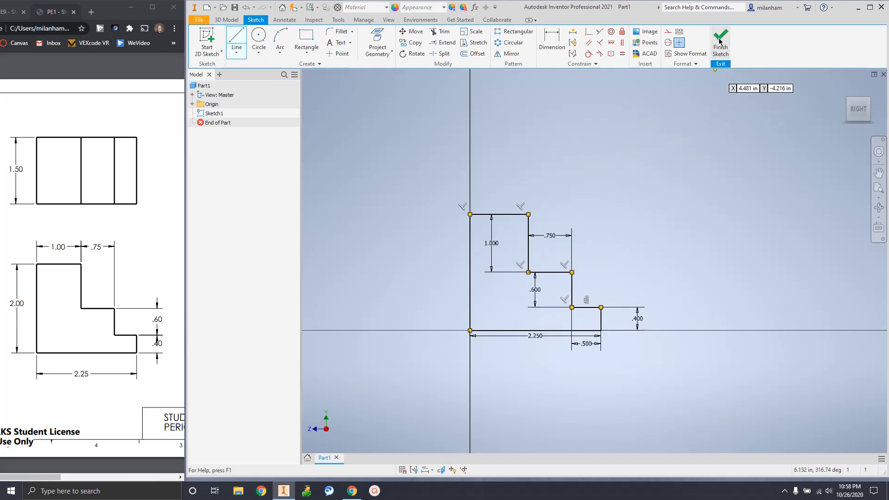
mouse_move(720, 43)
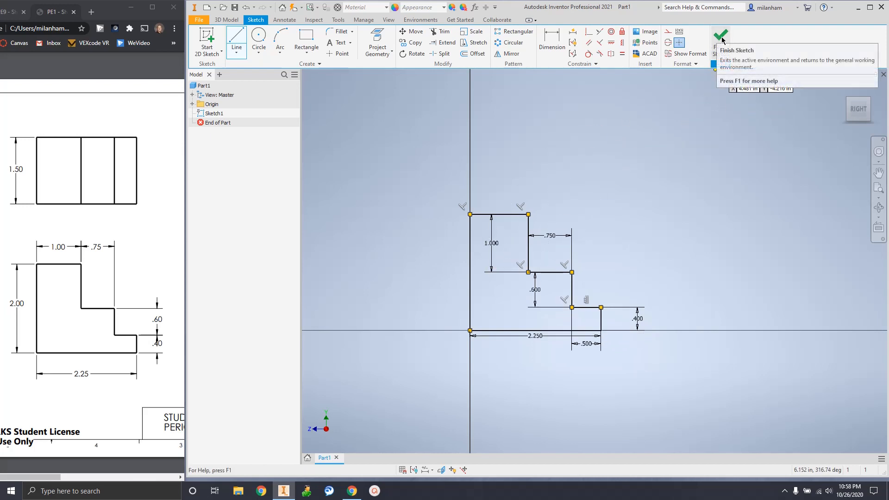
Finish Sketch1 and return to the 3D Model environment
click(720, 35)
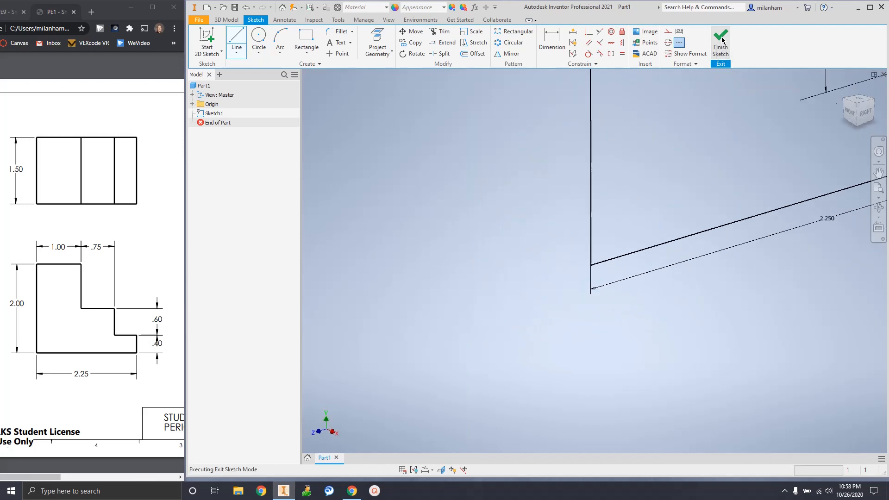
click(720, 40)
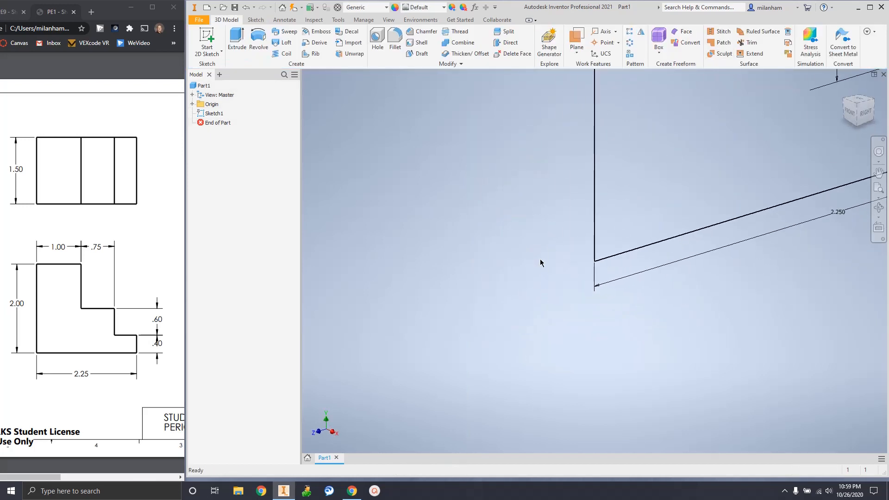
mouse_move(618, 152)
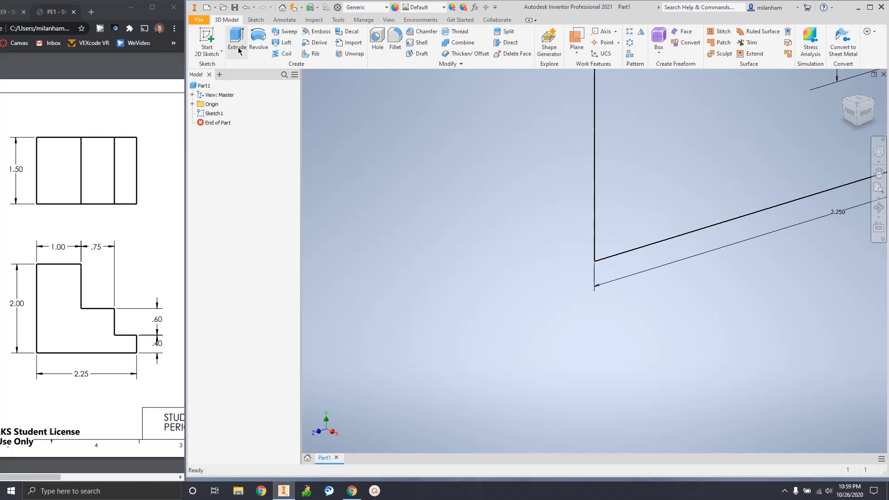
mouse_move(437, 51)
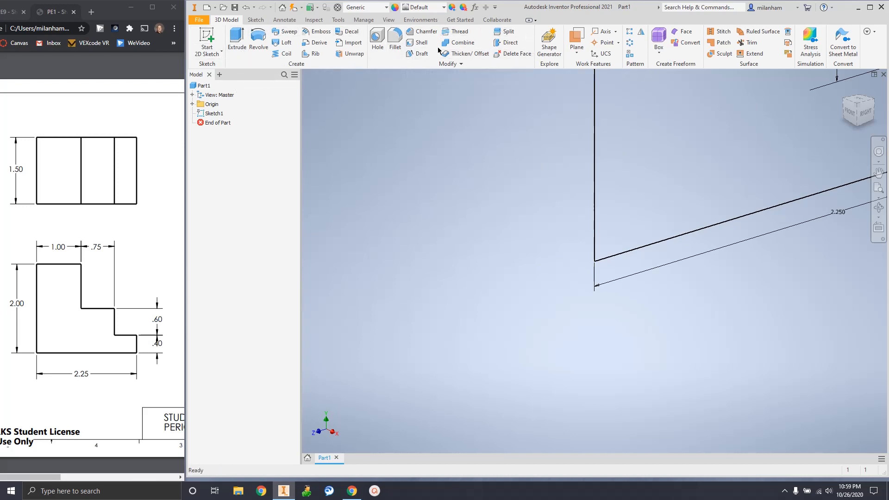
mouse_move(513, 54)
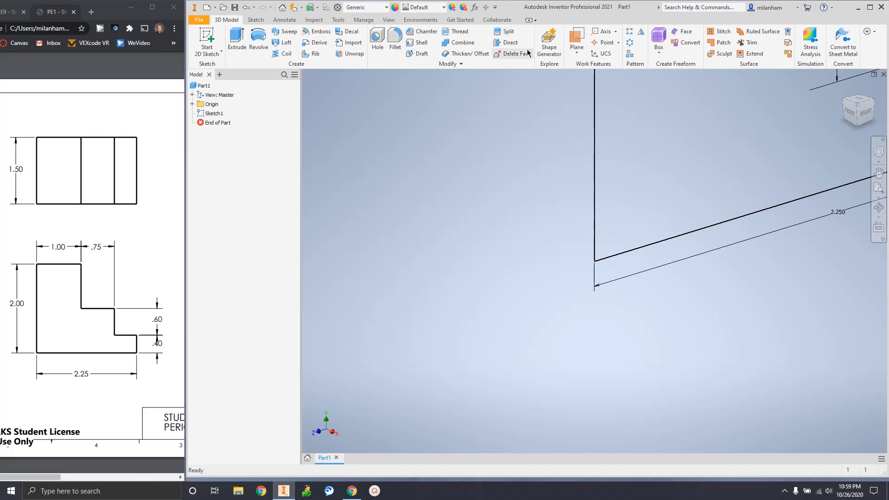
mouse_move(802, 159)
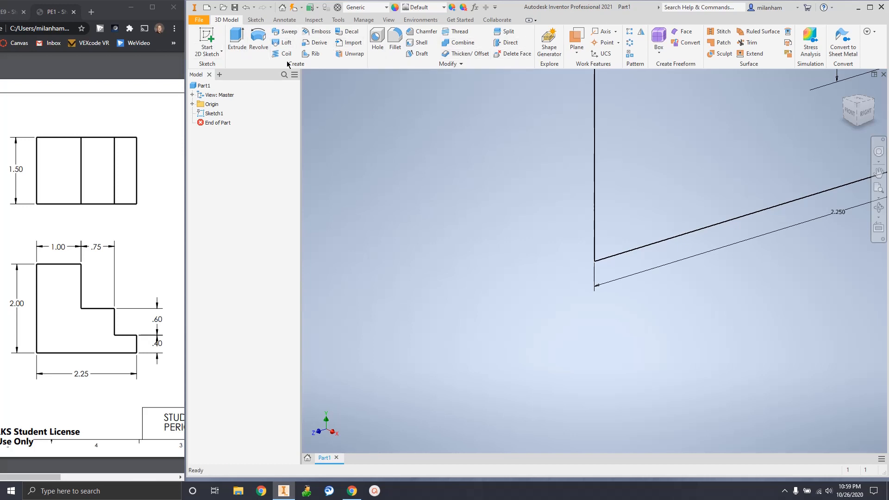
mouse_move(237, 37)
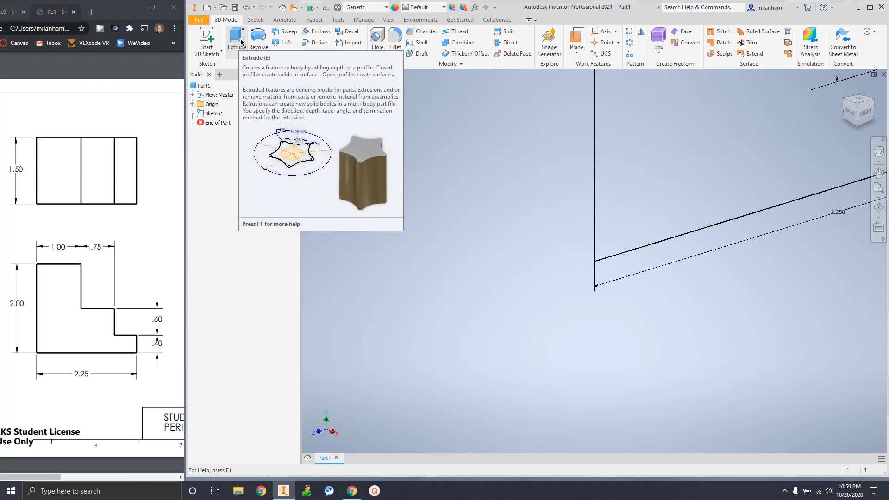
Start Extrude on the stepped Sketch1 profile, previewing a 1 in deep block
click(237, 37)
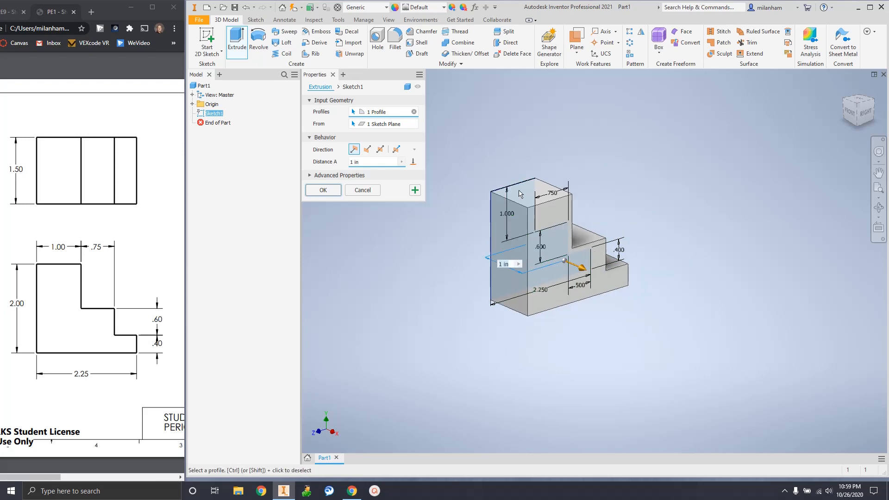
mouse_move(600, 318)
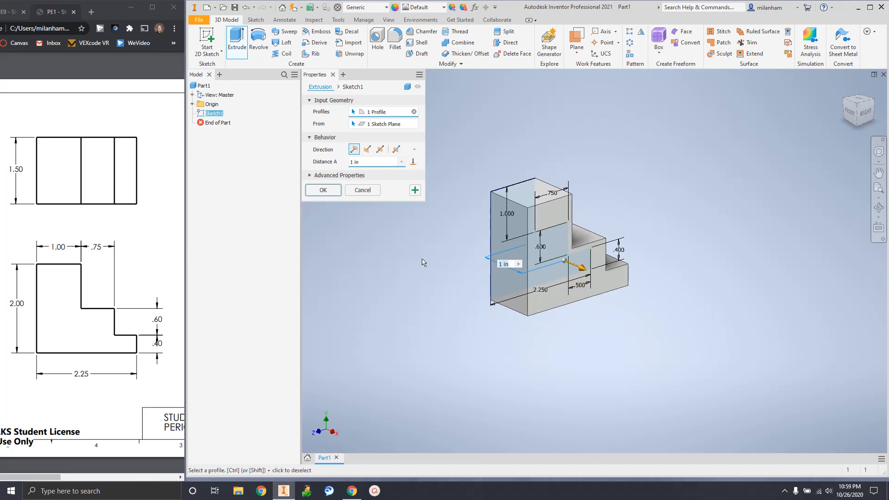
mouse_move(525, 322)
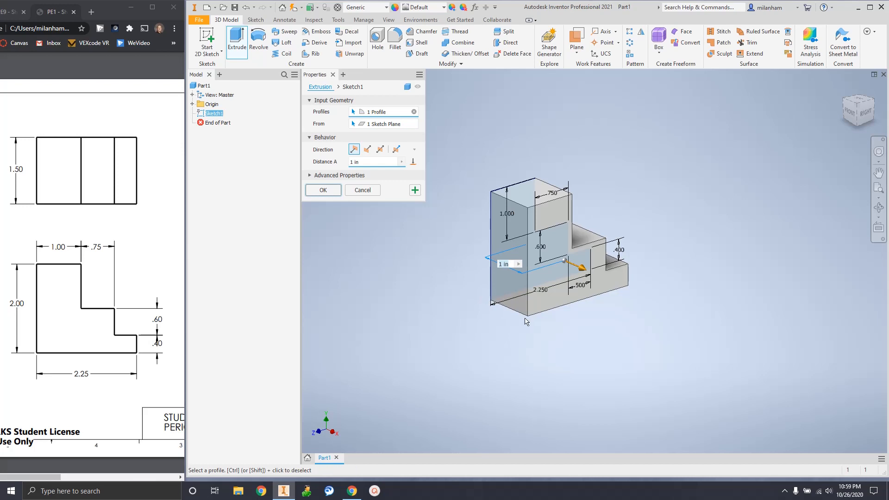
mouse_move(437, 272)
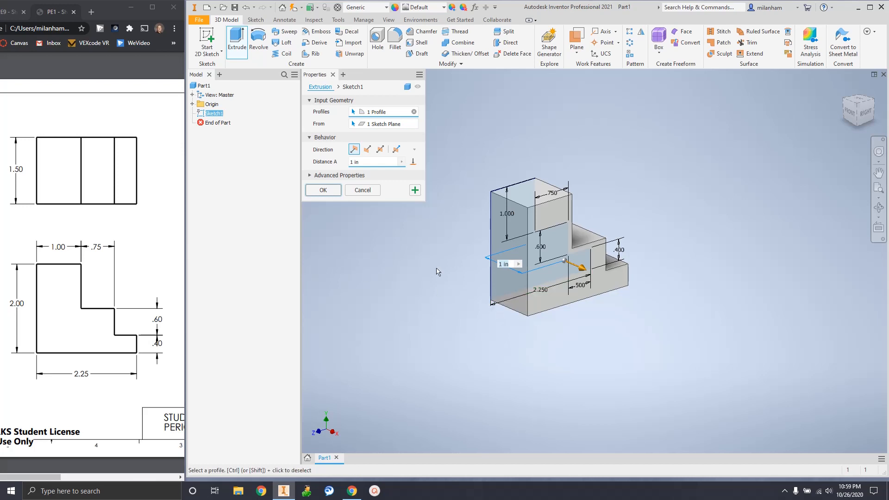
mouse_move(151, 247)
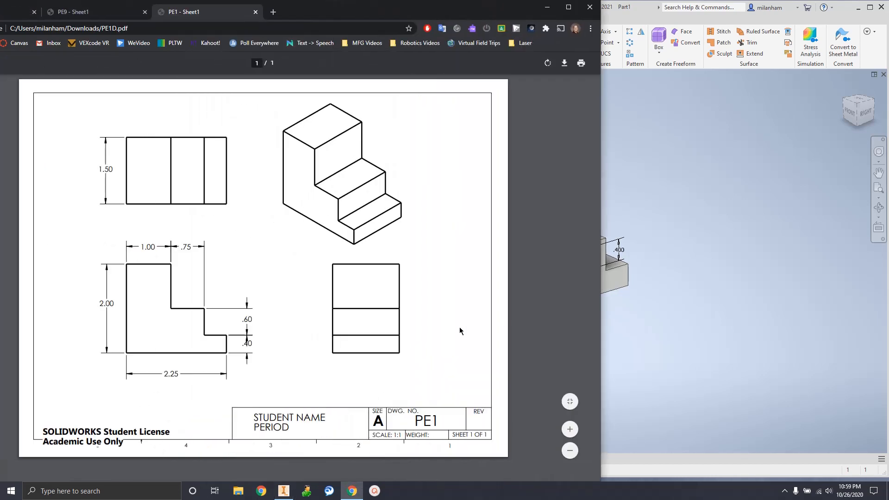
mouse_move(190, 291)
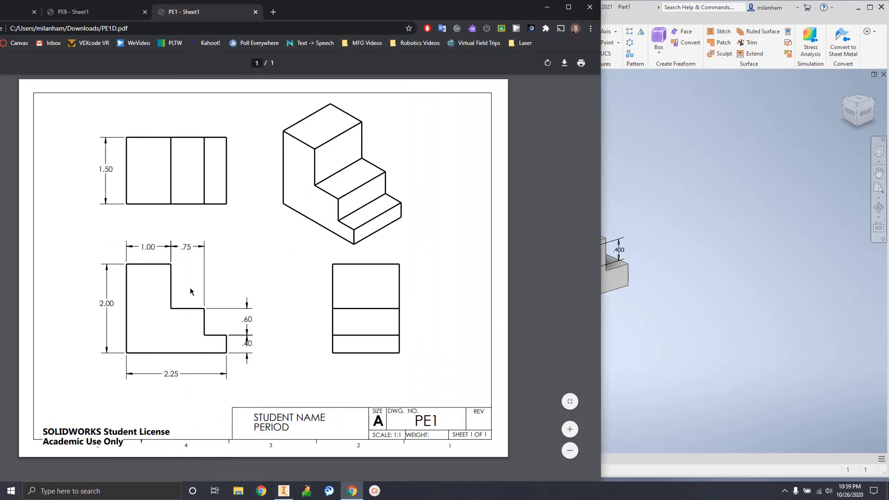
mouse_move(190, 310)
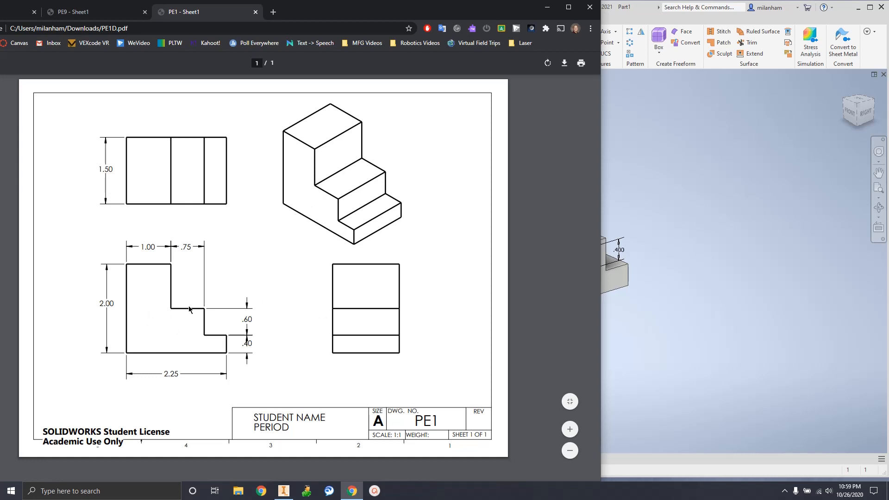
mouse_move(181, 168)
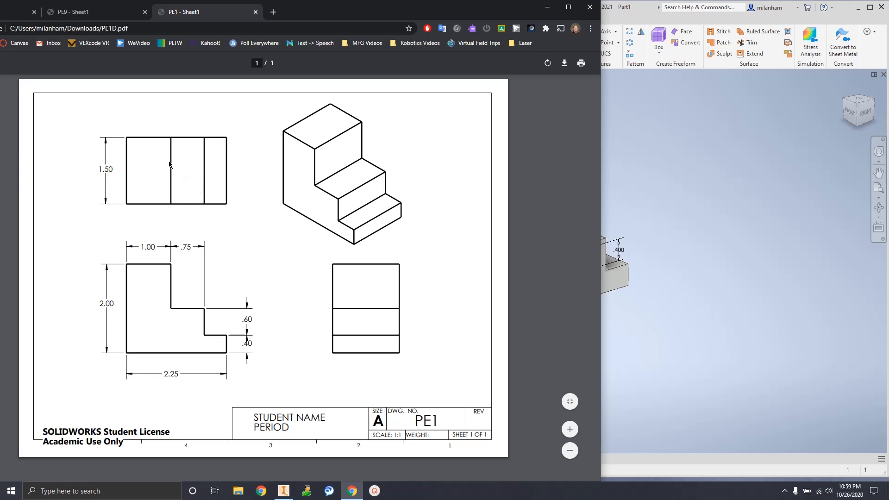
mouse_move(166, 298)
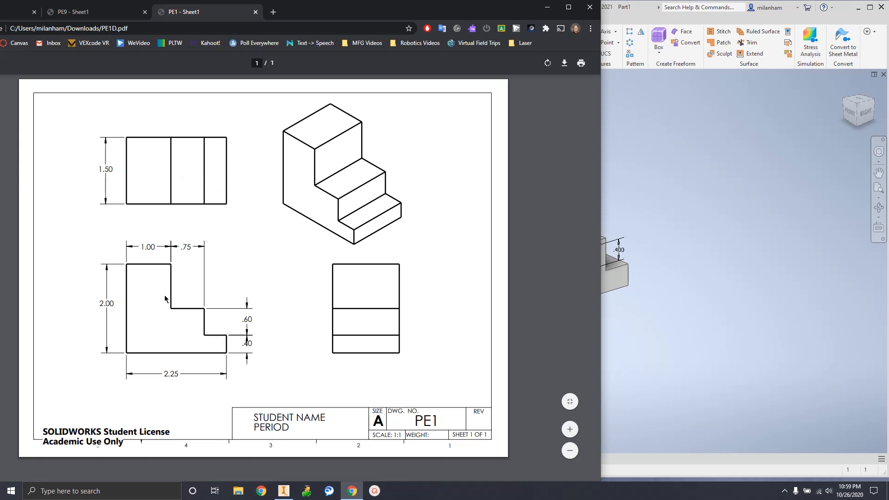
mouse_move(361, 305)
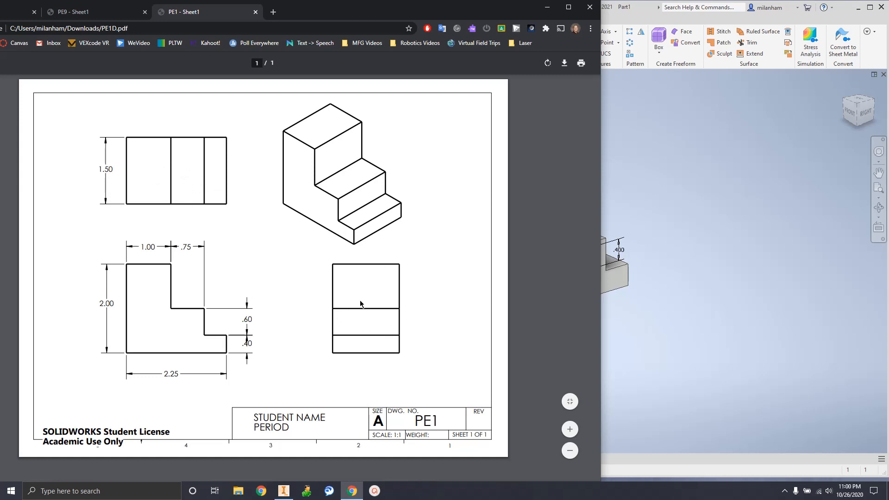
mouse_move(373, 199)
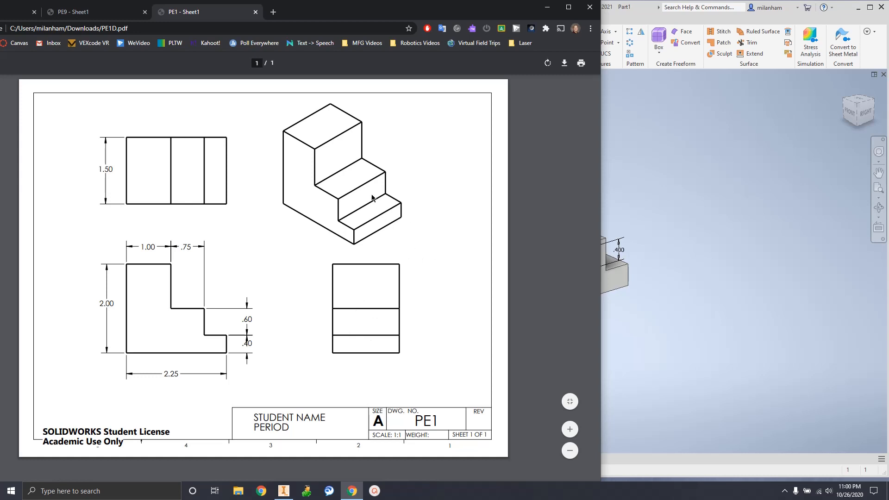
mouse_move(147, 182)
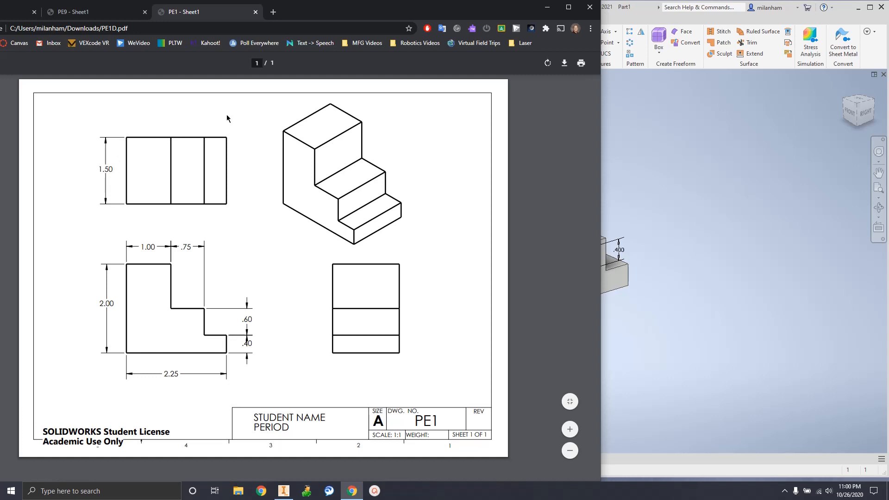
mouse_move(315, 110)
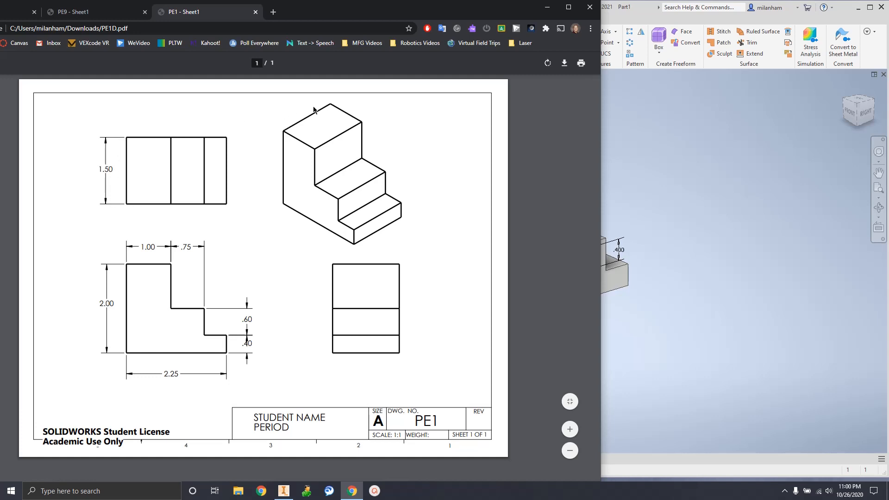
mouse_move(290, 136)
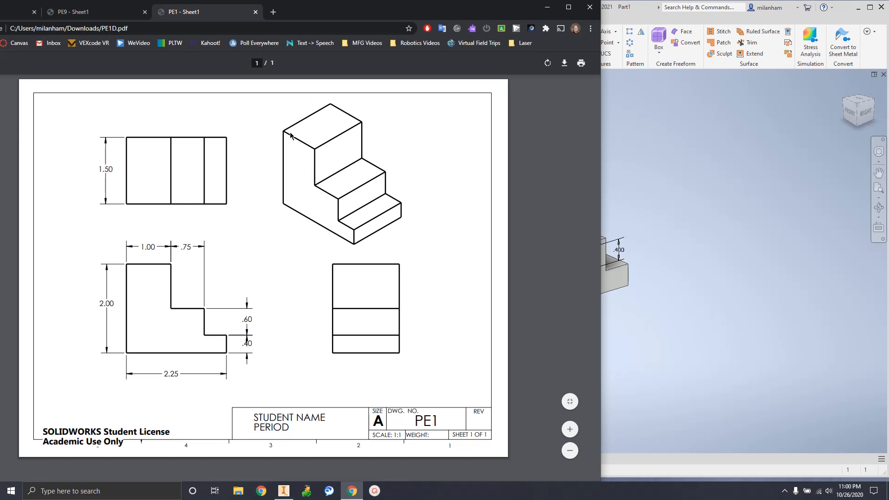
mouse_move(352, 118)
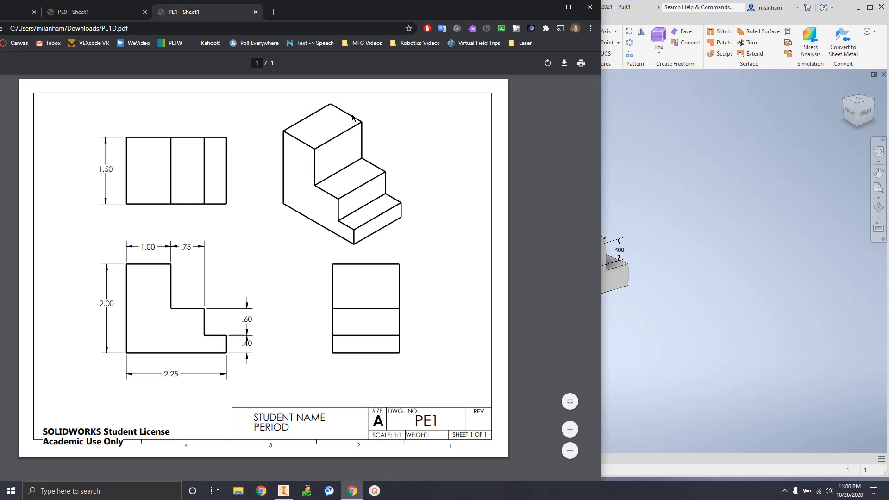
mouse_move(306, 173)
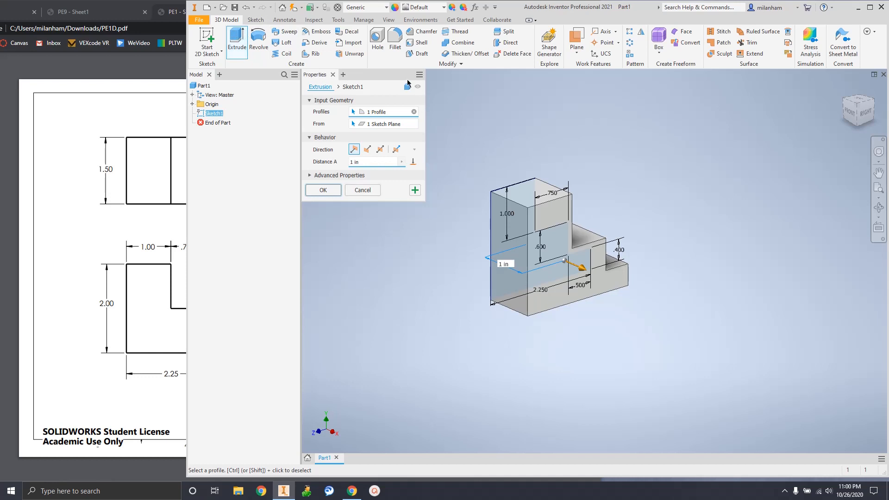
mouse_move(422, 152)
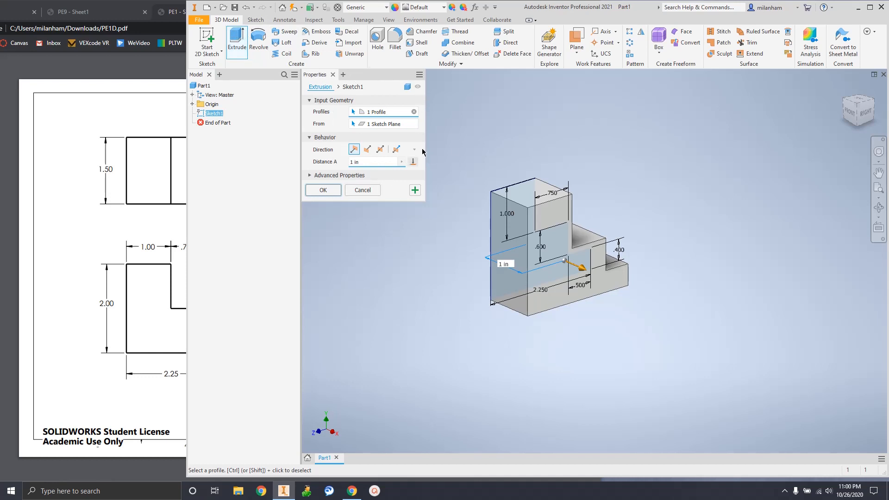
mouse_move(576, 240)
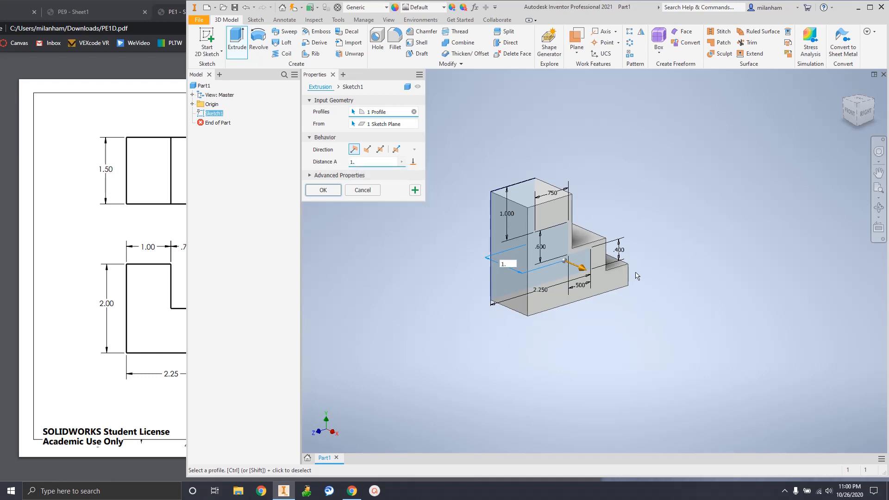
Change the extrusion distance to 1.5 in and confirm to create Extrusion1
text(1.5)
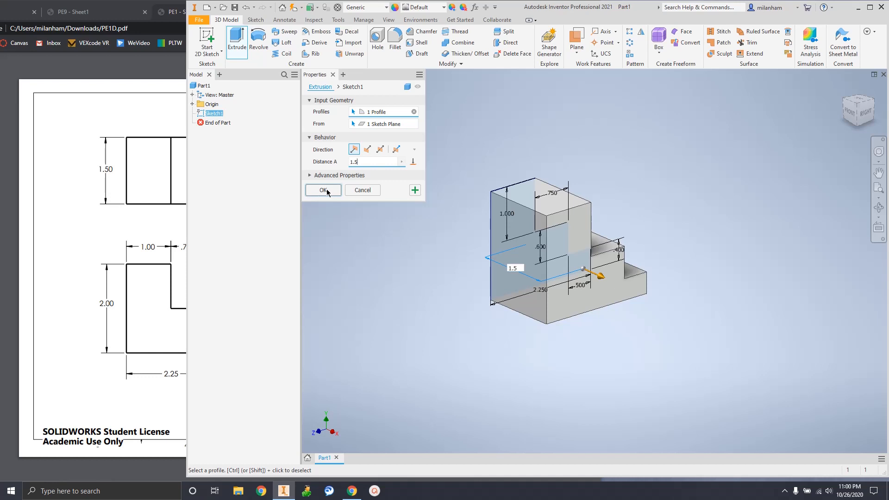
click(323, 190)
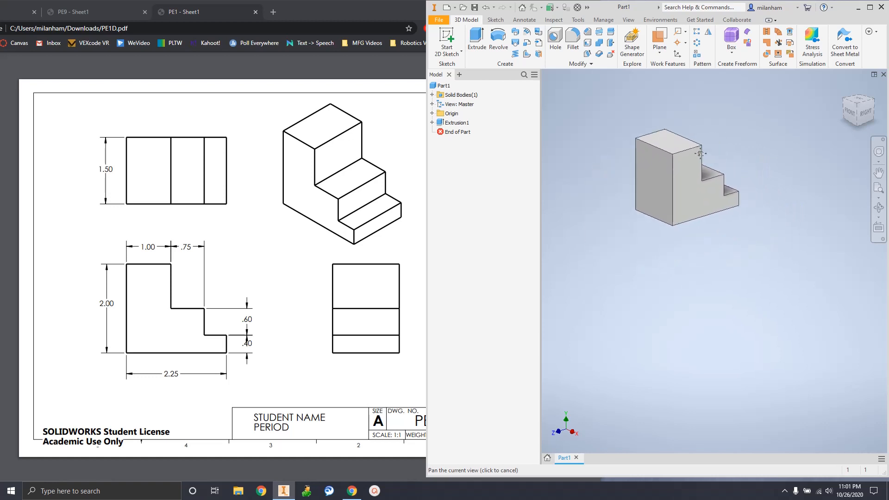
drag(700, 153, 744, 170)
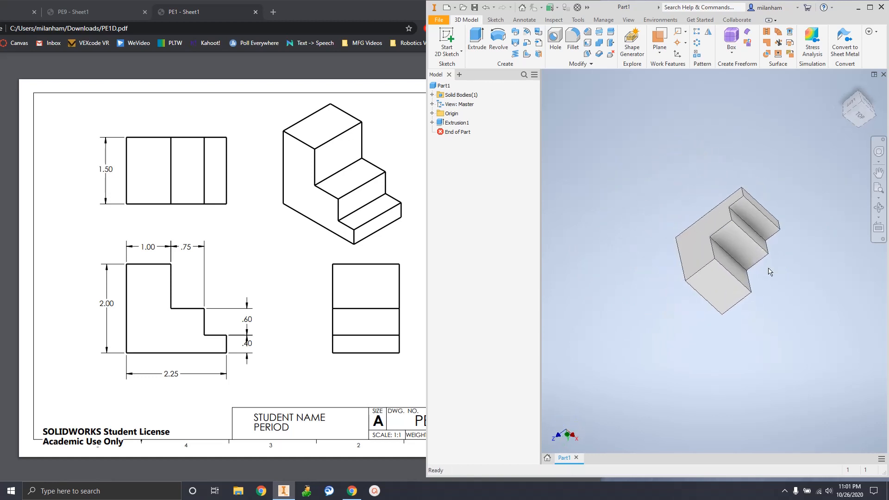
drag(770, 272, 632, 173)
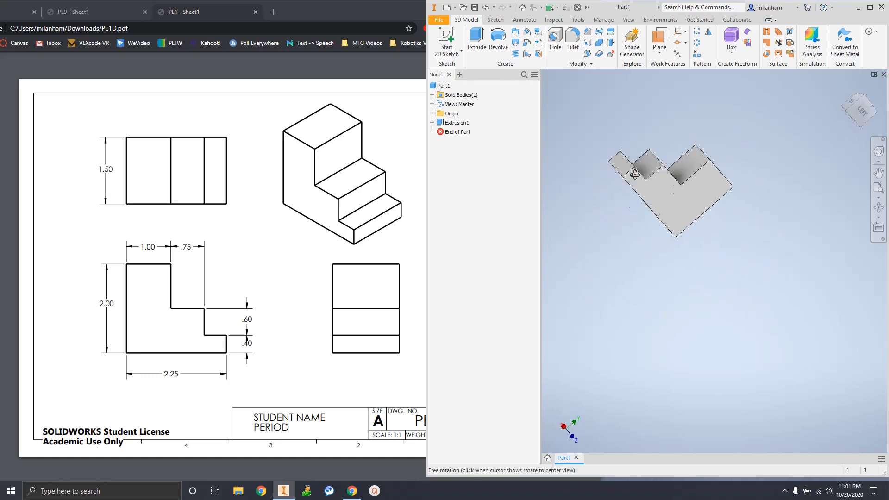
drag(634, 174, 638, 249)
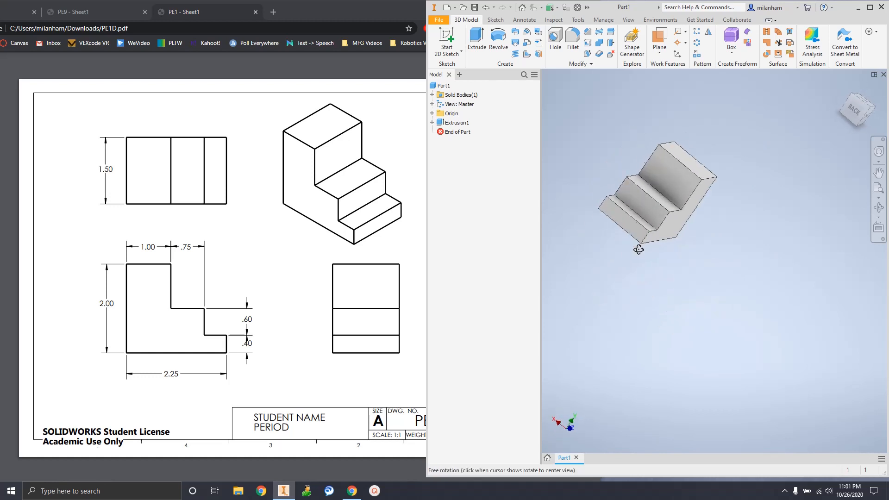
drag(638, 250, 727, 379)
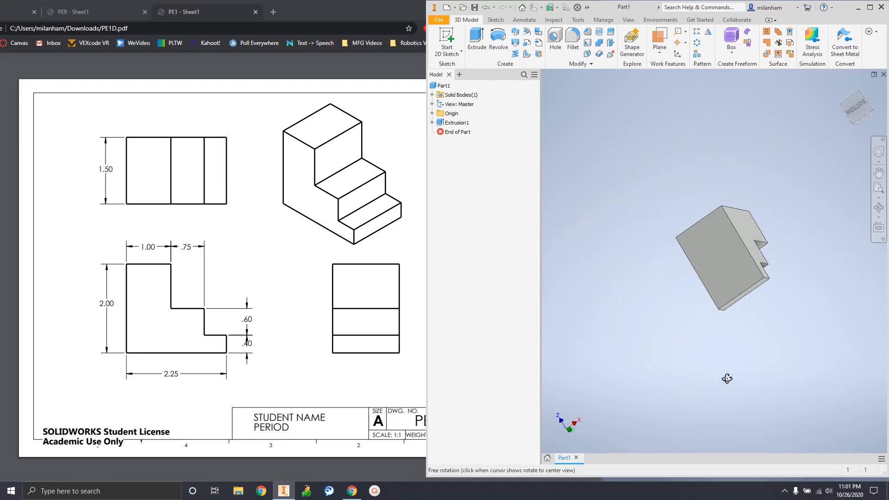
drag(728, 379, 629, 265)
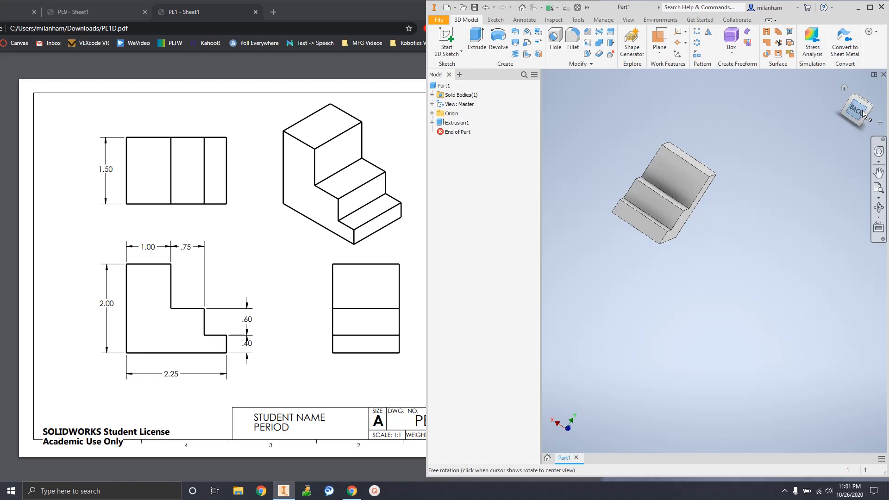
View the block from the ViewCube's back face, then return to Home isometric and zoom to fit
click(858, 108)
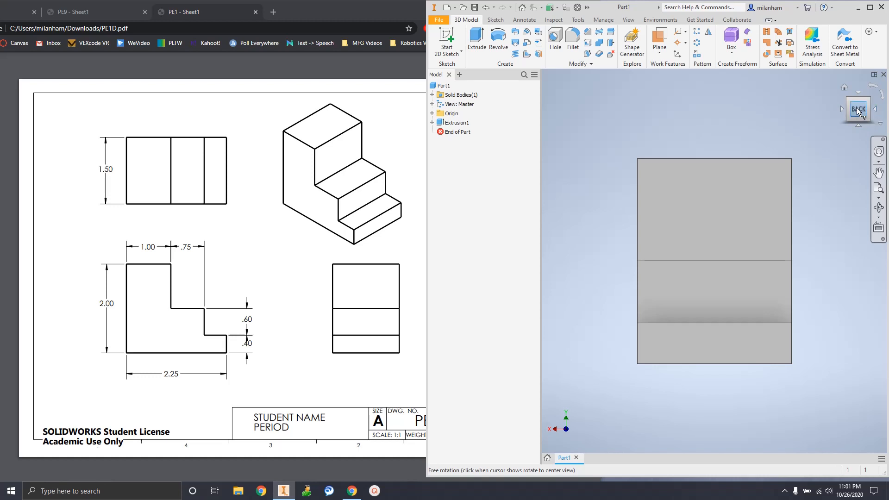
mouse_move(656, 189)
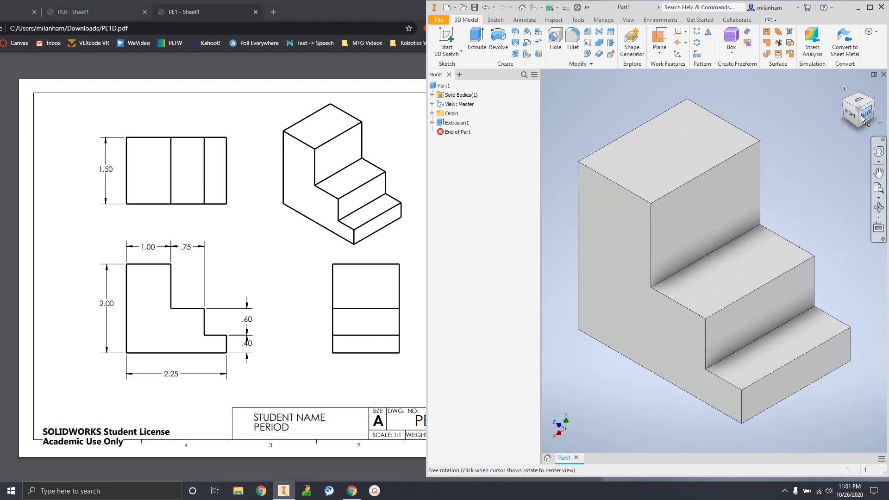
click(762, 331)
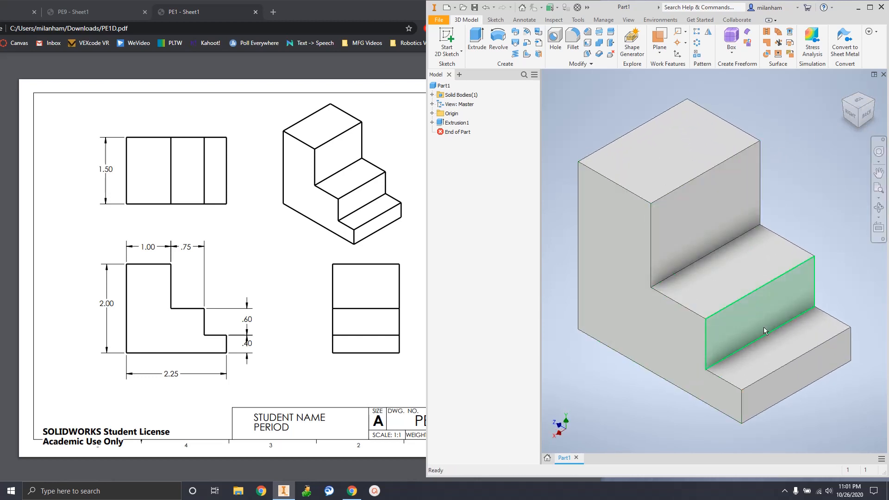
click(517, 229)
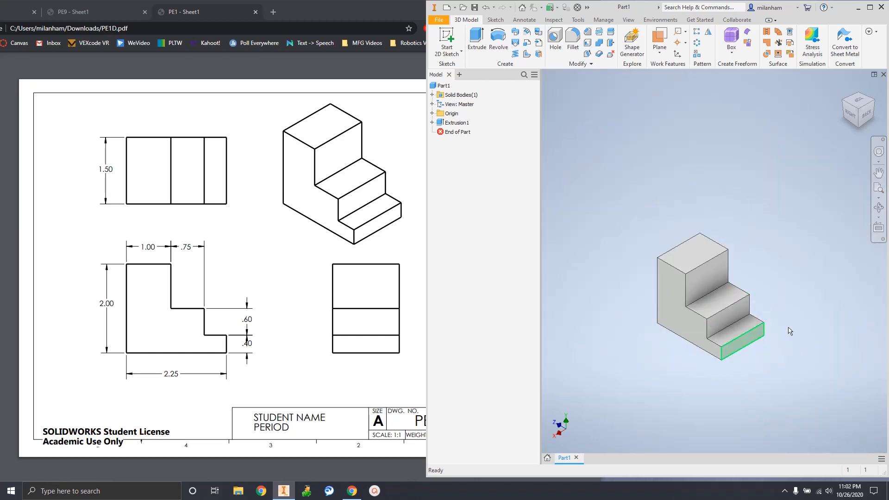
click(453, 345)
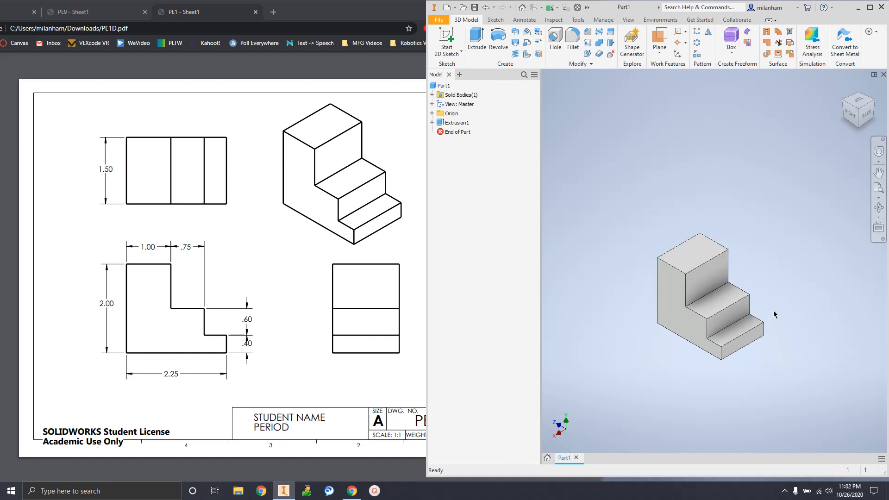
mouse_move(254, 223)
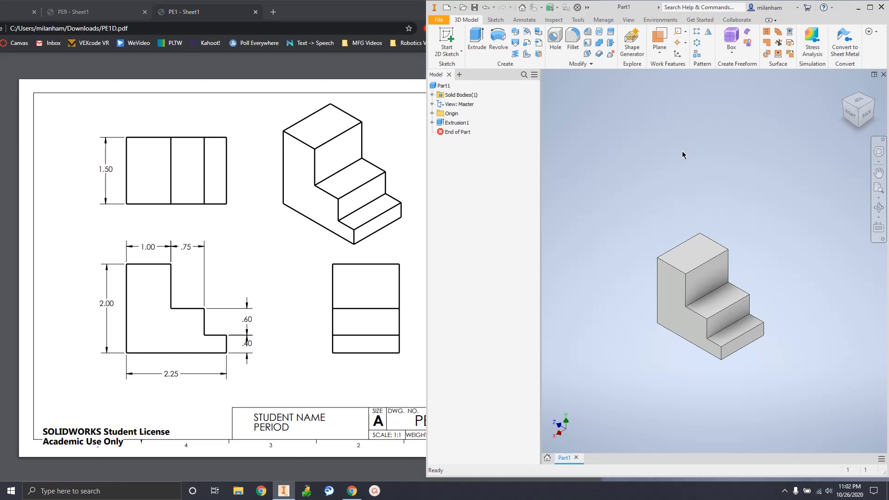
mouse_move(669, 152)
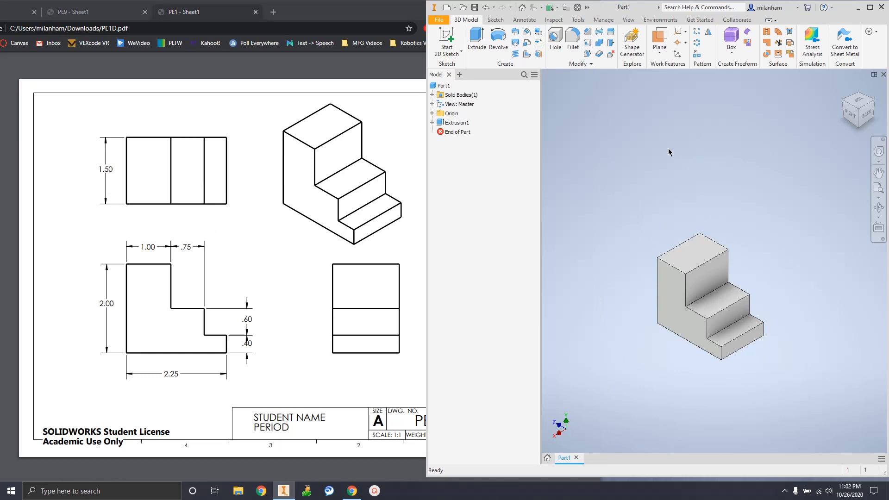
mouse_move(676, 165)
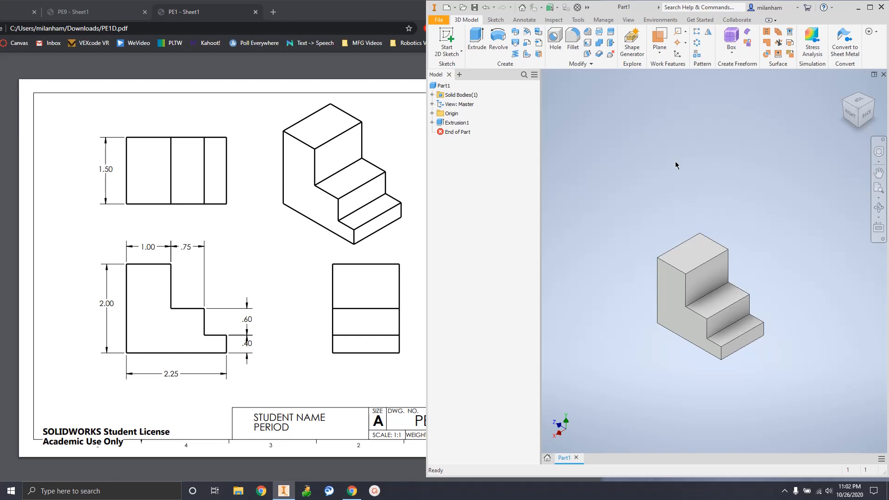
click(697, 254)
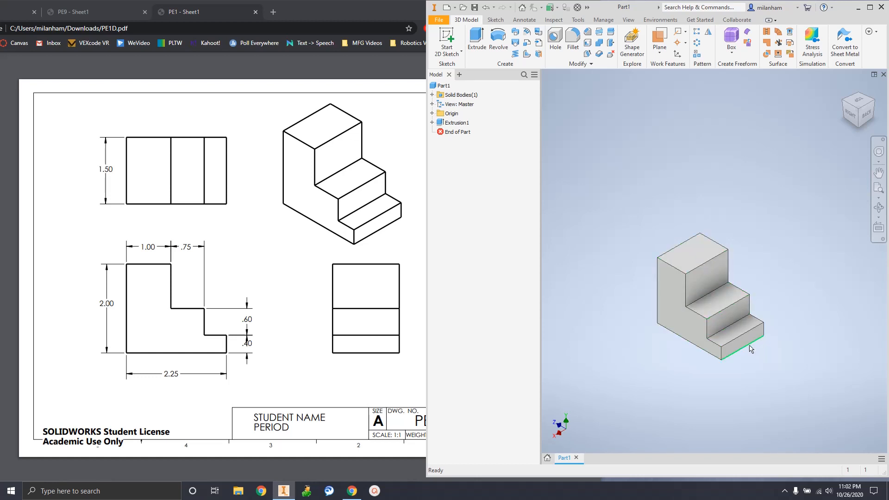
mouse_move(631, 153)
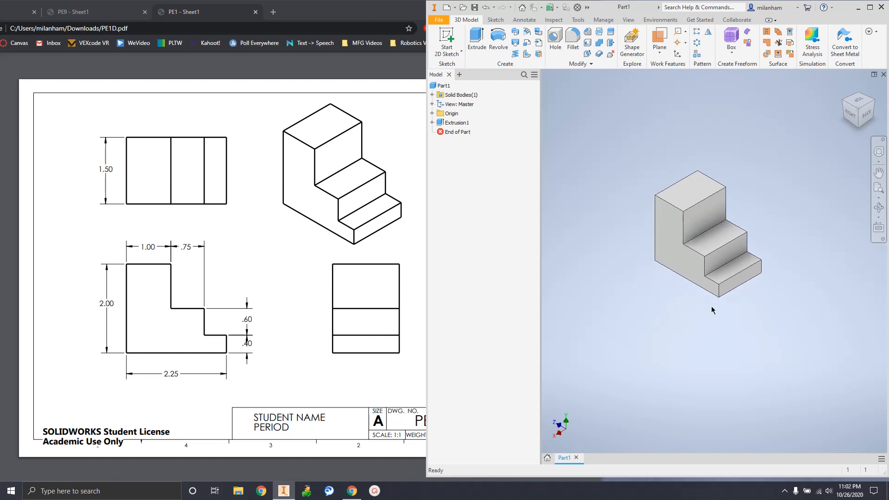
mouse_move(469, 72)
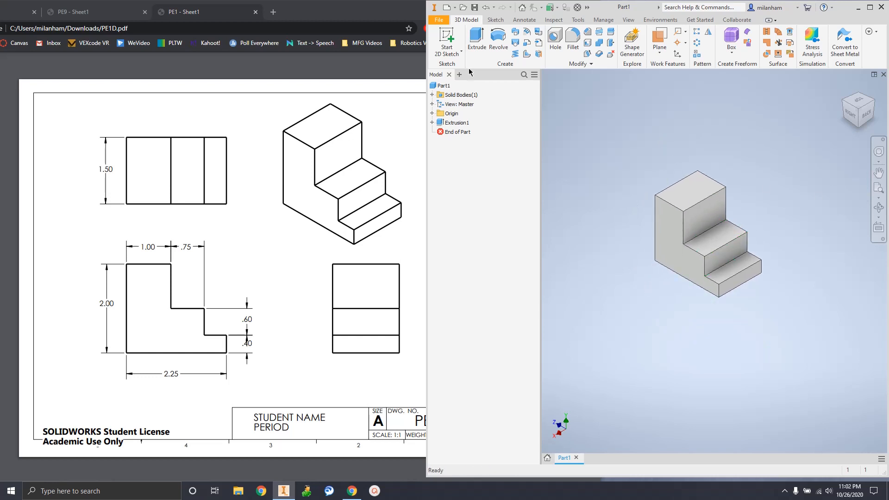
Open File > Save As for Part1.ipt in Documents and open the save-location list
click(437, 19)
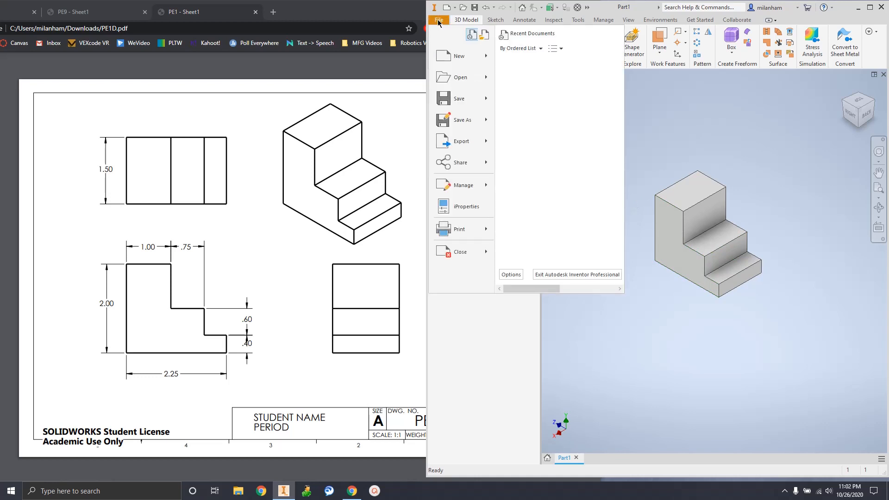
mouse_move(454, 98)
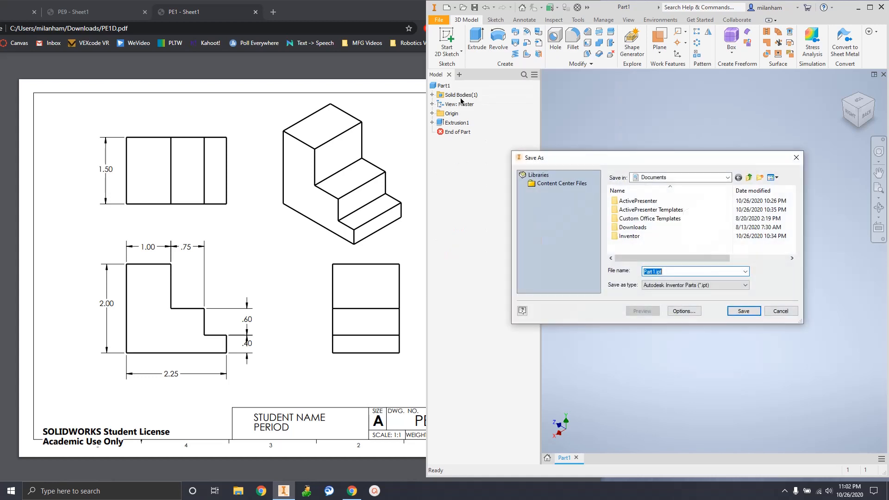
mouse_move(648, 381)
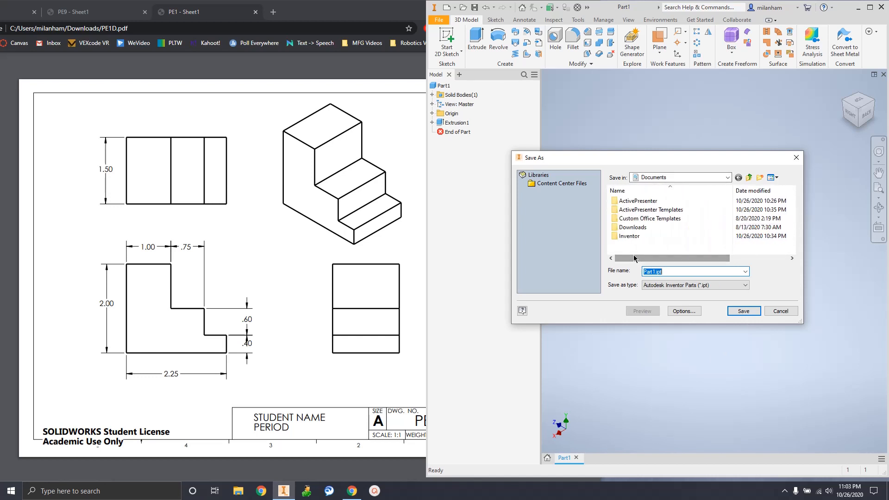
mouse_move(648, 219)
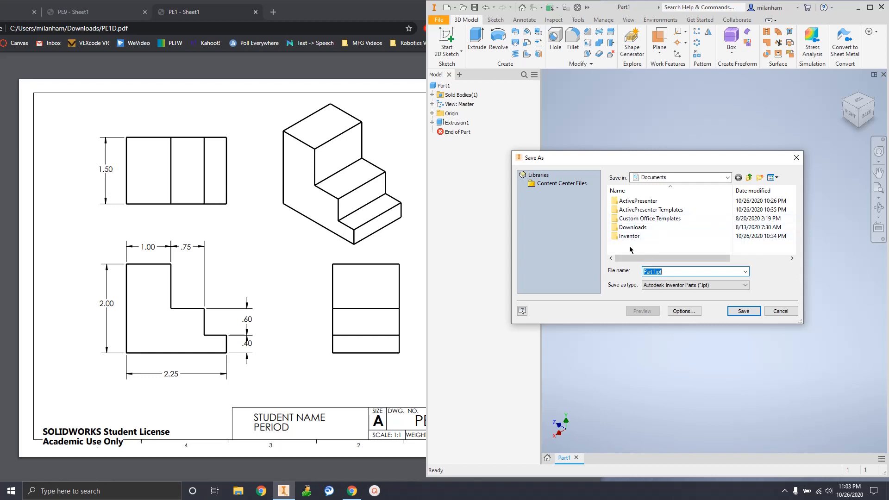
mouse_move(639, 252)
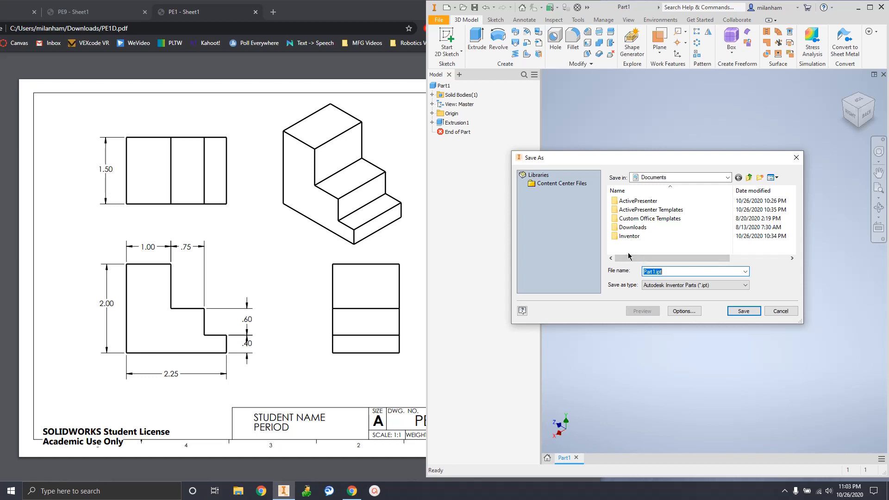
mouse_move(655, 248)
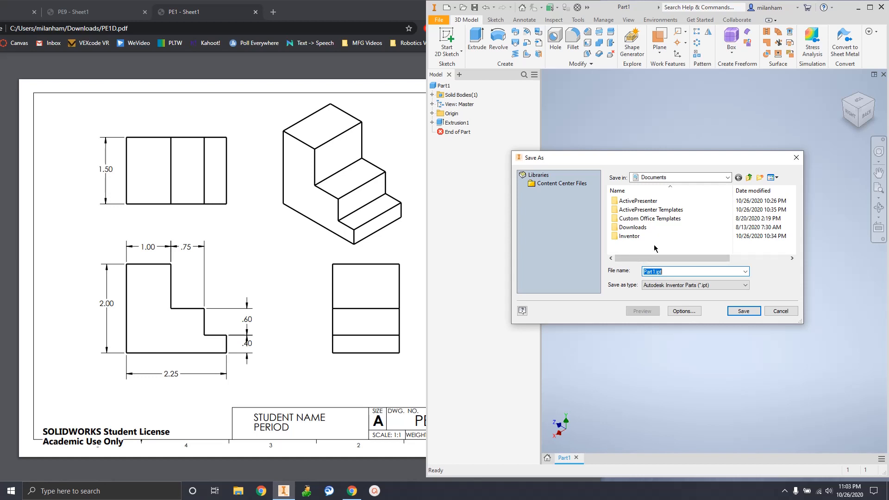
click(727, 177)
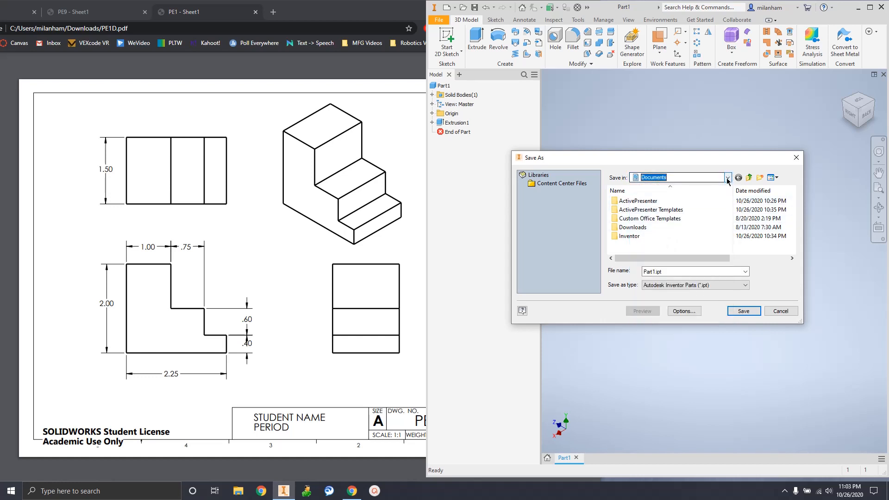
Switch the Save As location to This PC and scroll through its drives
click(728, 178)
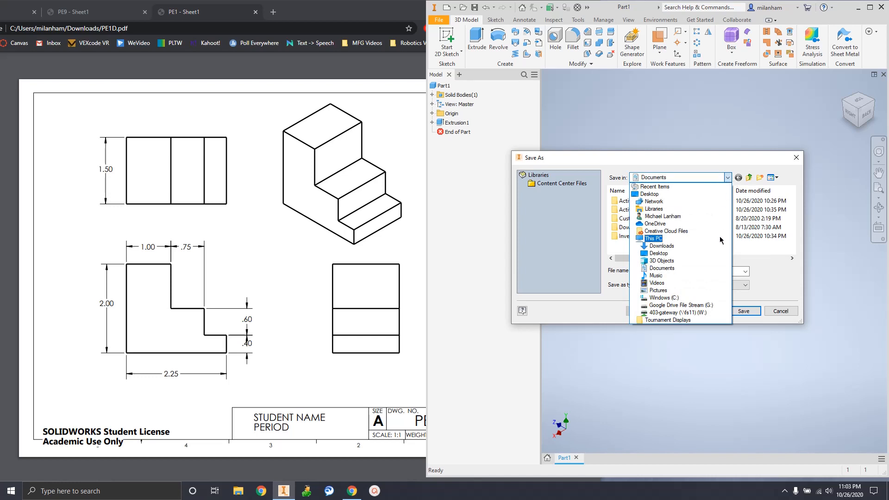
mouse_move(690, 245)
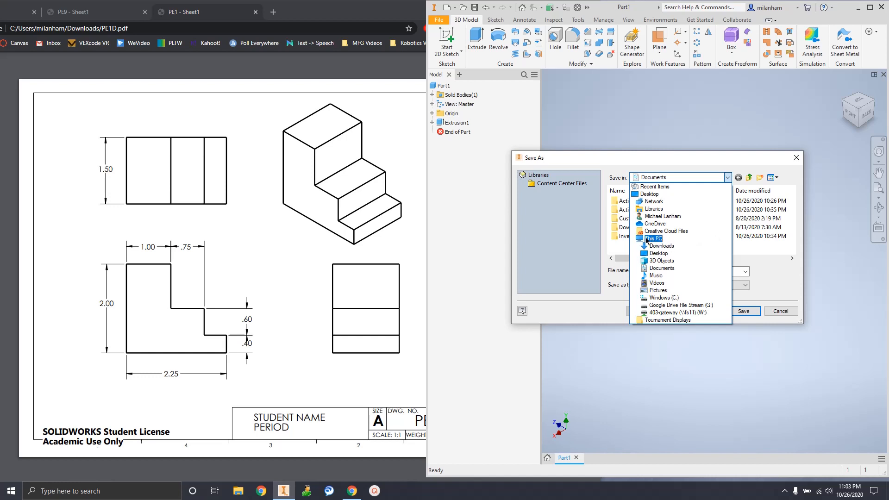
click(655, 238)
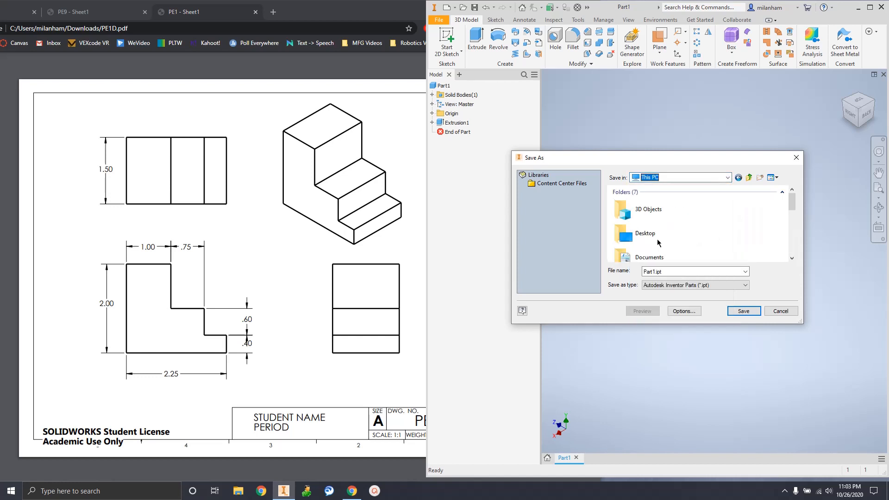
scroll(down, 3)
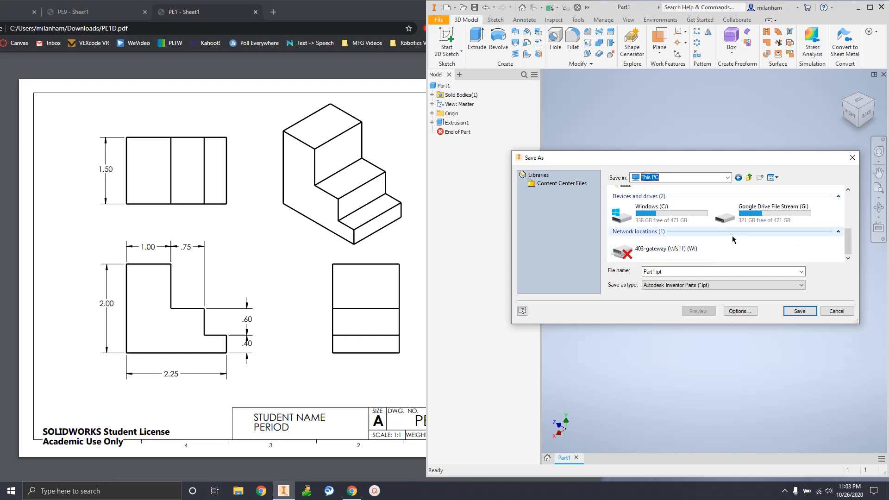
mouse_move(715, 258)
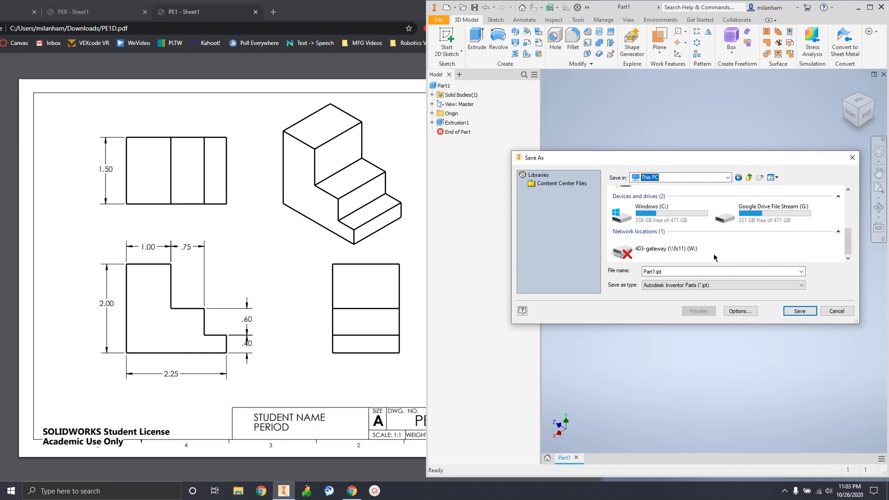
mouse_move(725, 248)
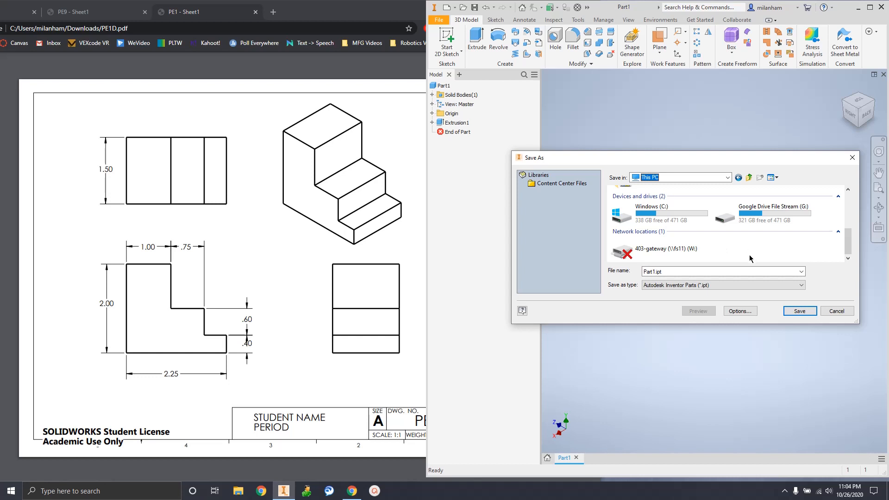
mouse_move(764, 259)
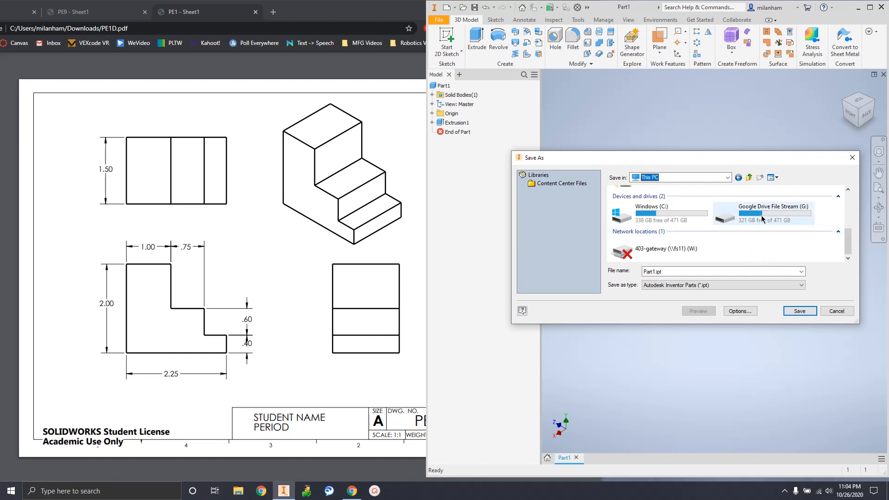
mouse_move(763, 215)
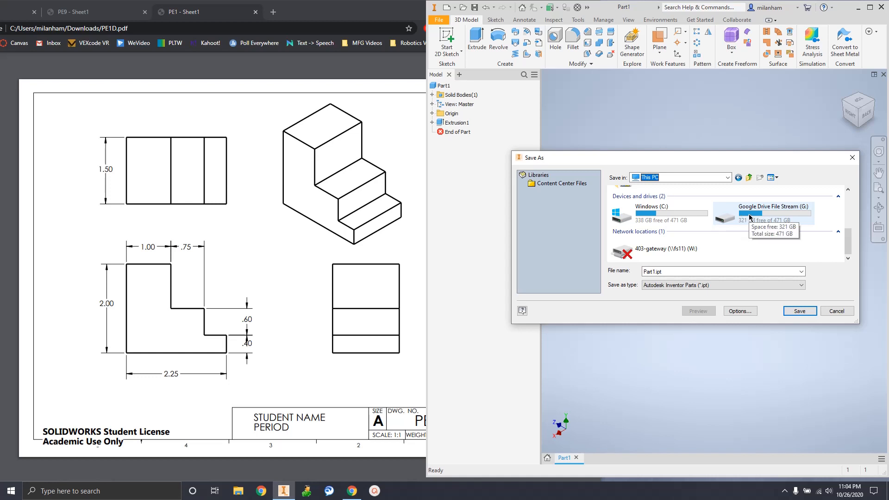
Open Google Drive File Stream (G:), attempt a new folder, and dismiss the Item Not Found error
double_click(771, 216)
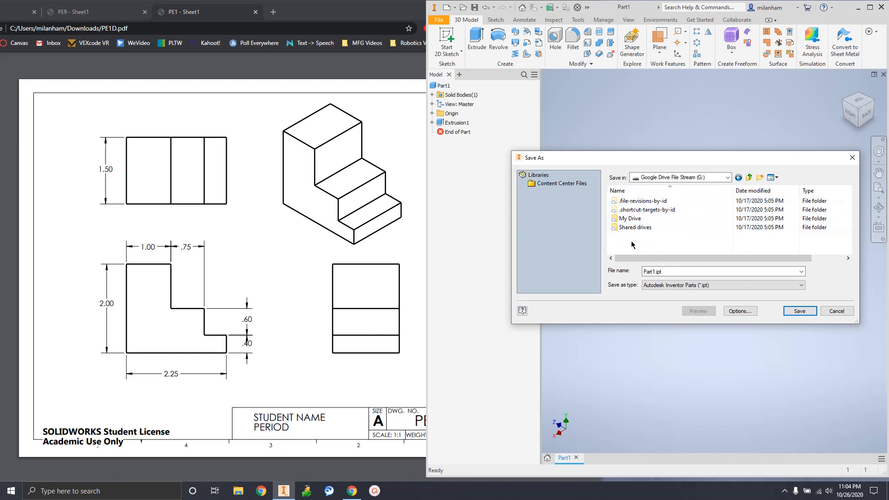
click(635, 228)
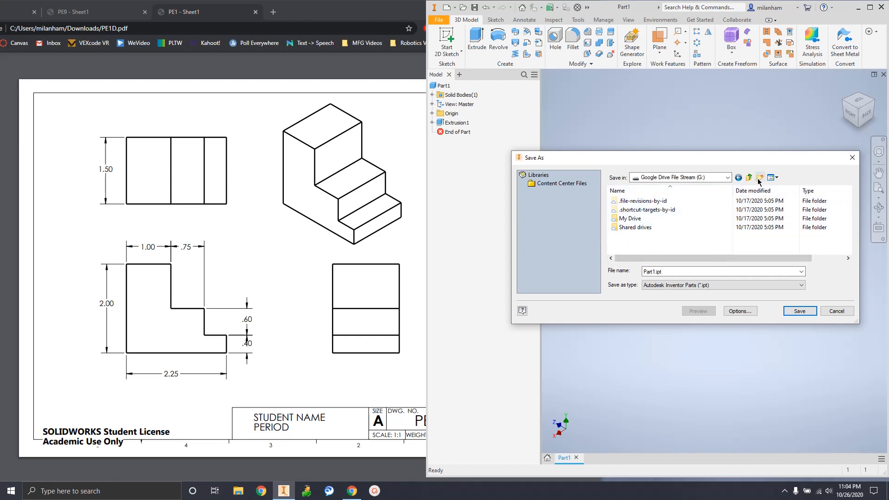
click(759, 177)
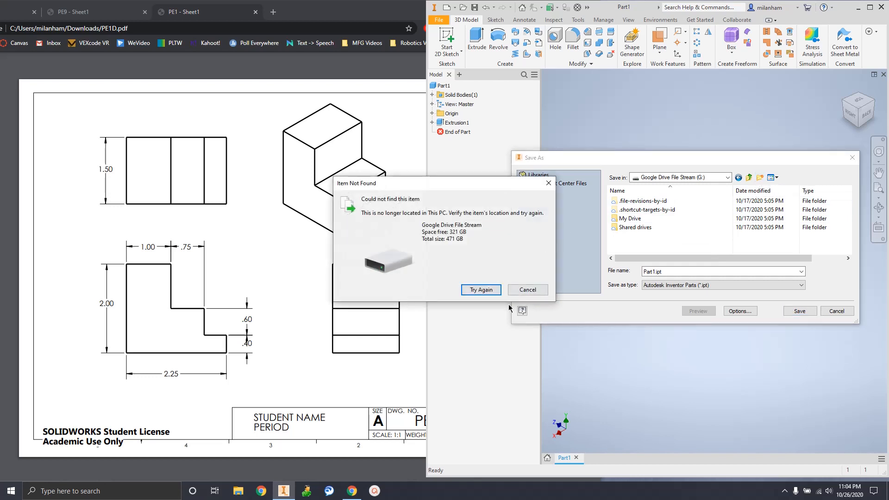
click(526, 290)
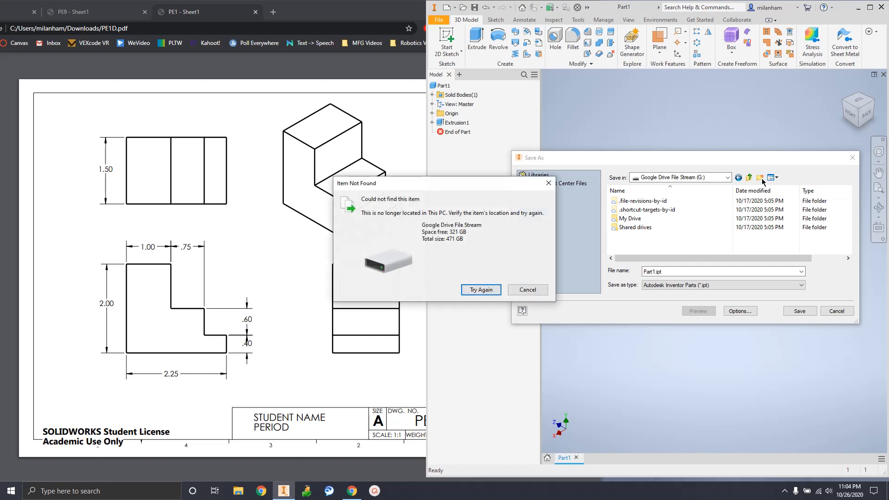
click(526, 290)
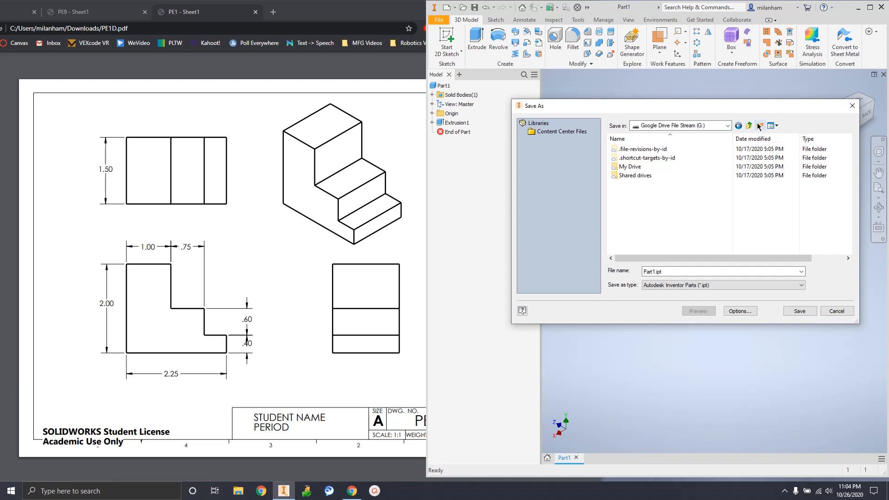
mouse_move(686, 229)
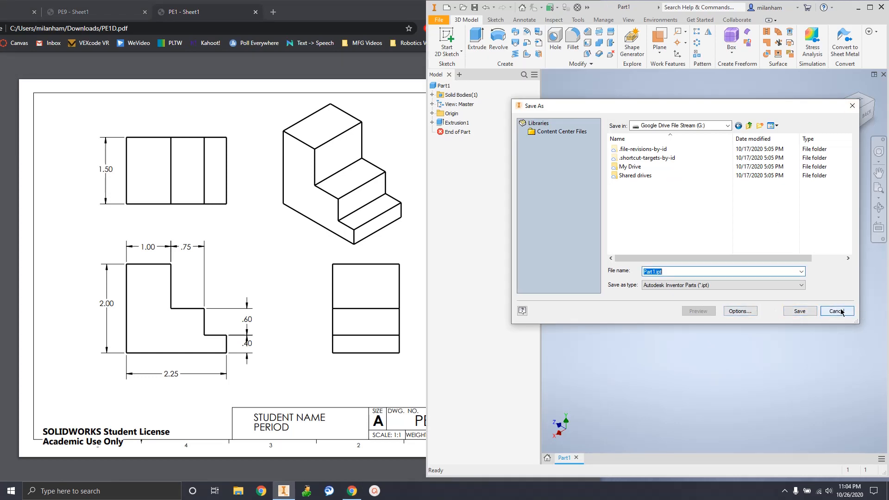
Cancel Save As and create a blank Part2 from the Standard.ipt template
click(836, 311)
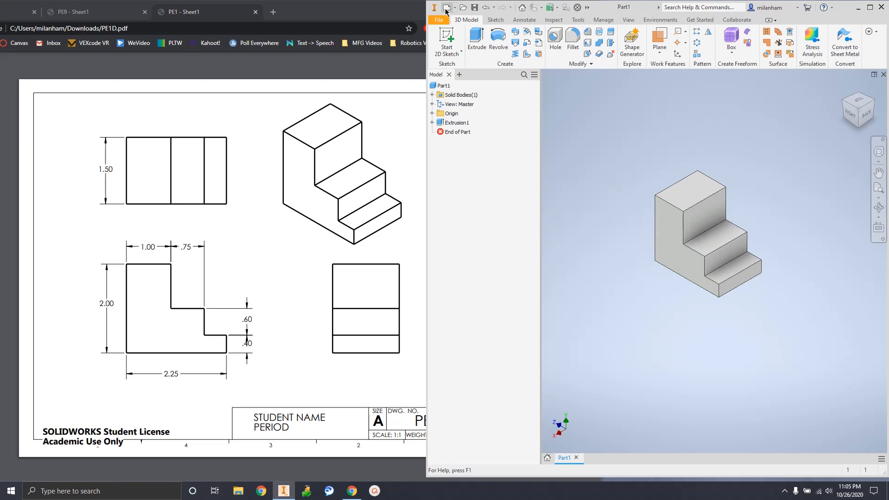
click(437, 8)
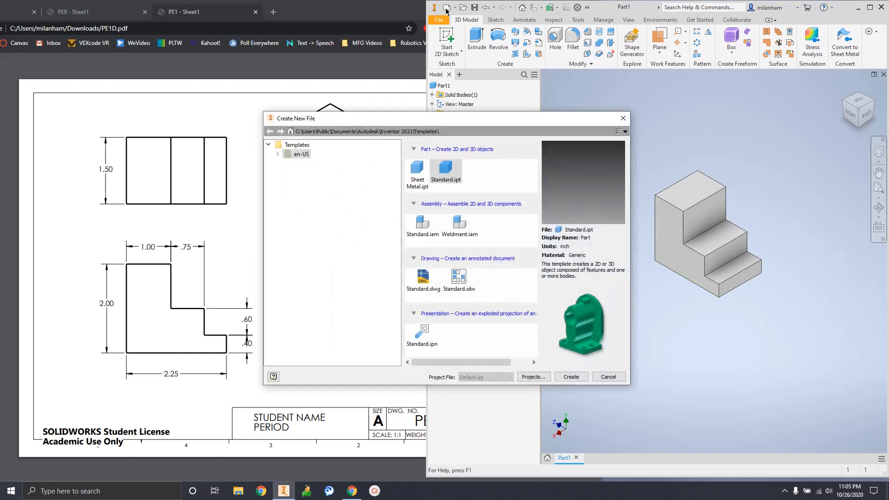
click(446, 171)
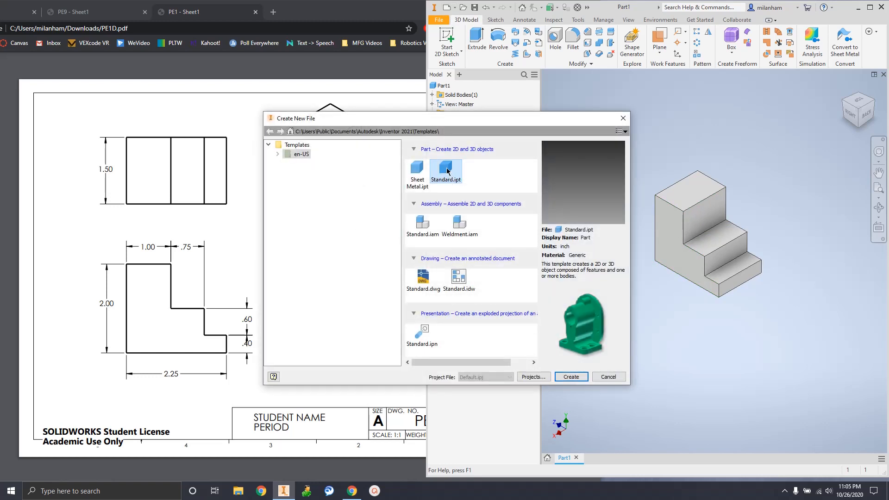
click(570, 377)
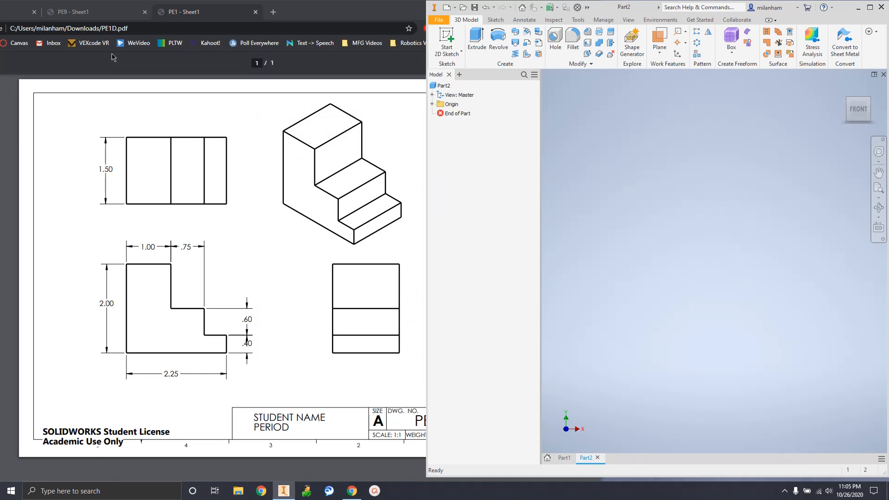
click(79, 11)
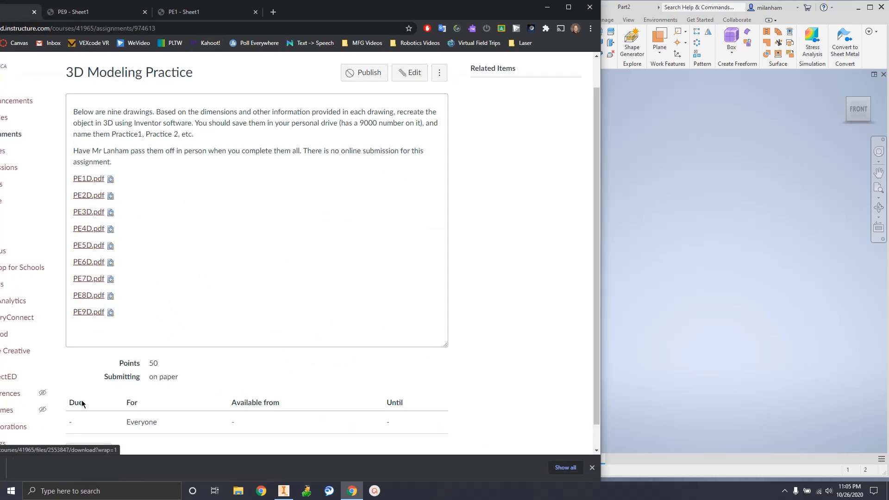
Open PE2D.pdf from the Canvas assignment to show the notched C-shaped block drawing
click(88, 194)
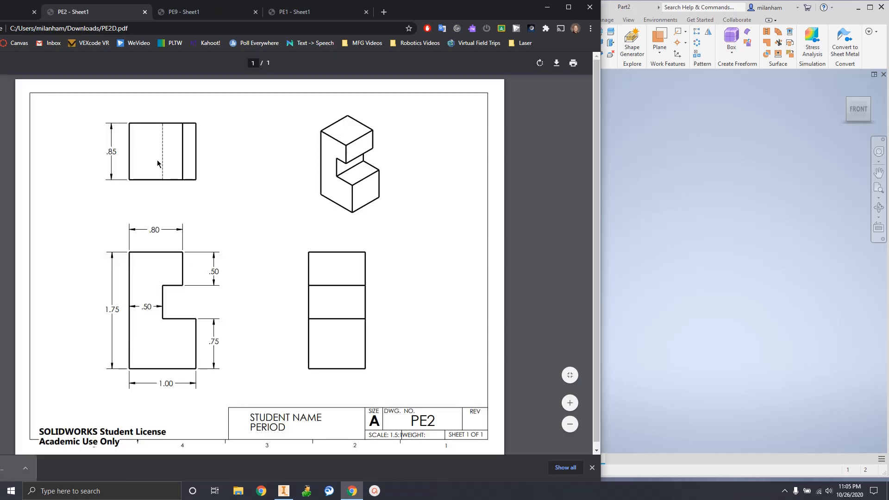
mouse_move(308, 320)
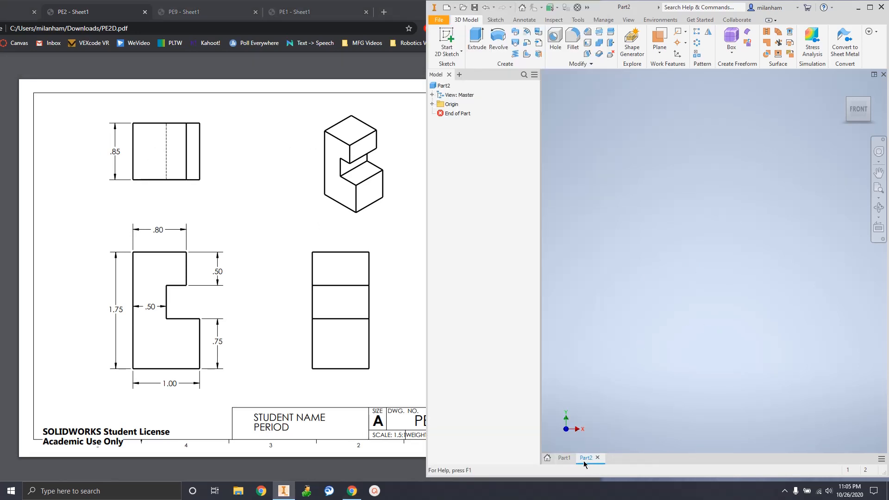
Flip between the Part1 and Part2 document tabs, then show the Home start screen
click(563, 458)
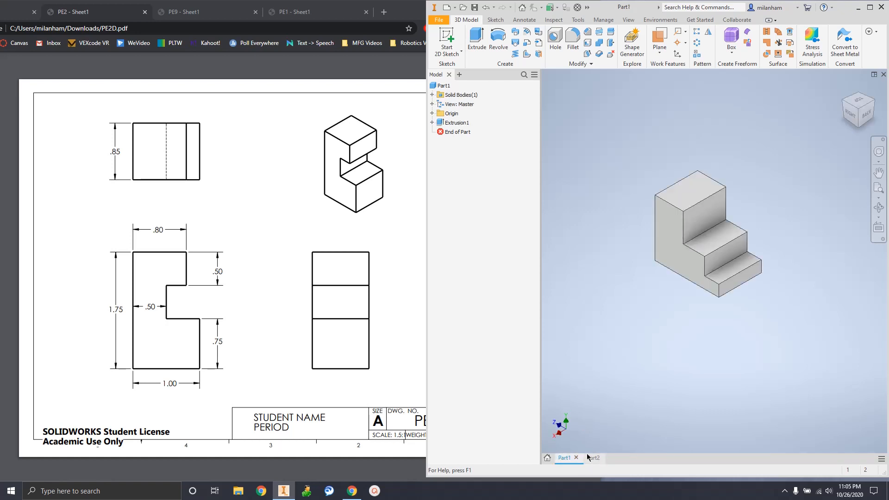
click(594, 457)
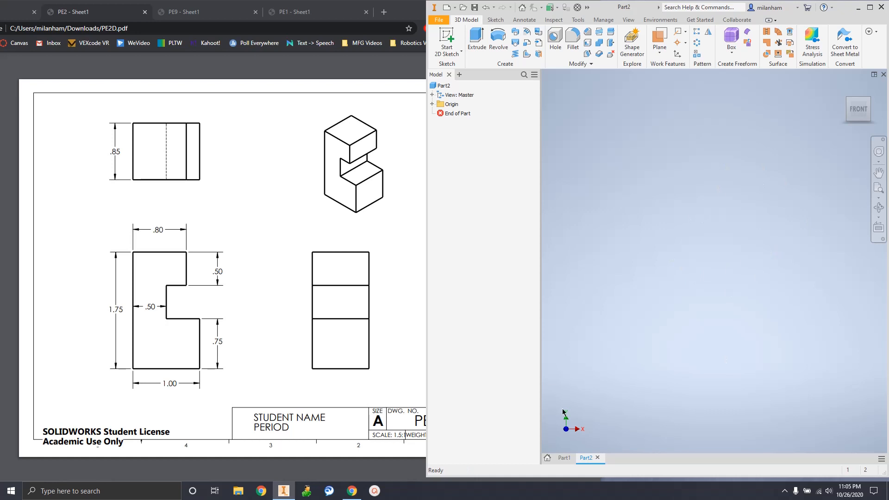
click(546, 457)
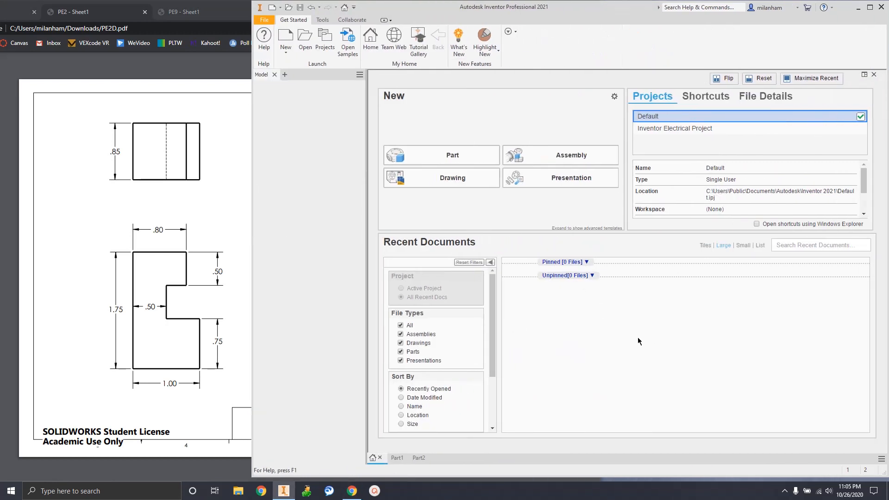
mouse_move(671, 364)
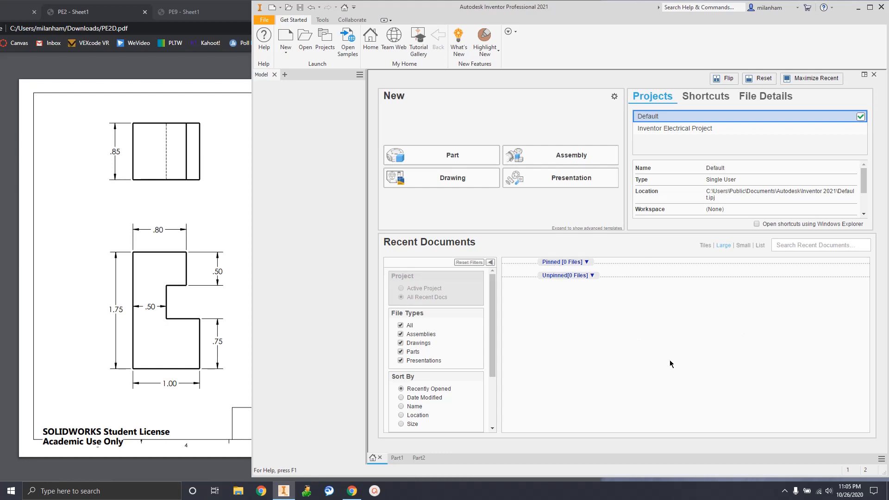
mouse_move(570, 350)
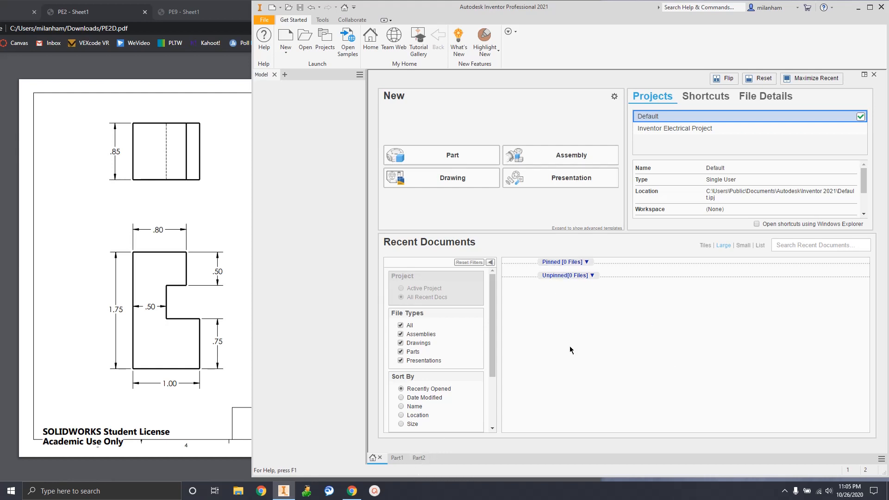
mouse_move(586, 324)
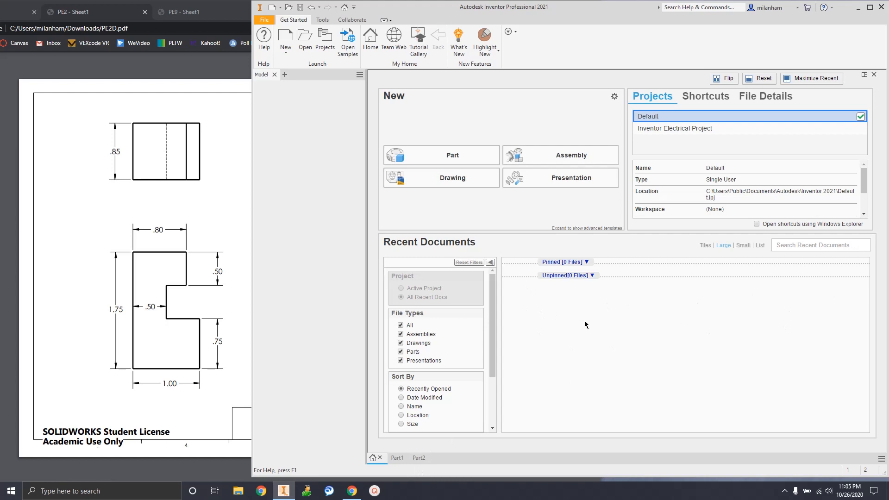
mouse_move(628, 397)
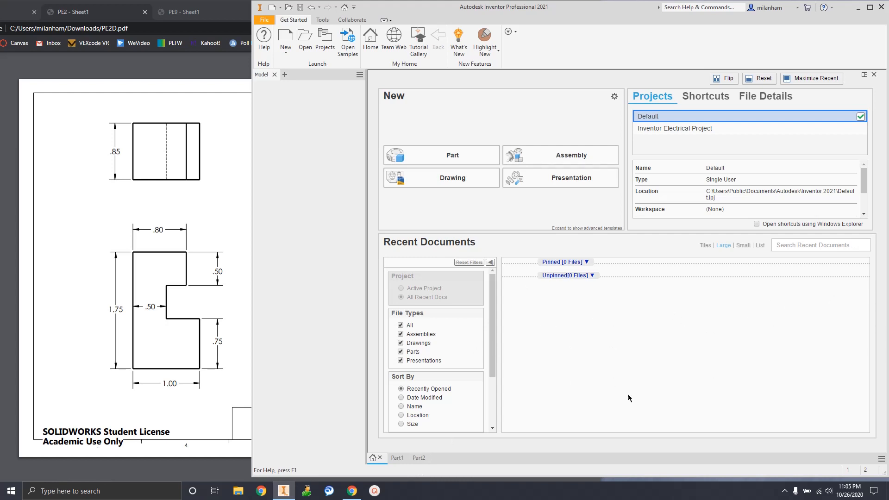
mouse_move(564, 322)
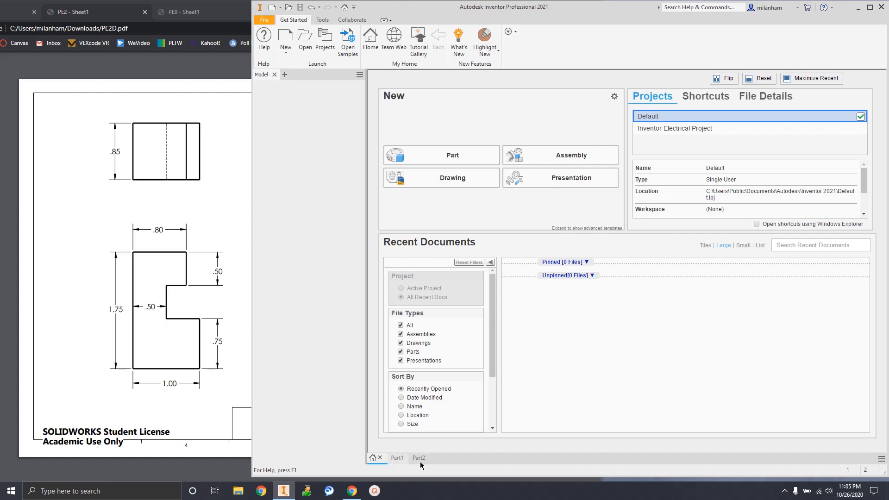
Switch to the Part1 tab to show the stepped block in isometric view
click(390, 458)
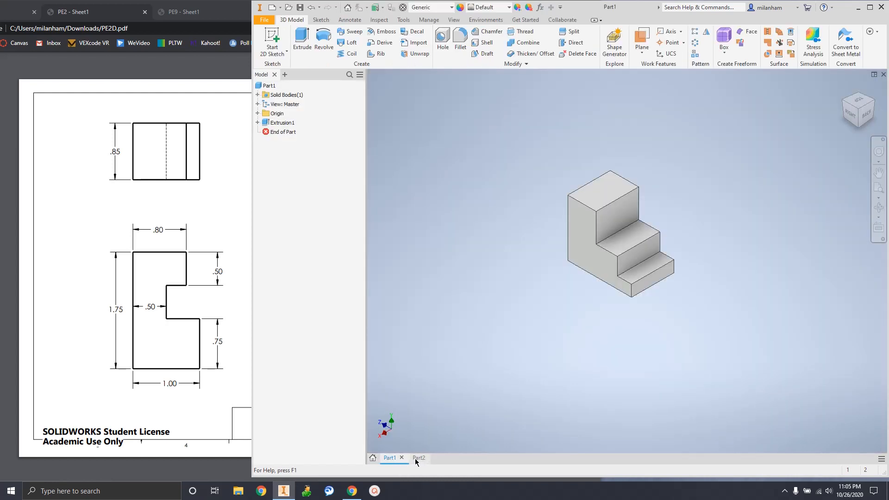
click(411, 458)
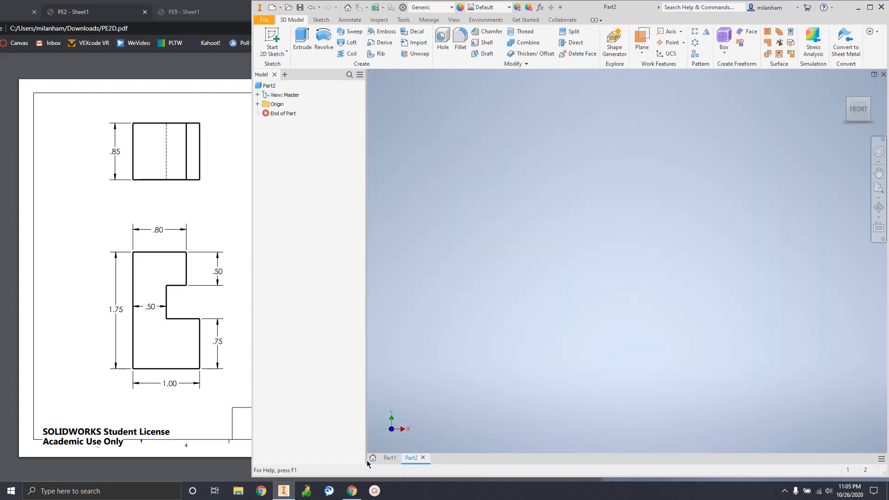
click(390, 458)
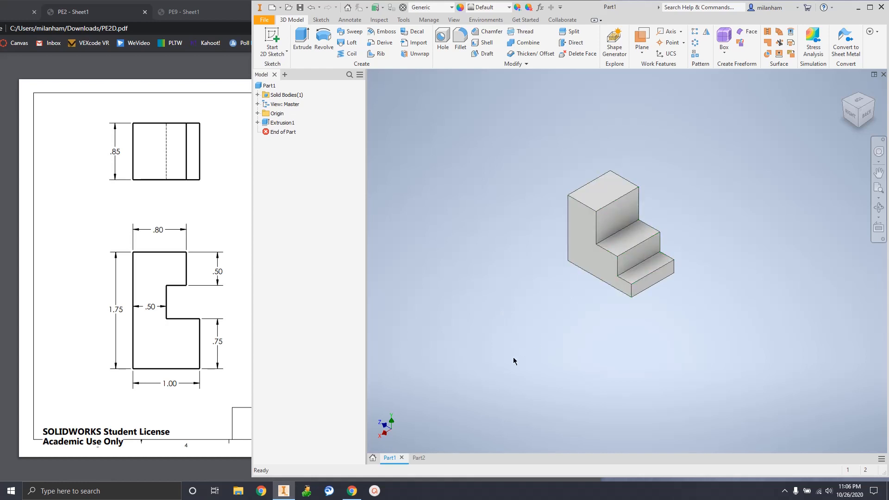
mouse_move(459, 439)
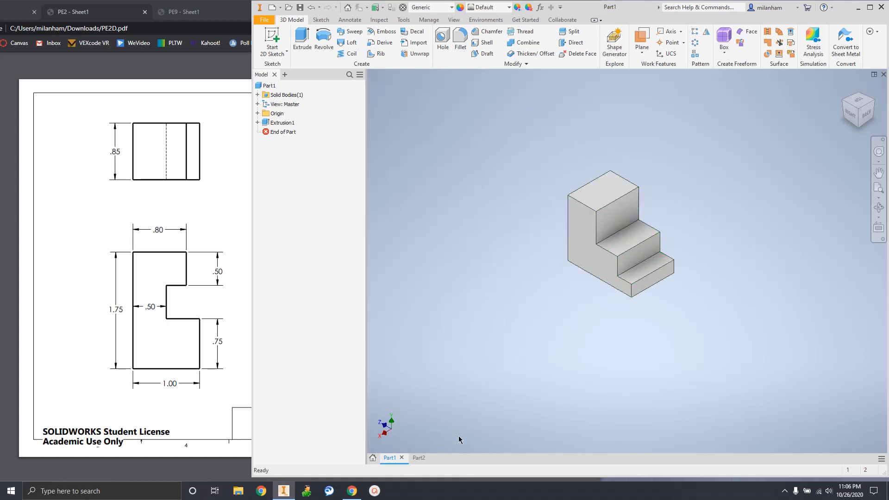